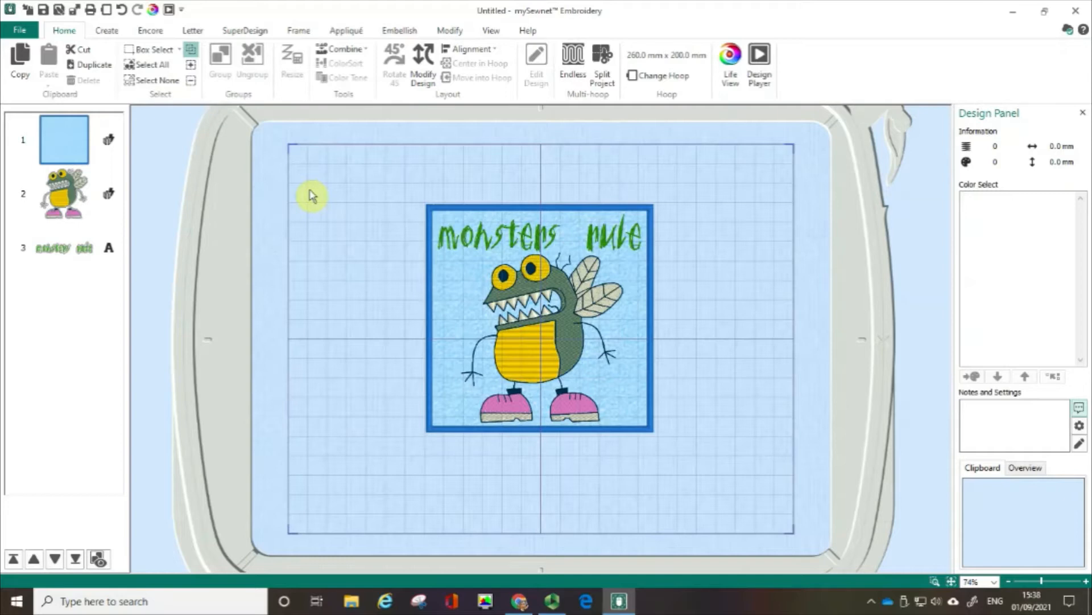
pyautogui.moveTo(377, 190)
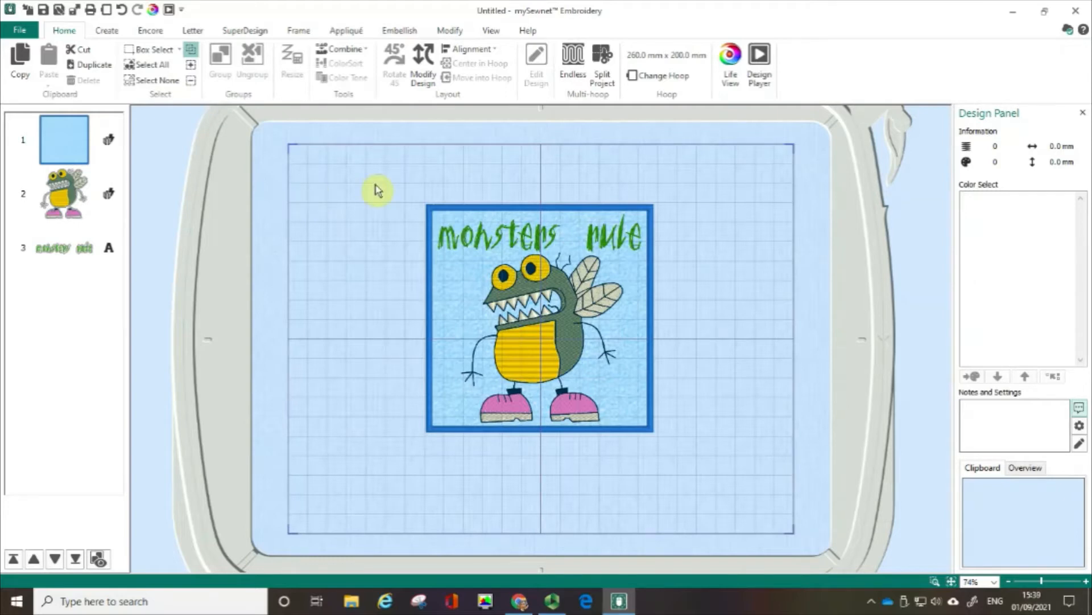
pyautogui.moveTo(395, 185)
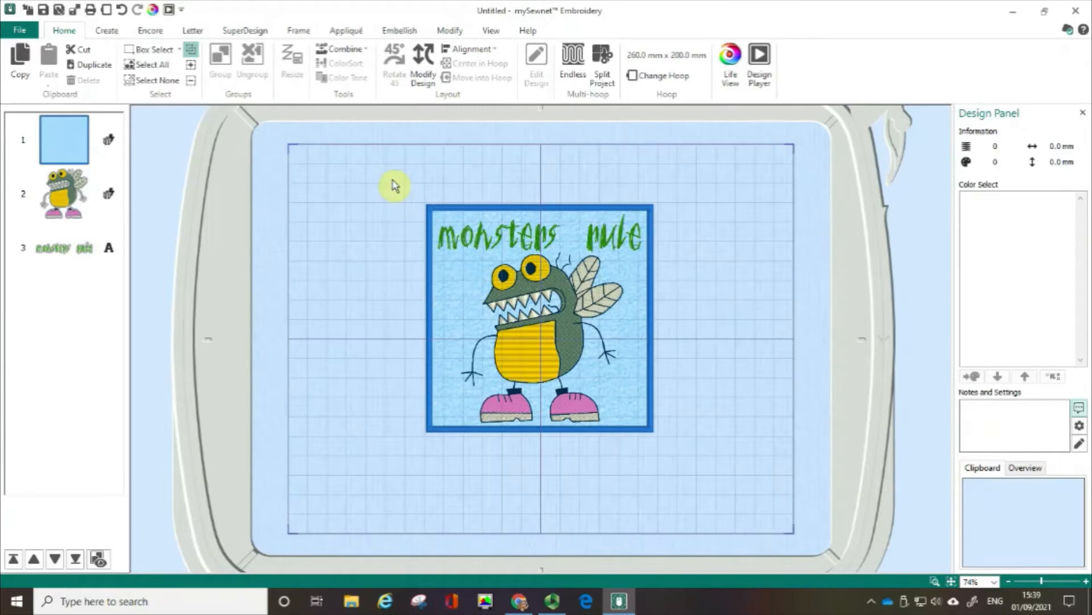
pyautogui.moveTo(391, 130)
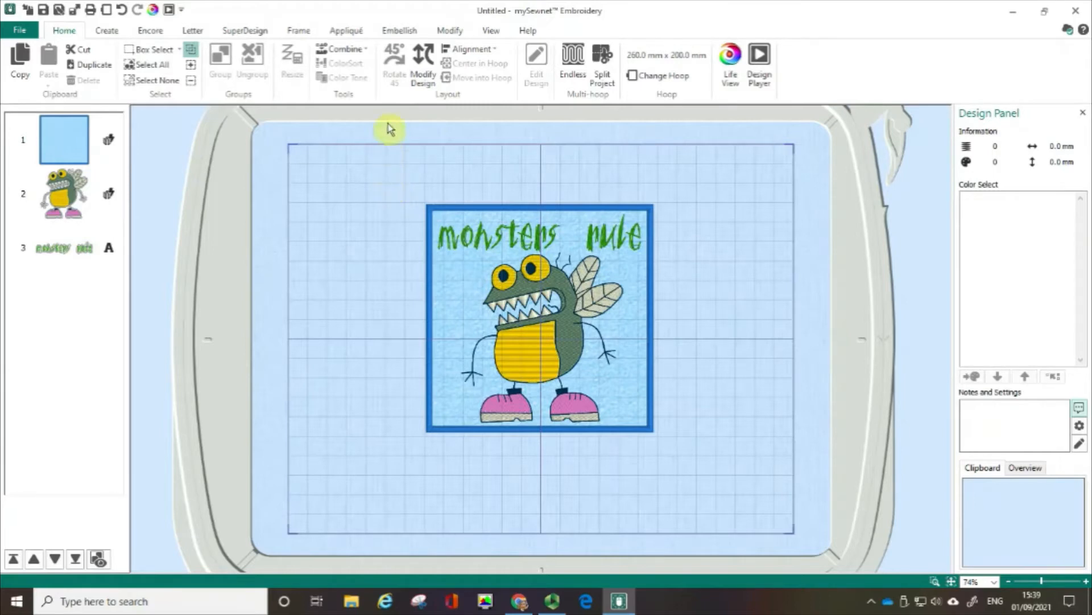
pyautogui.moveTo(394, 63)
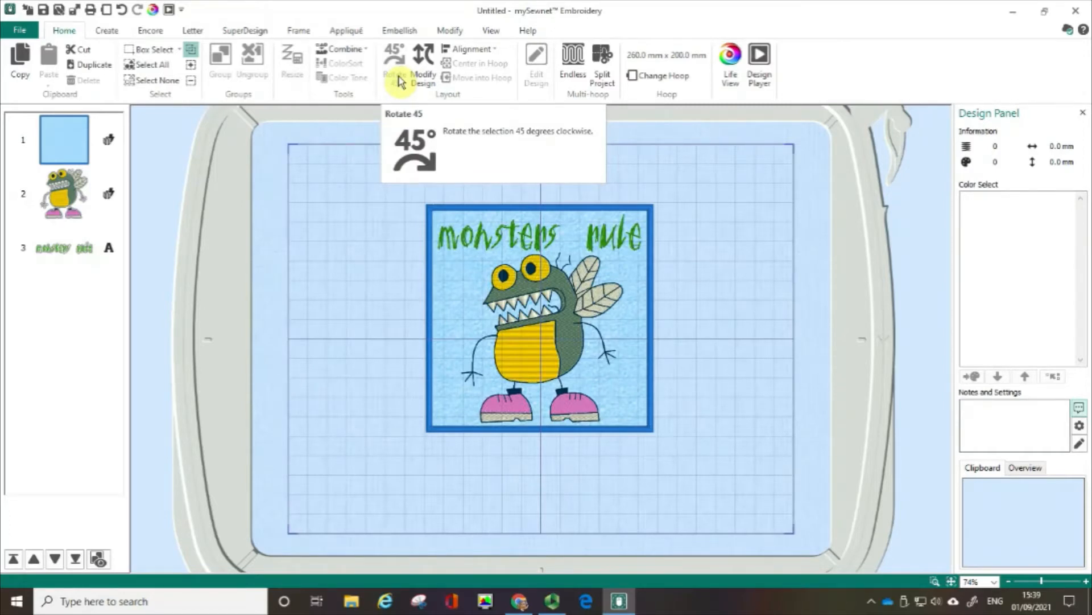
pyautogui.moveTo(401, 79)
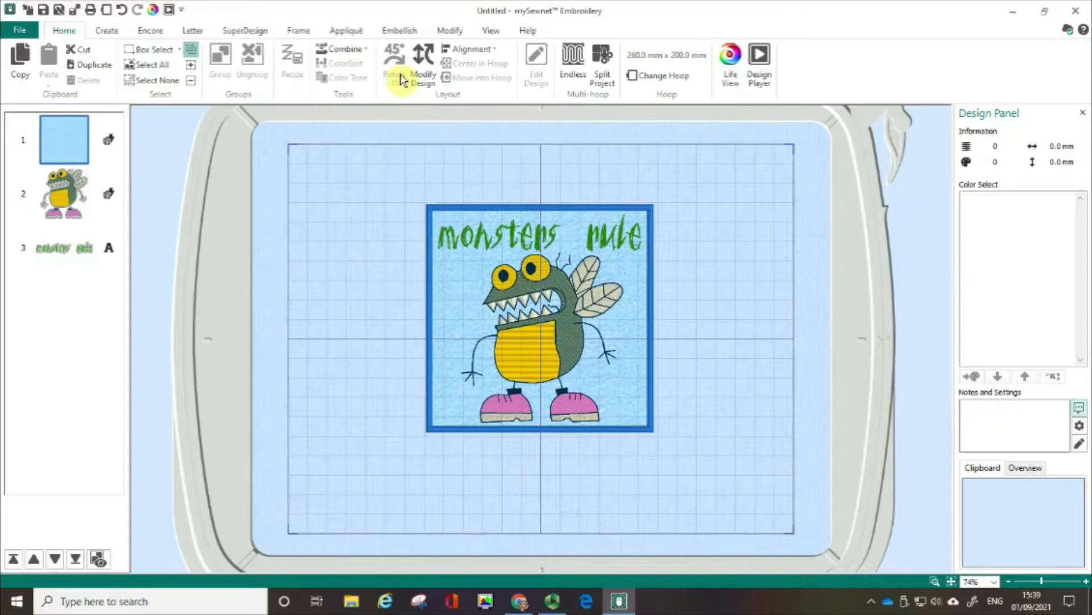
pyautogui.moveTo(424, 75)
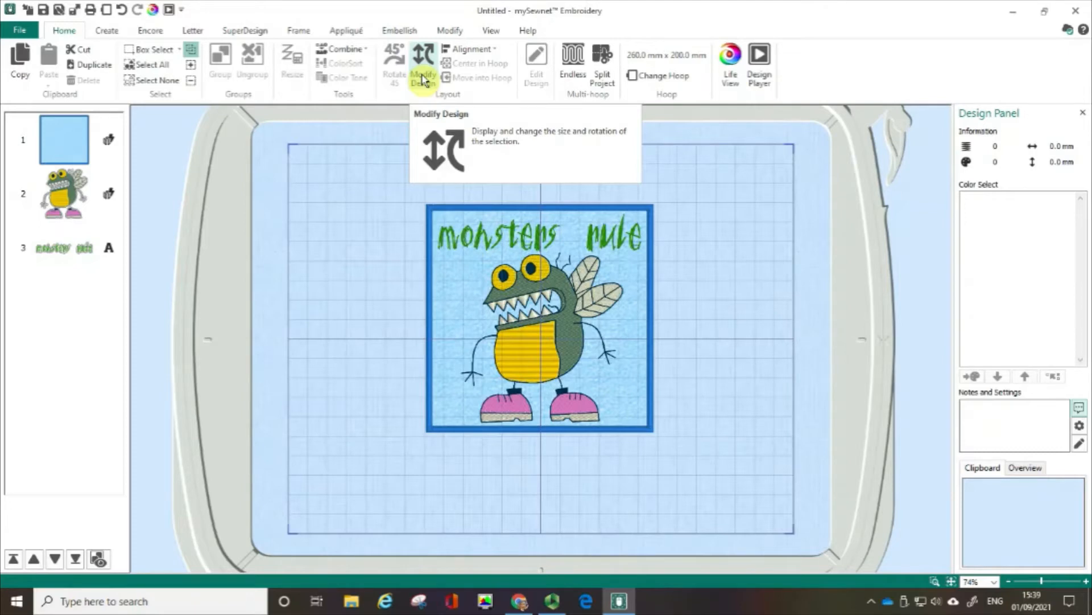
pyautogui.moveTo(115, 148)
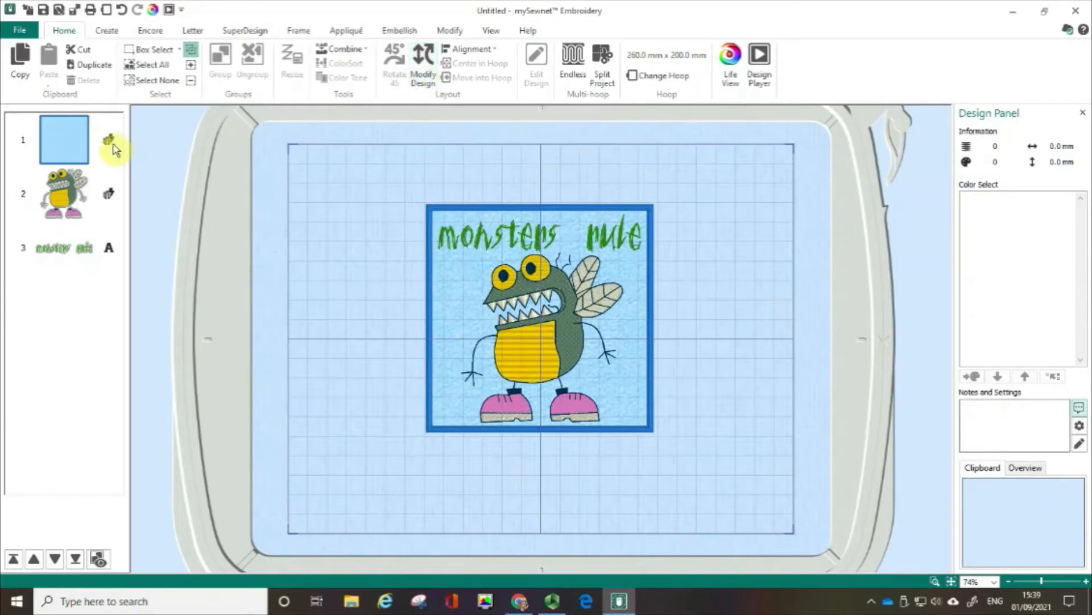
pyautogui.moveTo(112, 139)
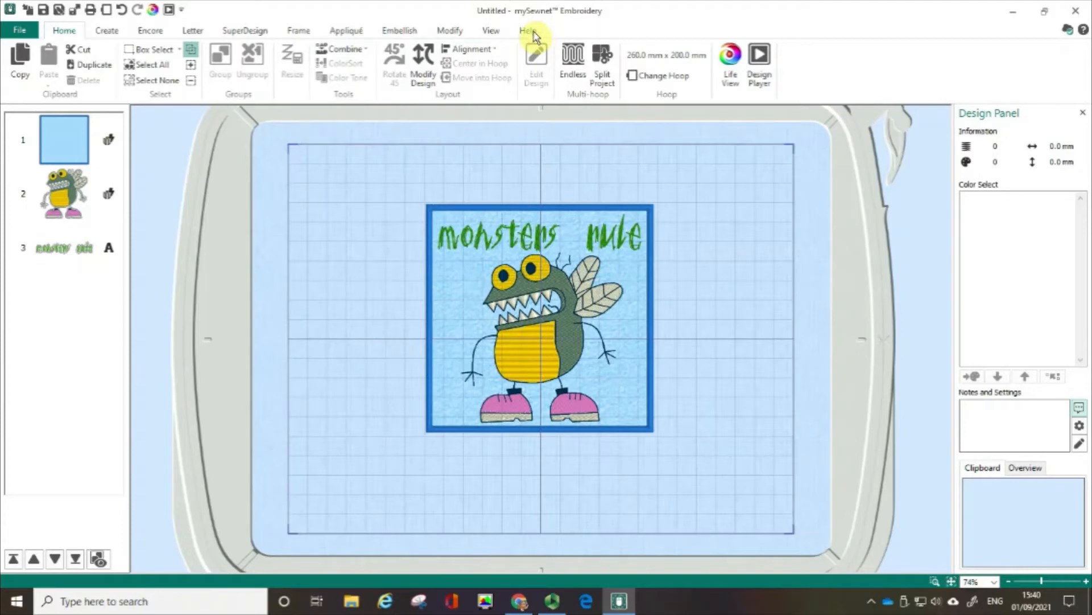
# Show the Help ribbon commands above the monster design.
pyautogui.click(528, 29)
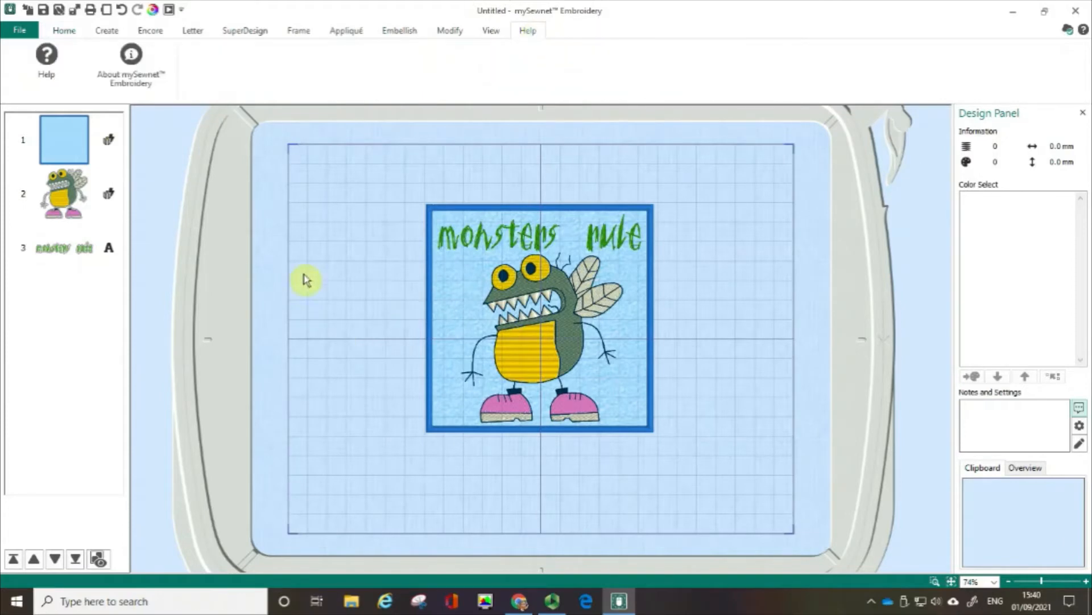
pyautogui.moveTo(131, 66)
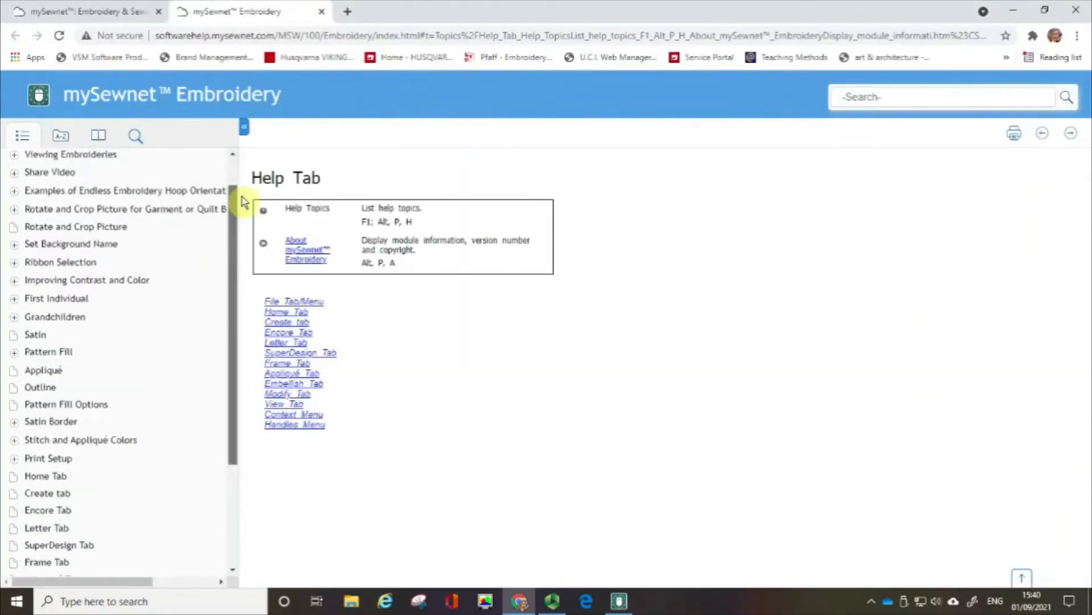
# Browse the Contents pane through the Getting Started and Welcome Screen topics.
pyautogui.scroll(3)
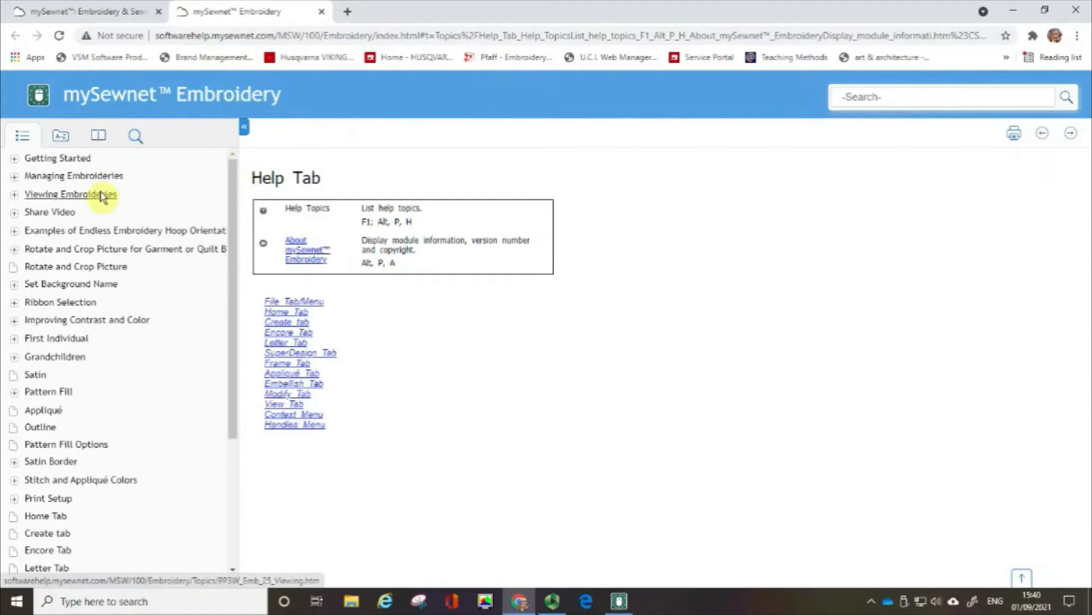
pyautogui.click(57, 158)
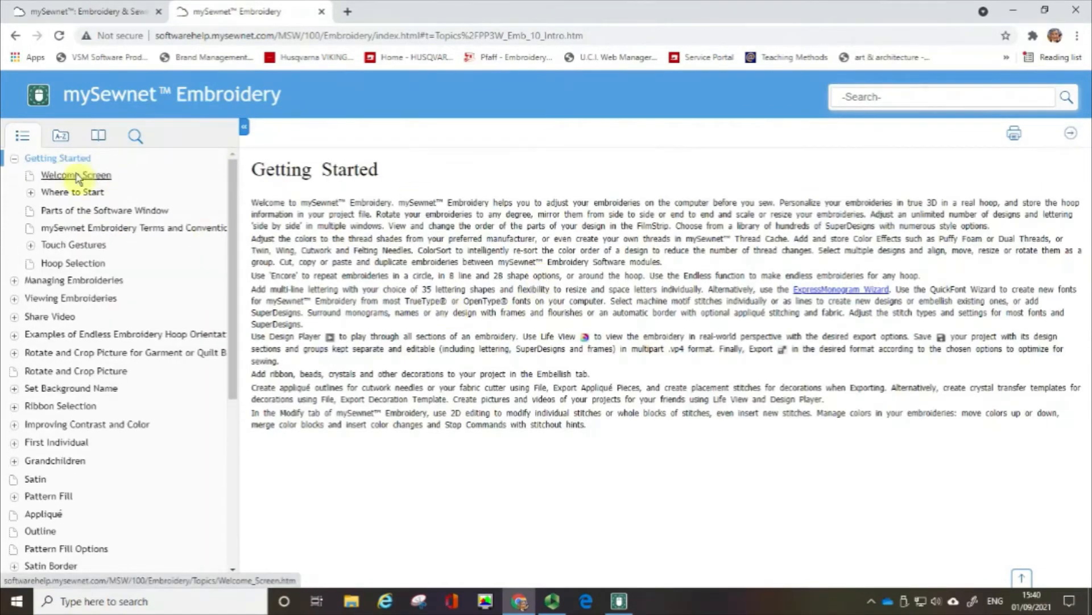
pyautogui.click(75, 175)
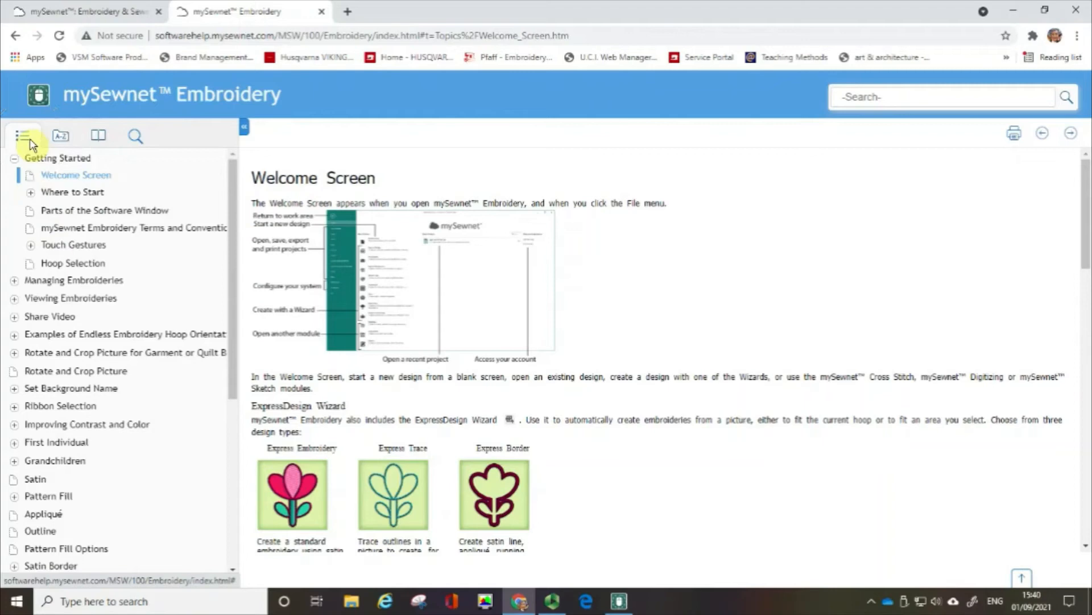
pyautogui.click(60, 136)
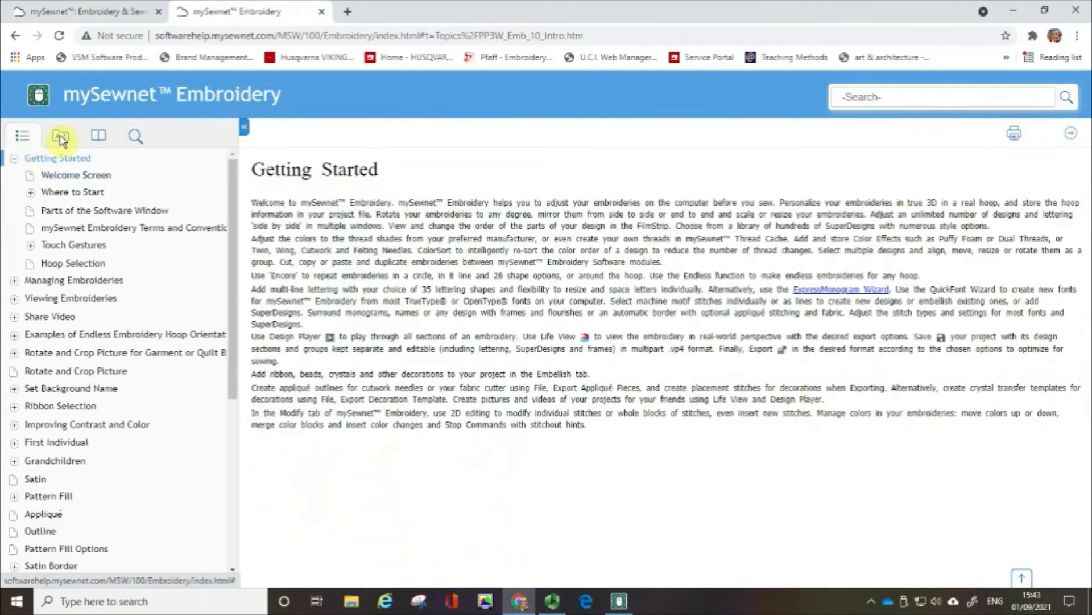
# View the alphabetical Index, then switch to the empty Search panel.
pyautogui.click(60, 136)
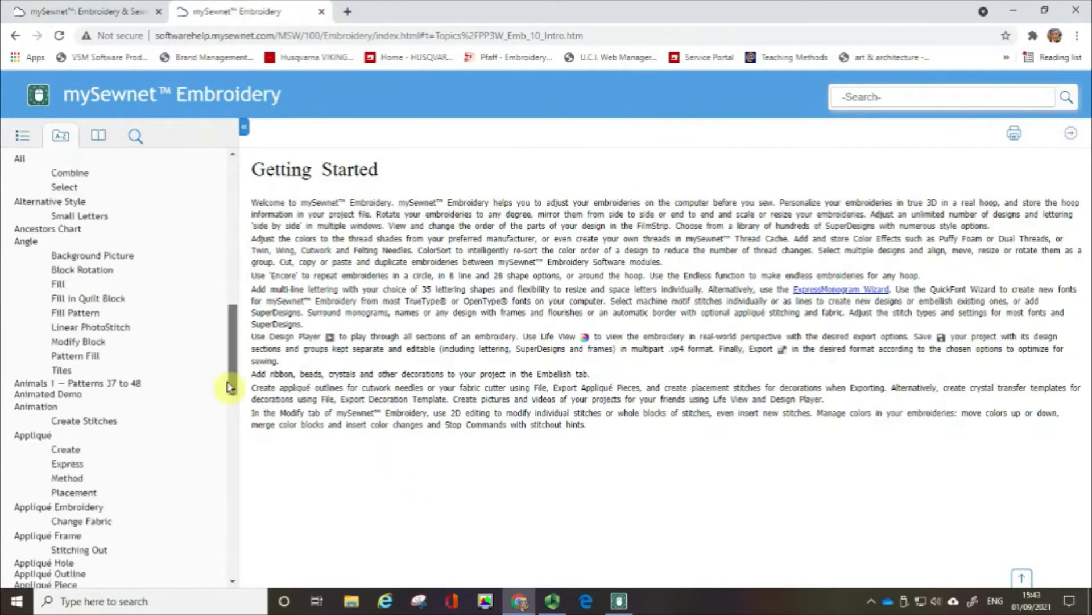
pyautogui.scroll(3)
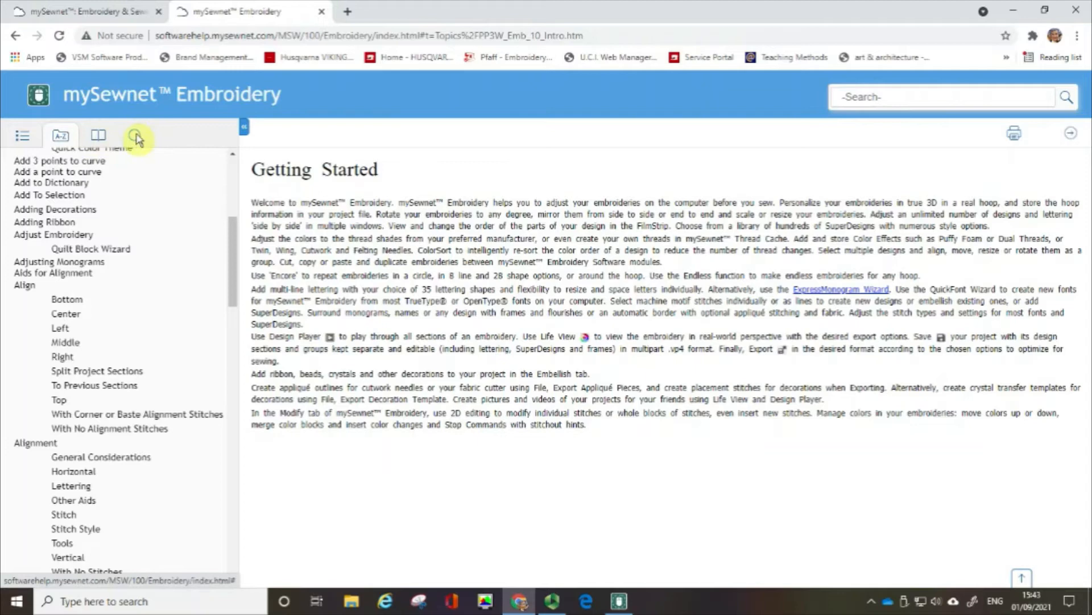
pyautogui.click(137, 135)
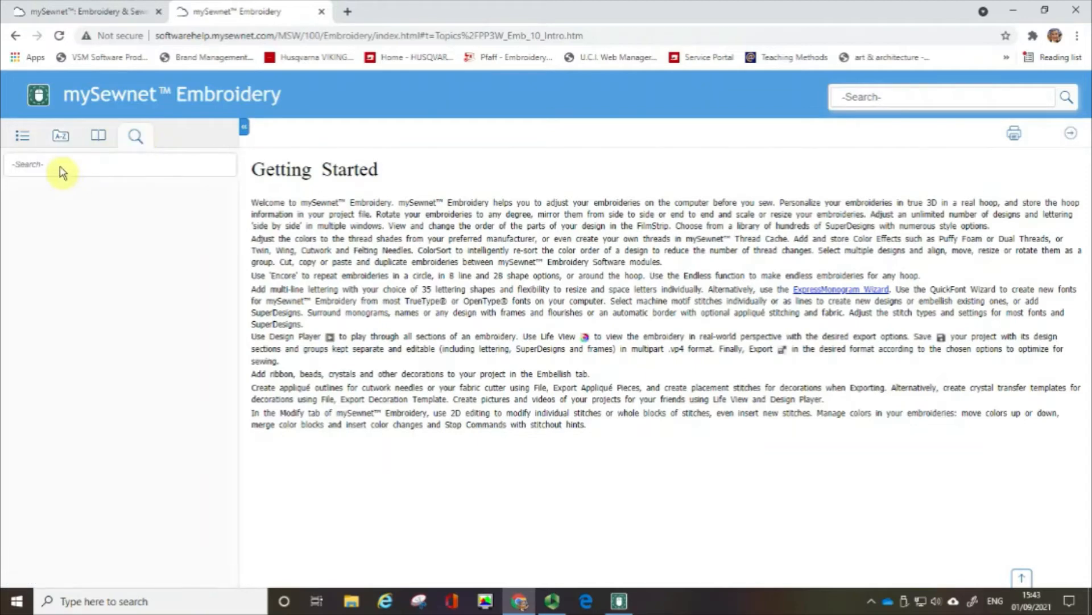
# Search the help for 'fill patterns' (73 results) and read the Pattern Fill Options topic.
pyautogui.write('f')
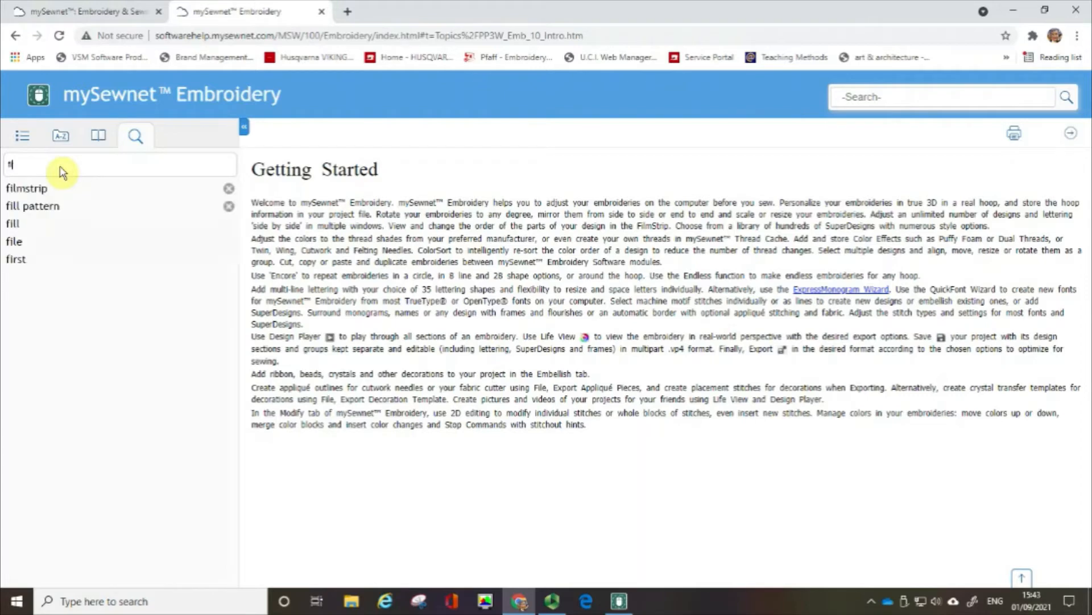
pyautogui.write('ill p')
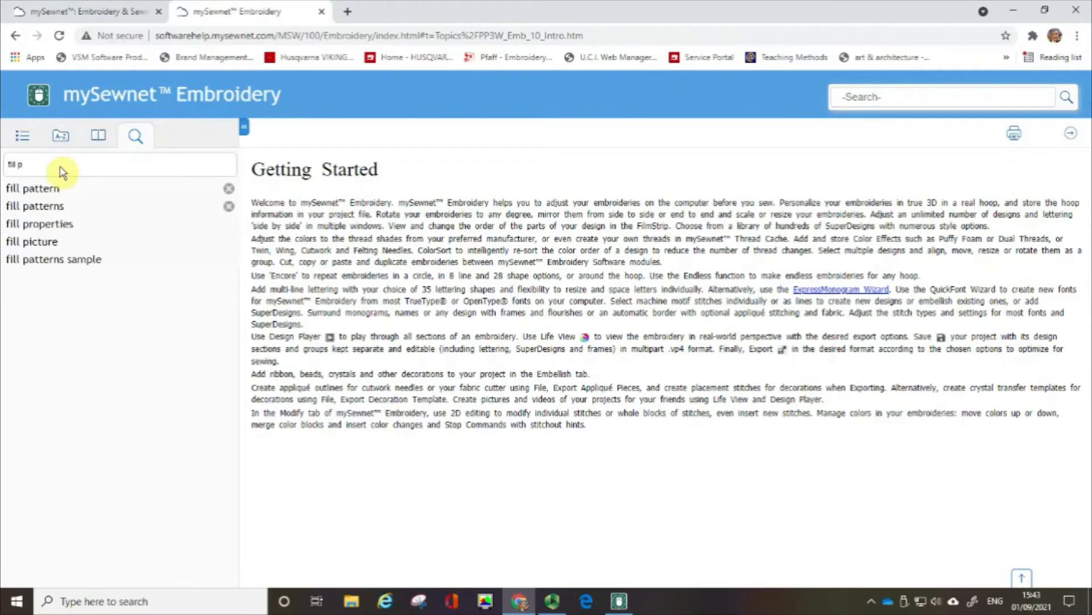
pyautogui.moveTo(39, 206)
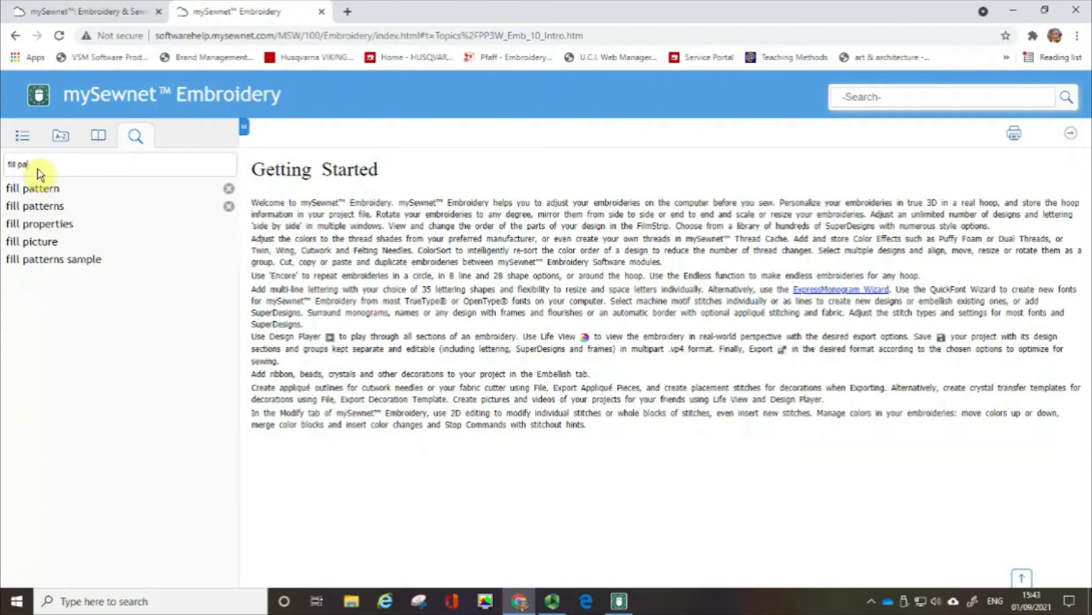
pyautogui.write('tterns')
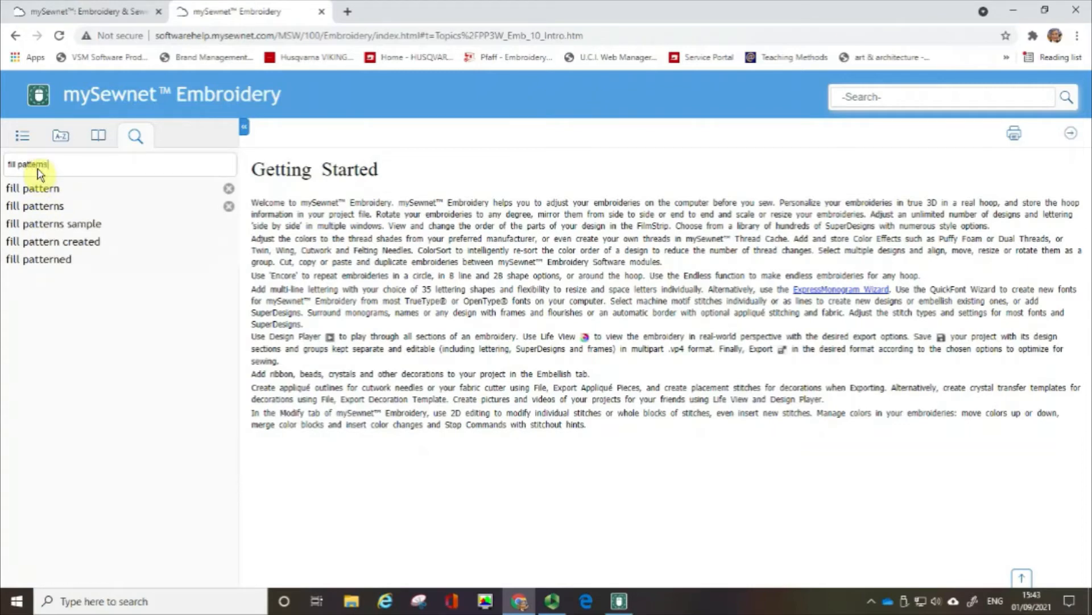
pyautogui.press('Return')
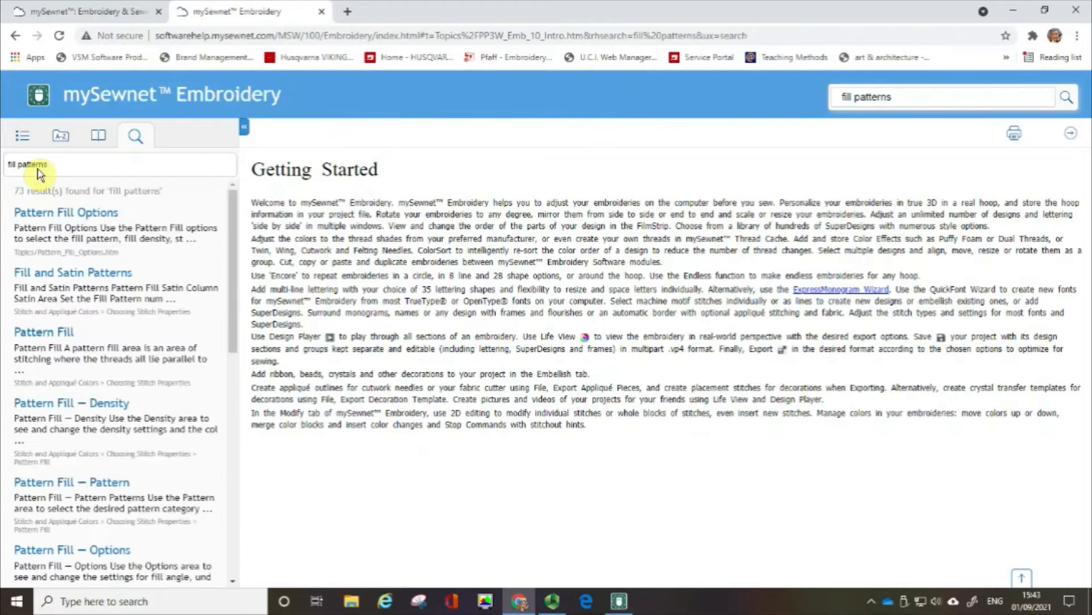
pyautogui.moveTo(49, 203)
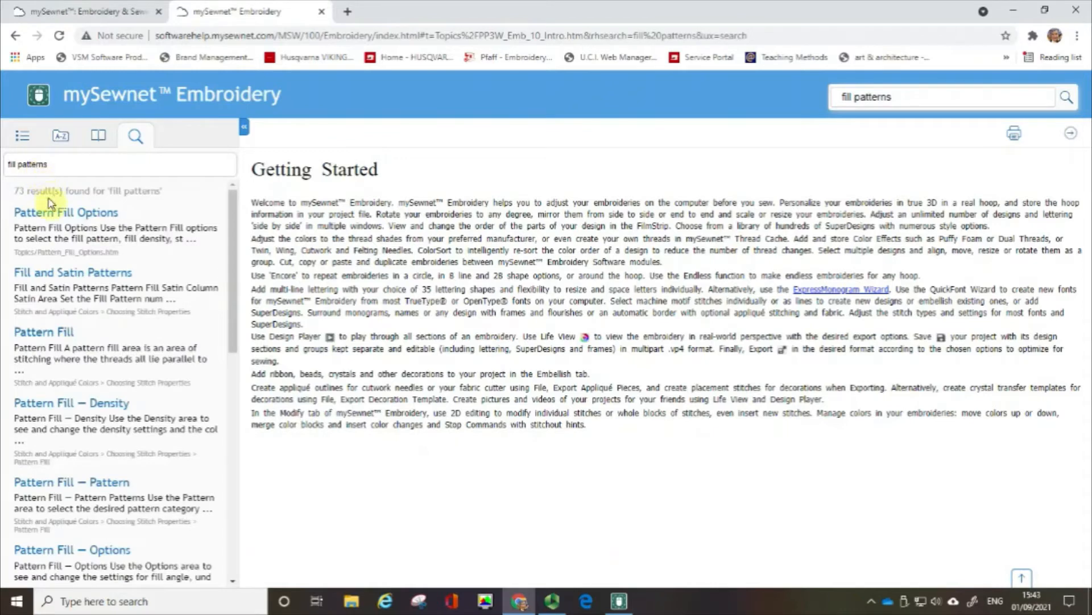
pyautogui.moveTo(49, 203)
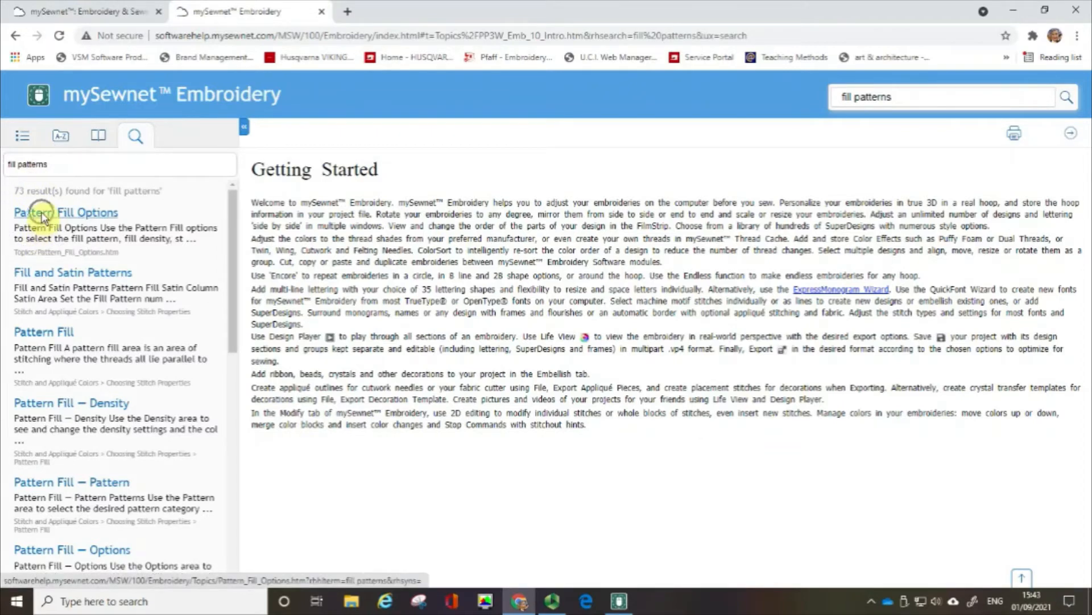
pyautogui.click(66, 212)
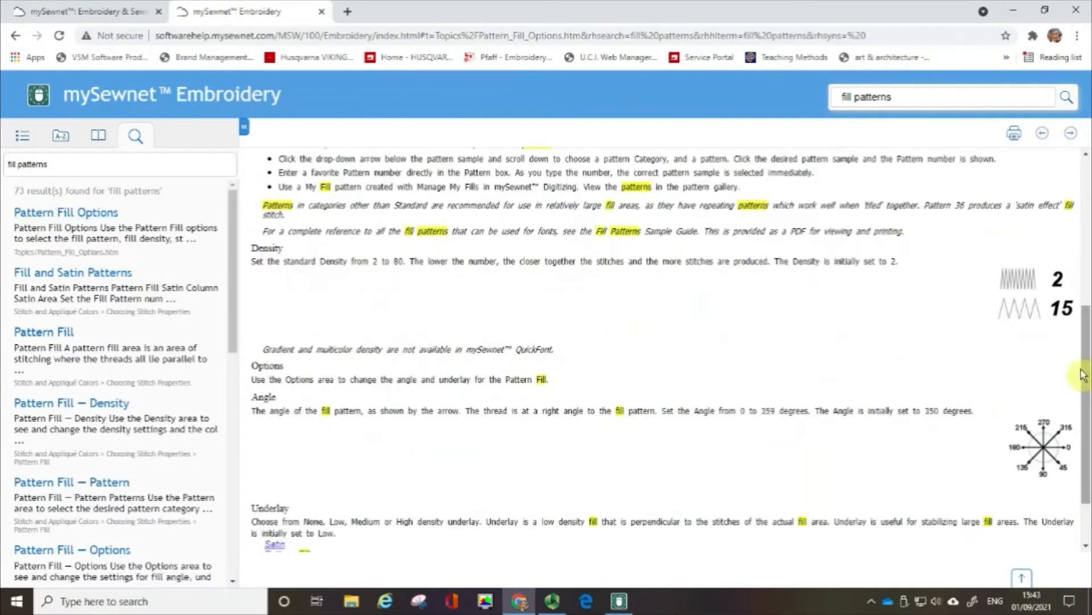
pyautogui.scroll(3)
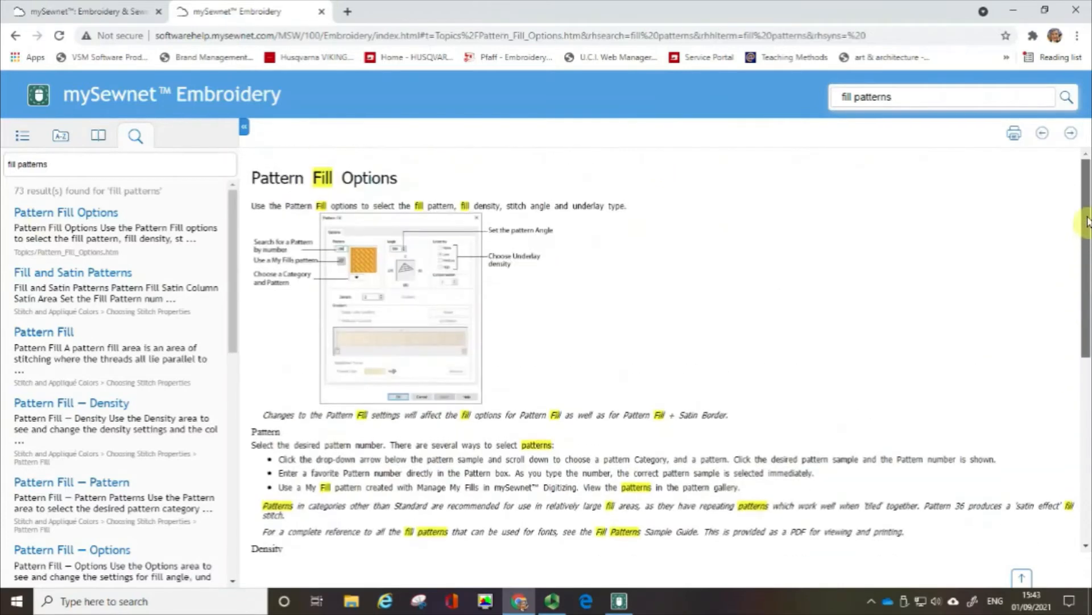
pyautogui.moveTo(319, 194)
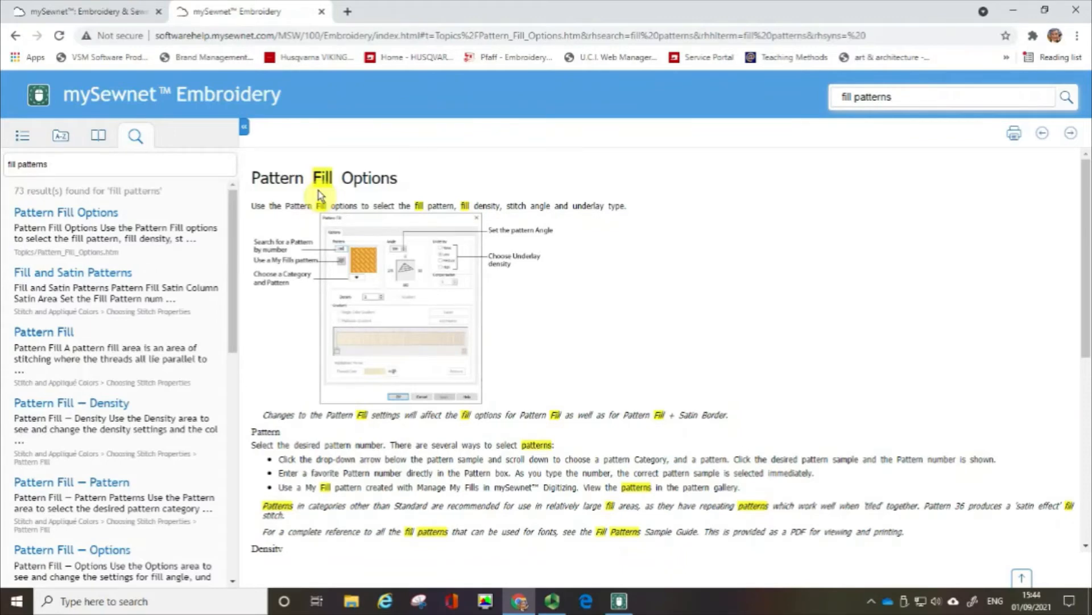
# On mysewnet.com, go to Downloads > Embroidery Software and scroll to Software Help.
pyautogui.click(88, 11)
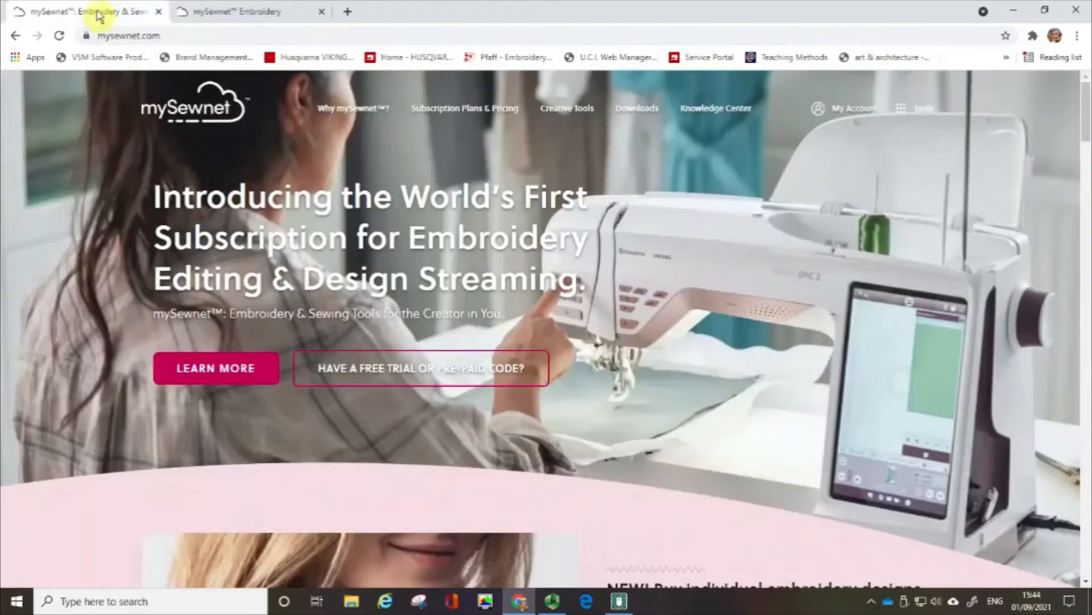
pyautogui.moveTo(230, 146)
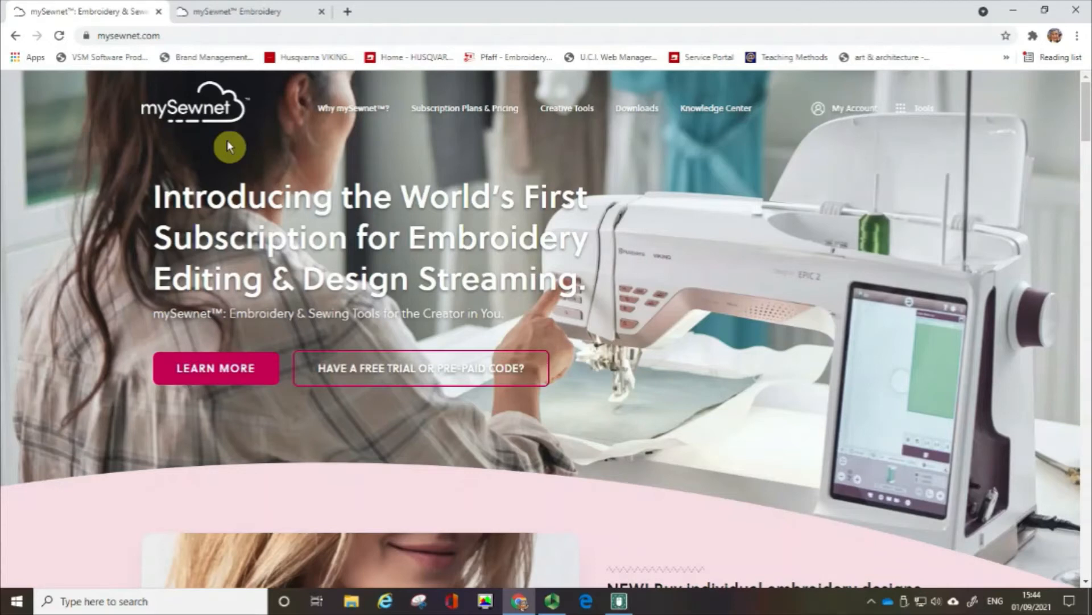
pyautogui.moveTo(635, 108)
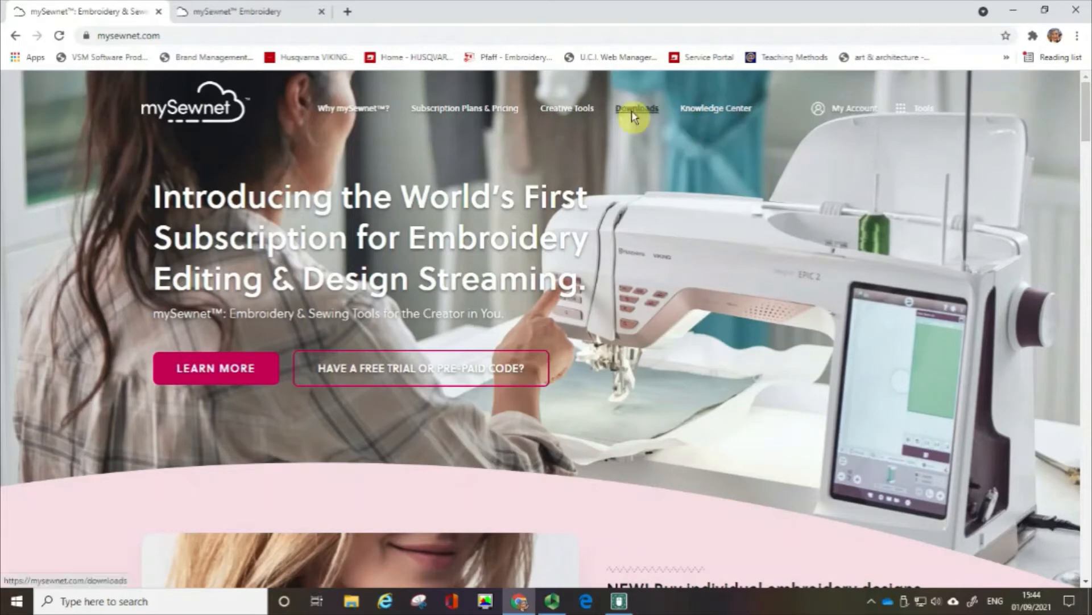
pyautogui.click(635, 108)
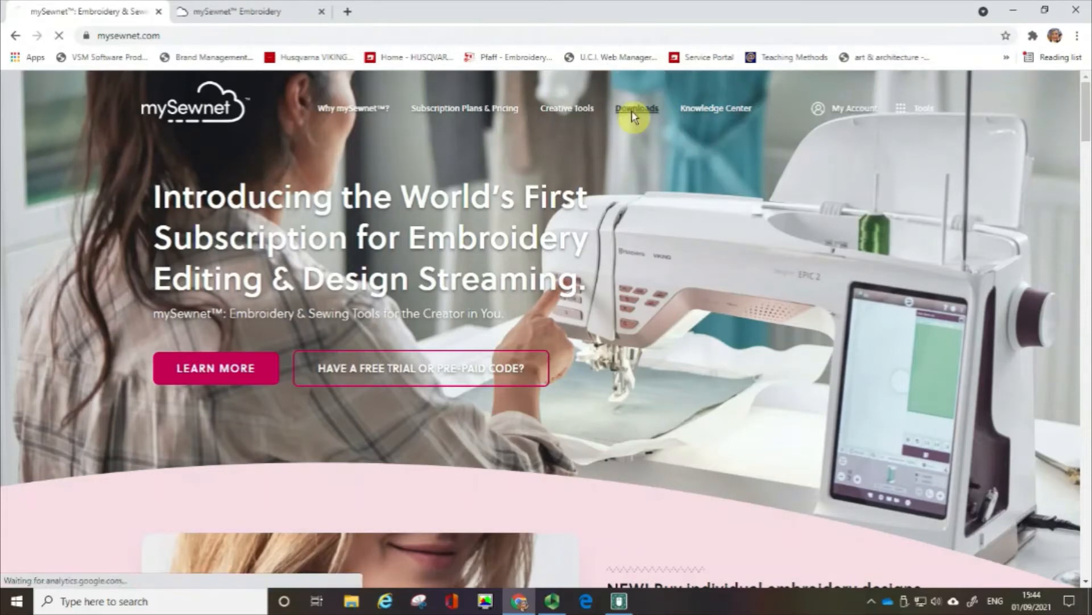
pyautogui.click(635, 109)
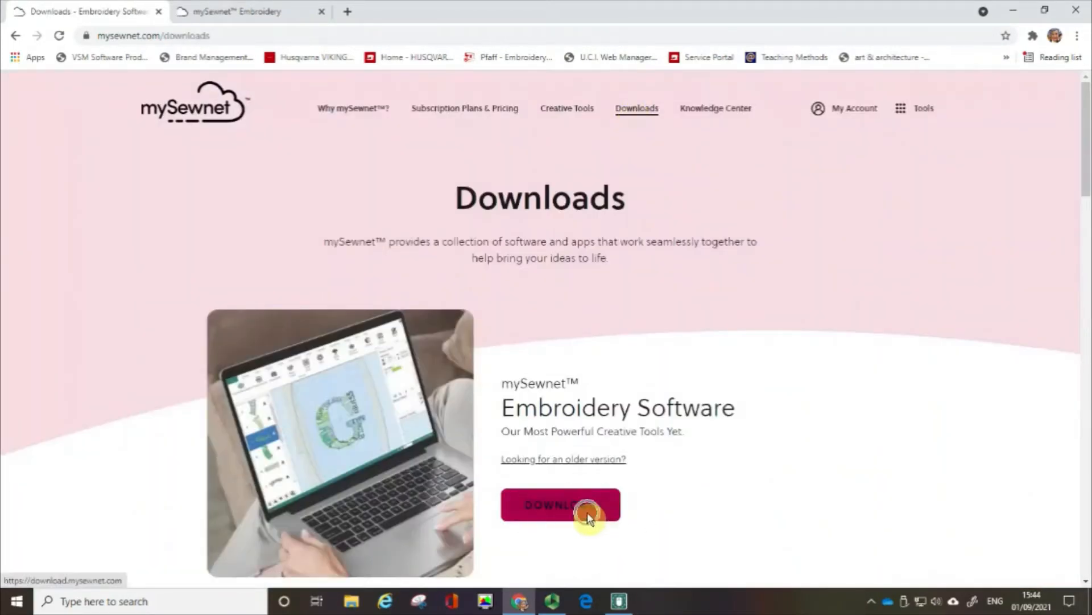
pyautogui.click(561, 504)
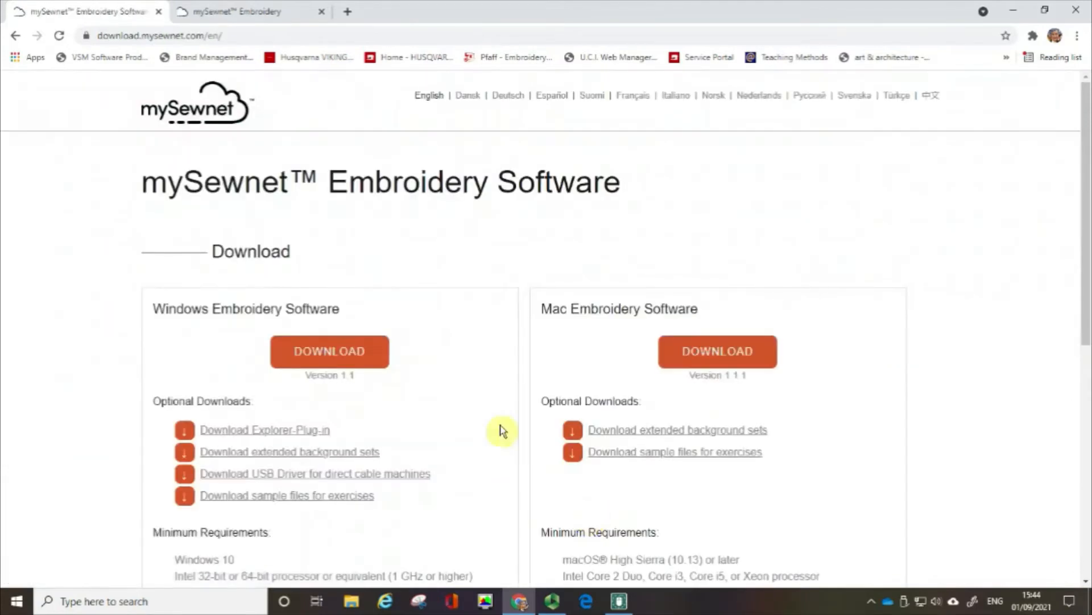
pyautogui.moveTo(505, 258)
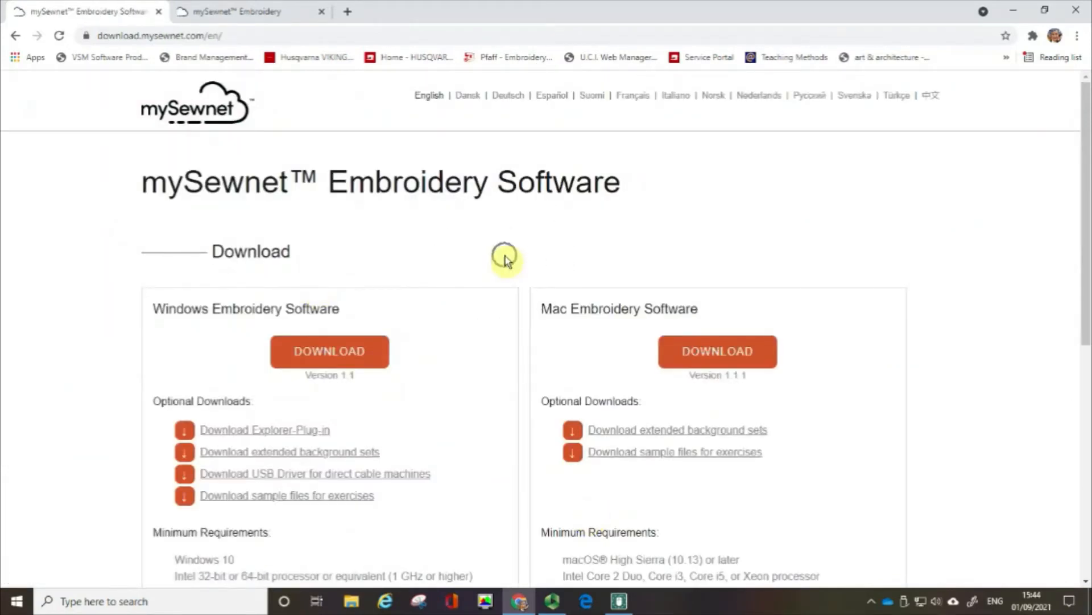
pyautogui.moveTo(1084, 266)
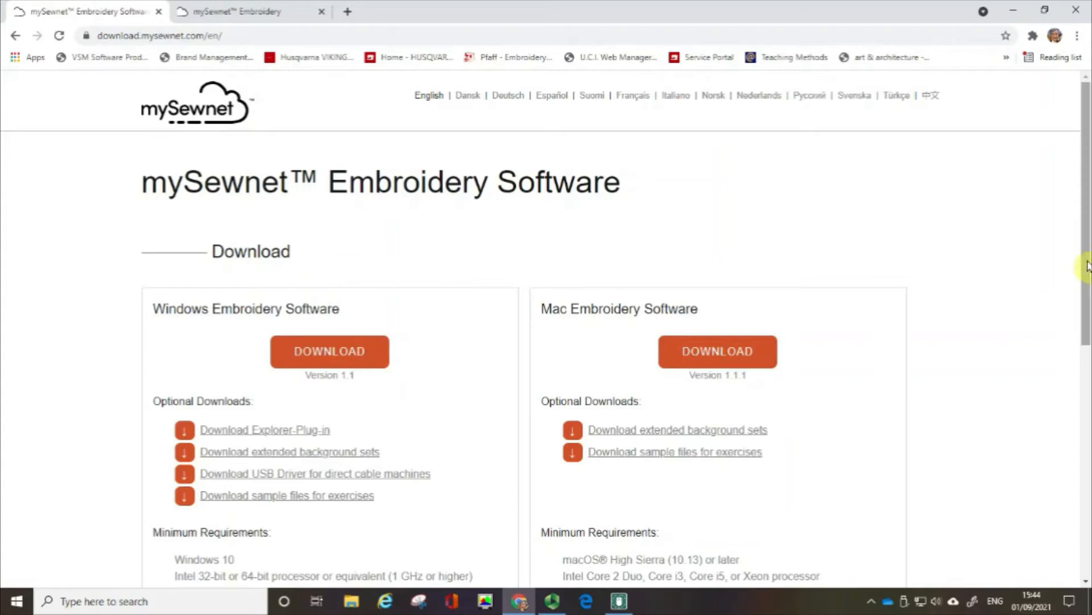
pyautogui.scroll(-3)
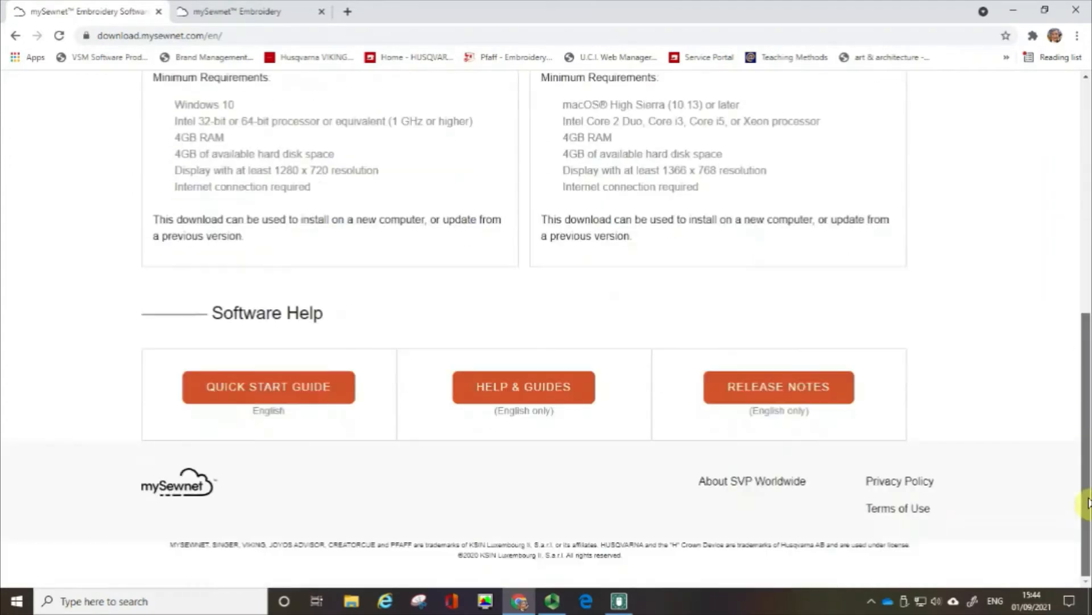
pyautogui.moveTo(309, 319)
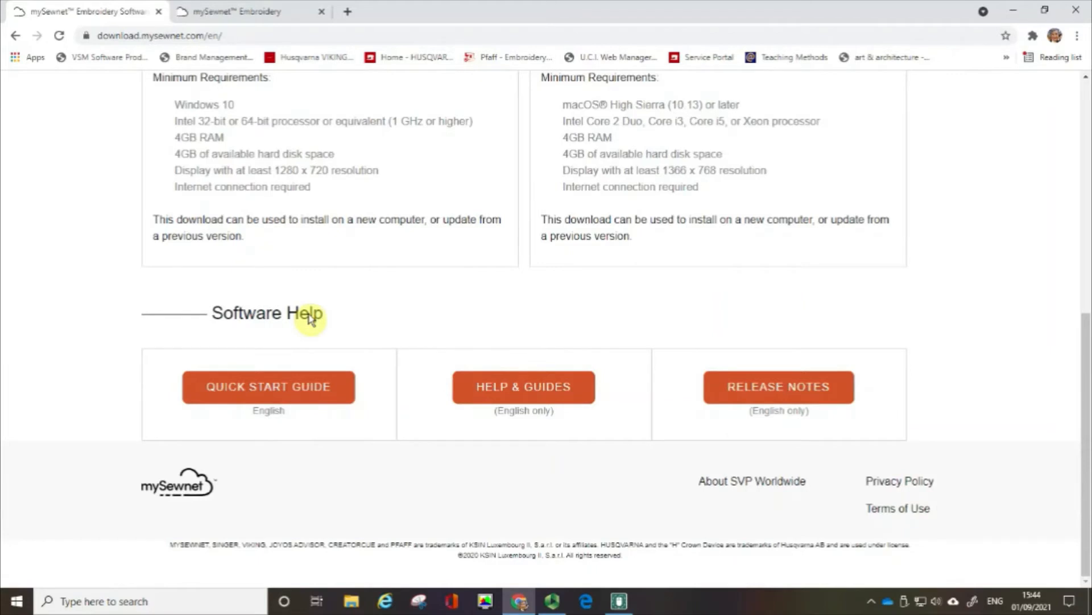
pyautogui.moveTo(269, 387)
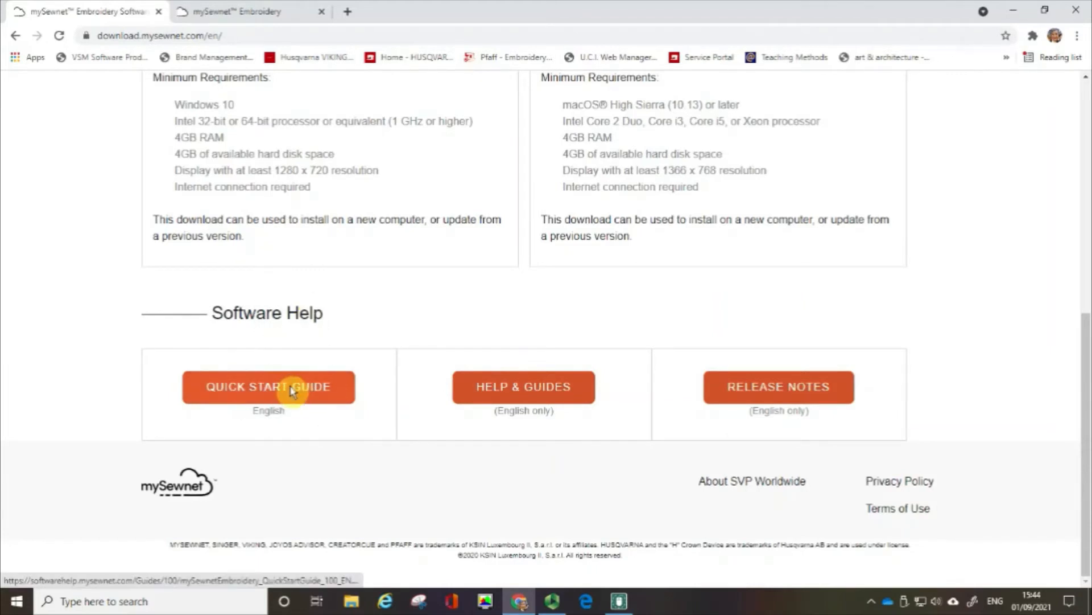
# View the Quick Start Guide PDF through its Home Tab and Selection pages.
pyautogui.click(269, 386)
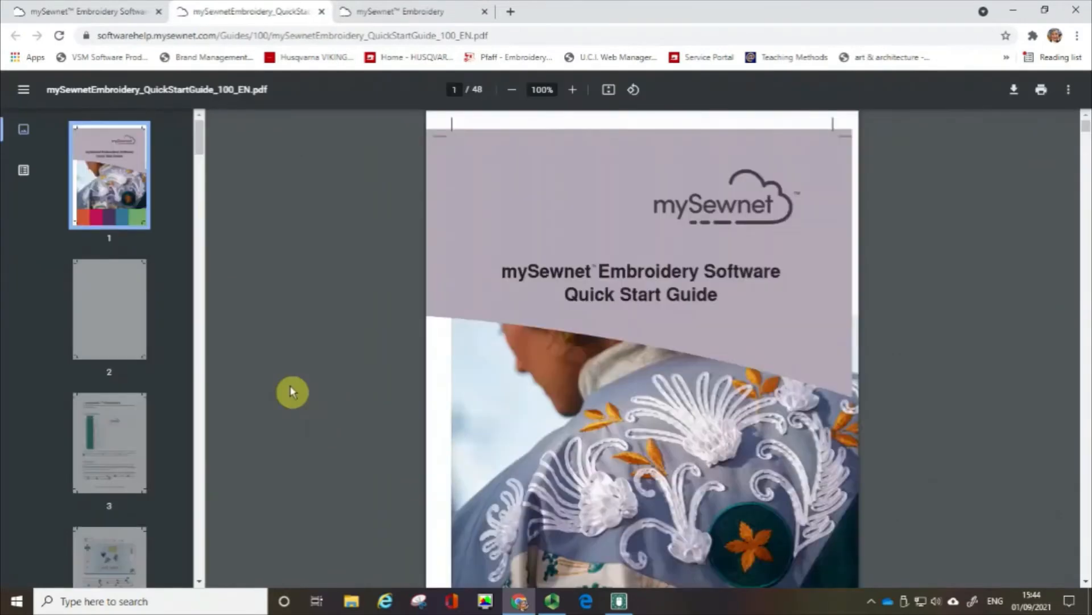
pyautogui.moveTo(187, 146)
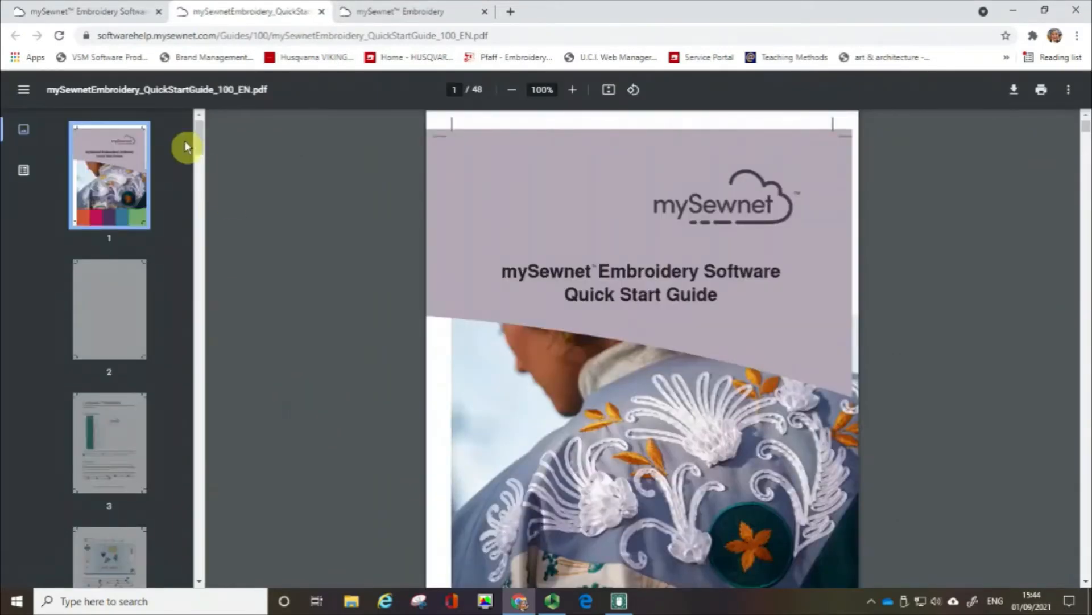
pyautogui.scroll(-3)
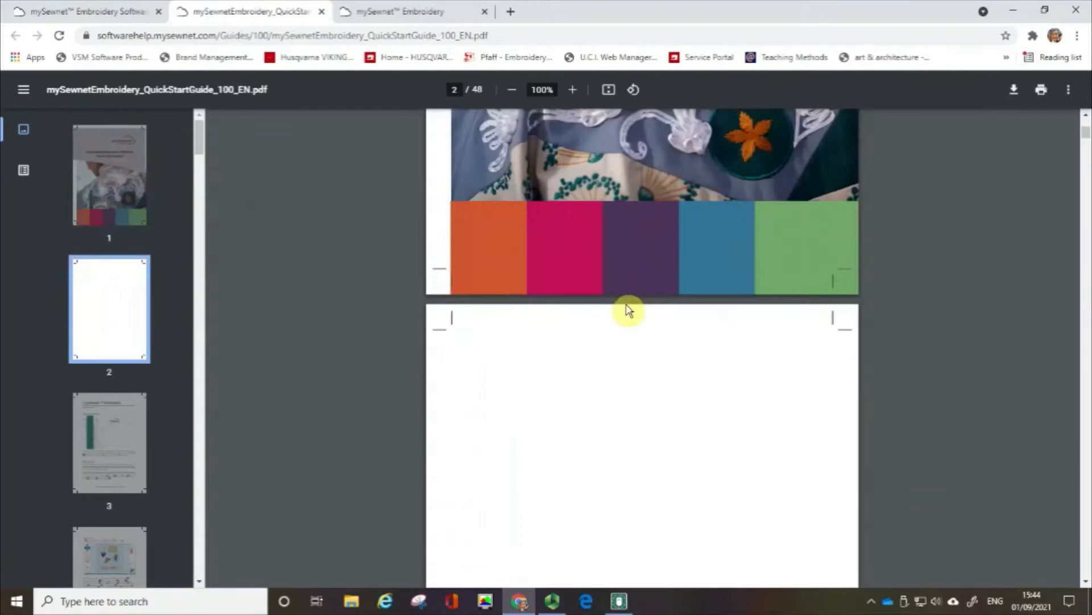
pyautogui.scroll(-3)
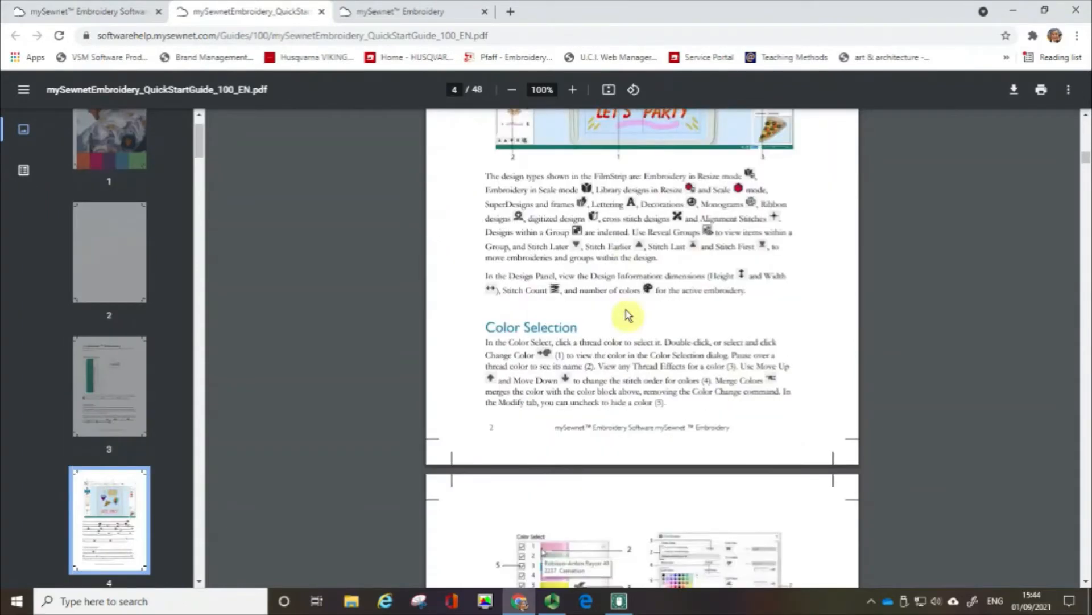
pyautogui.scroll(-3)
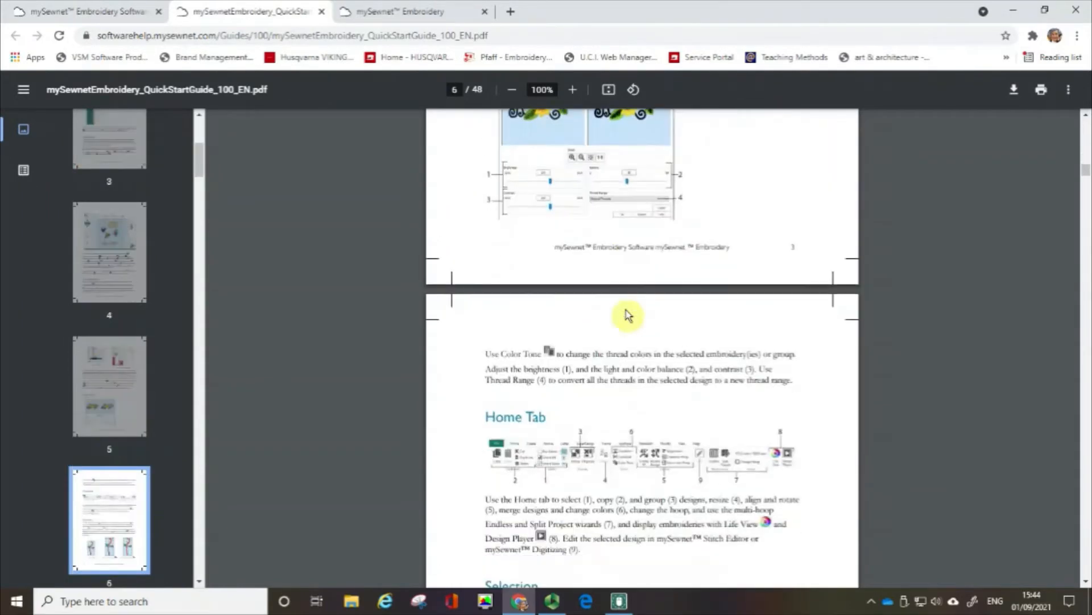
pyautogui.scroll(-3)
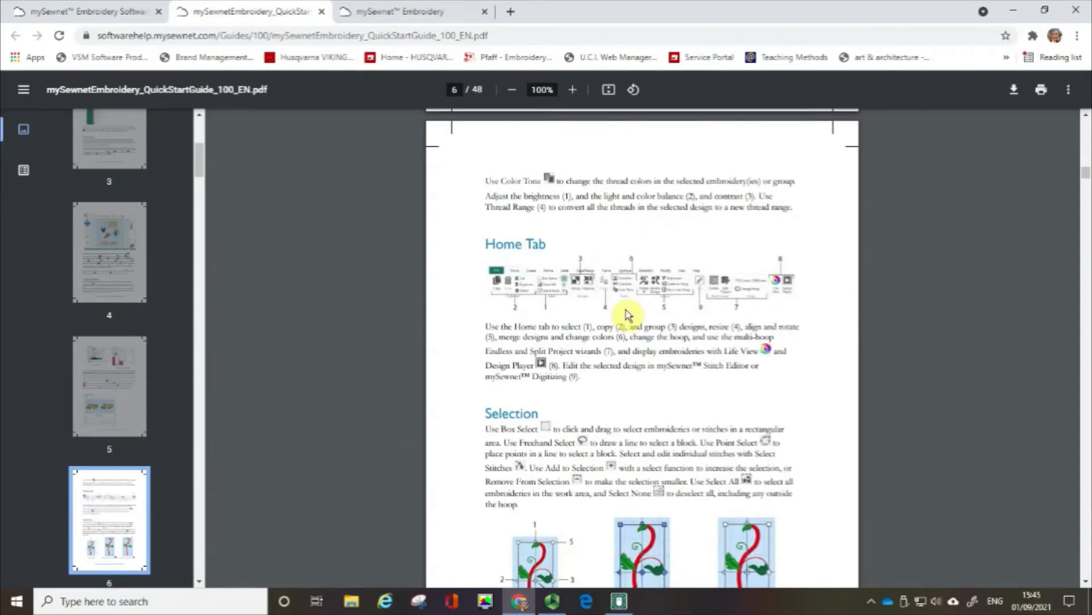
# Close the guide and help tabs, returning to the download page's Help & Guides link.
pyautogui.click(398, 12)
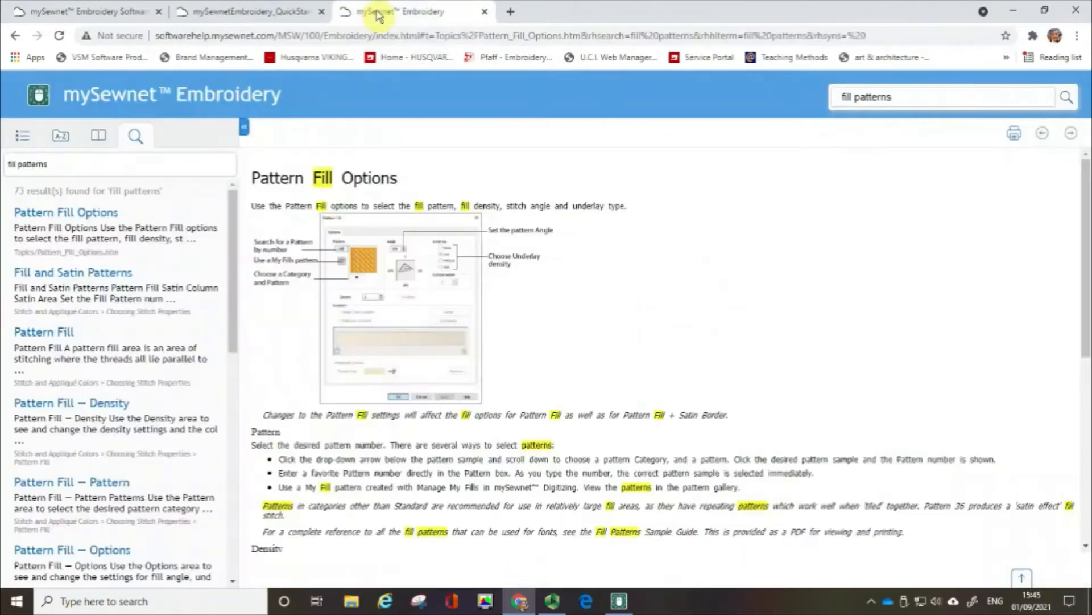
pyautogui.click(247, 11)
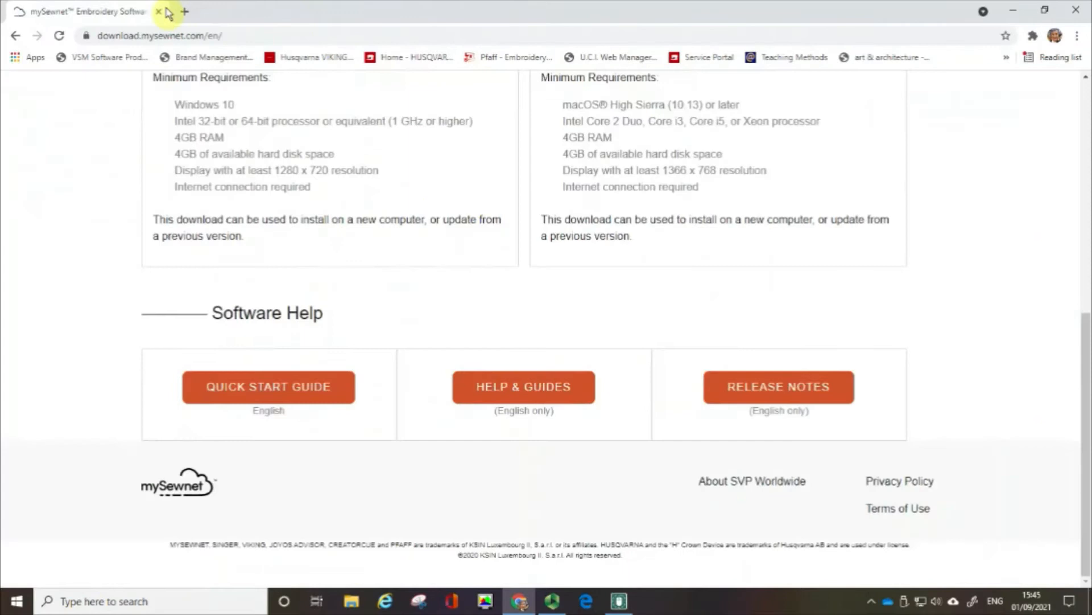
pyautogui.moveTo(524, 387)
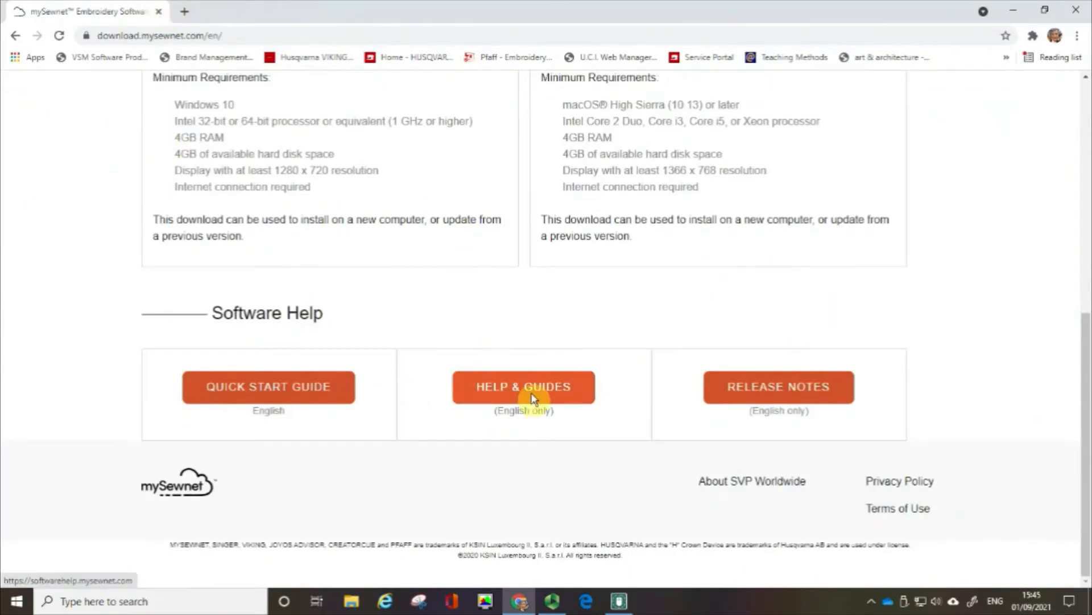
pyautogui.click(524, 387)
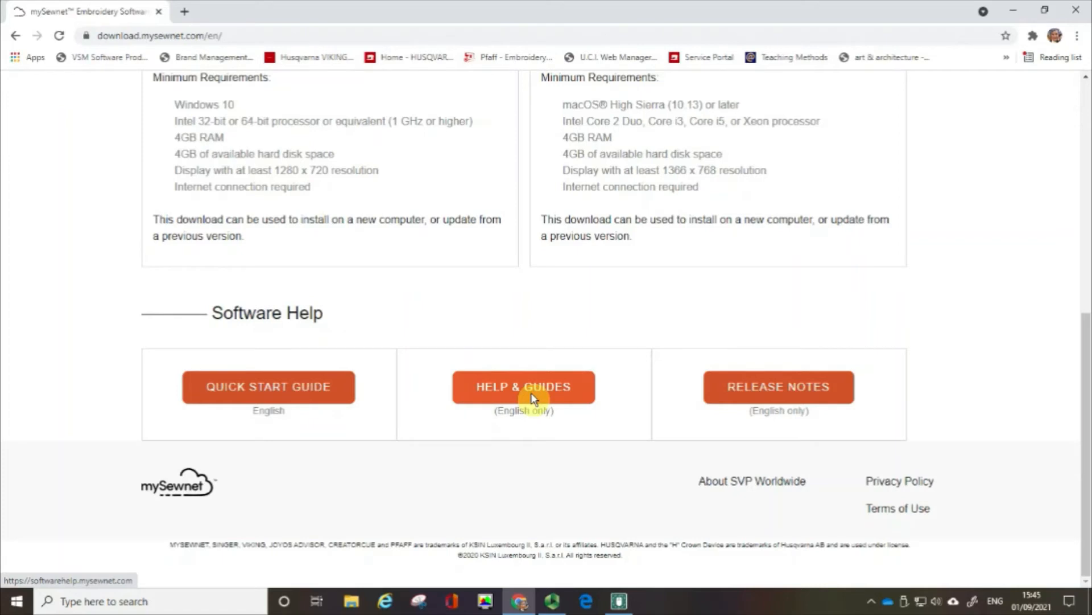
pyautogui.moveTo(843, 401)
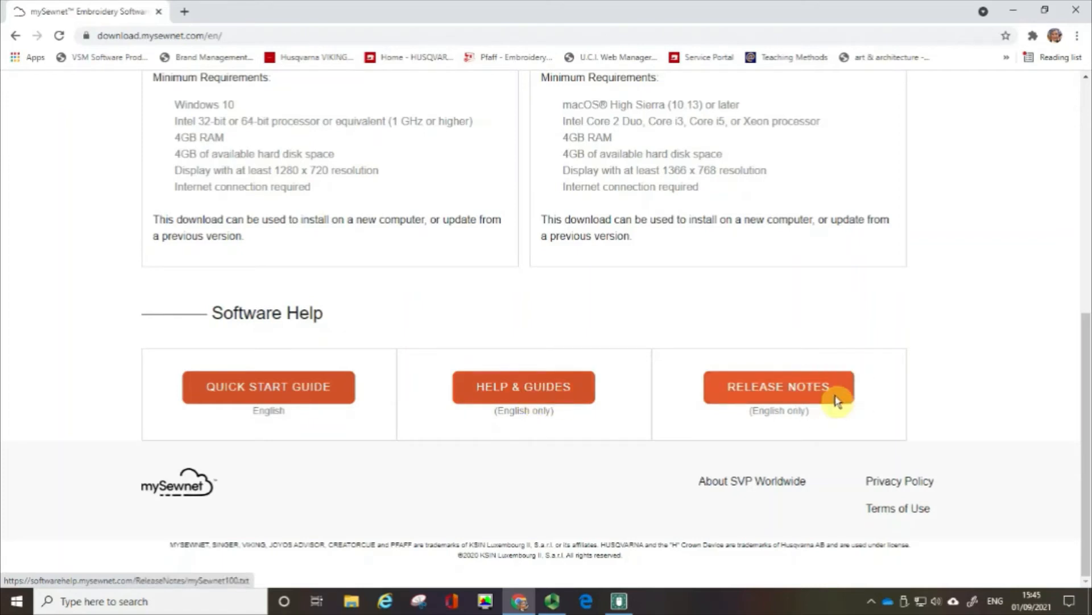
pyautogui.moveTo(524, 386)
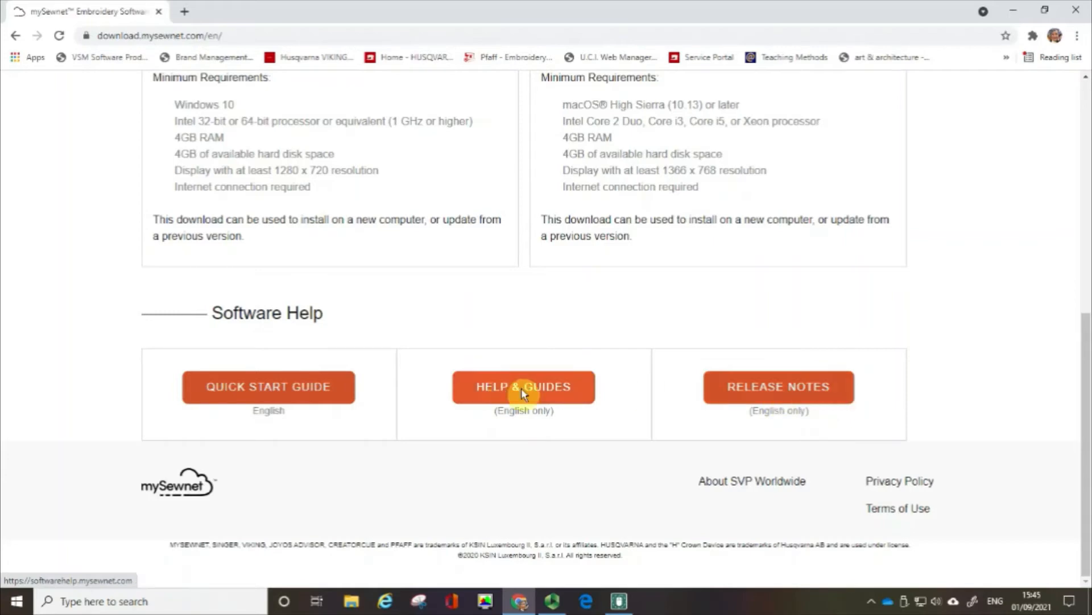
# From Help & Guides, download the Windows Embroidery reference guide PDF and stay on the page.
pyautogui.click(524, 387)
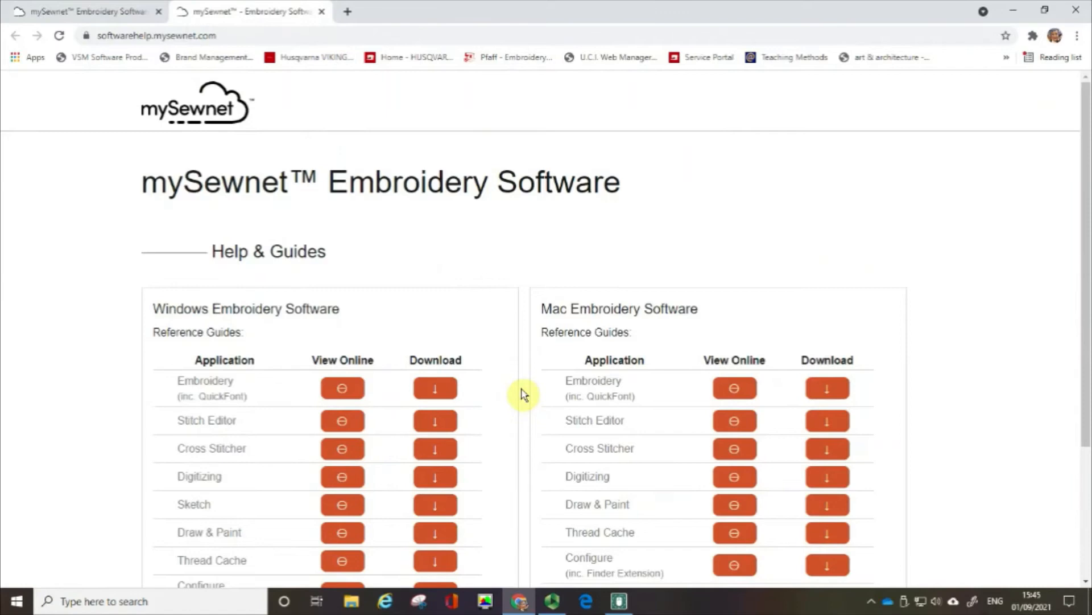
pyautogui.moveTo(507, 352)
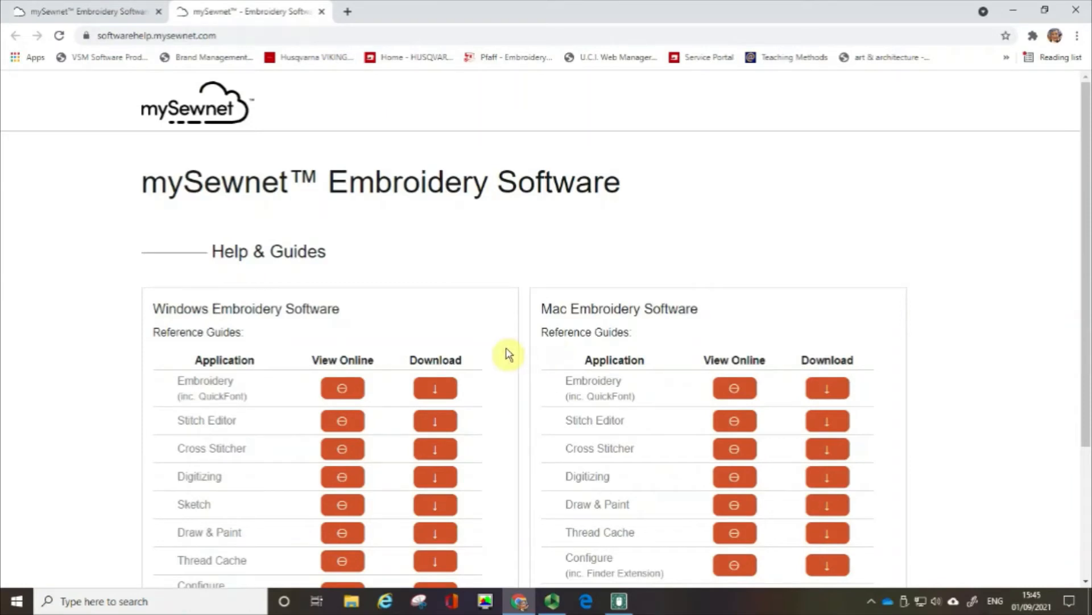
pyautogui.moveTo(396, 369)
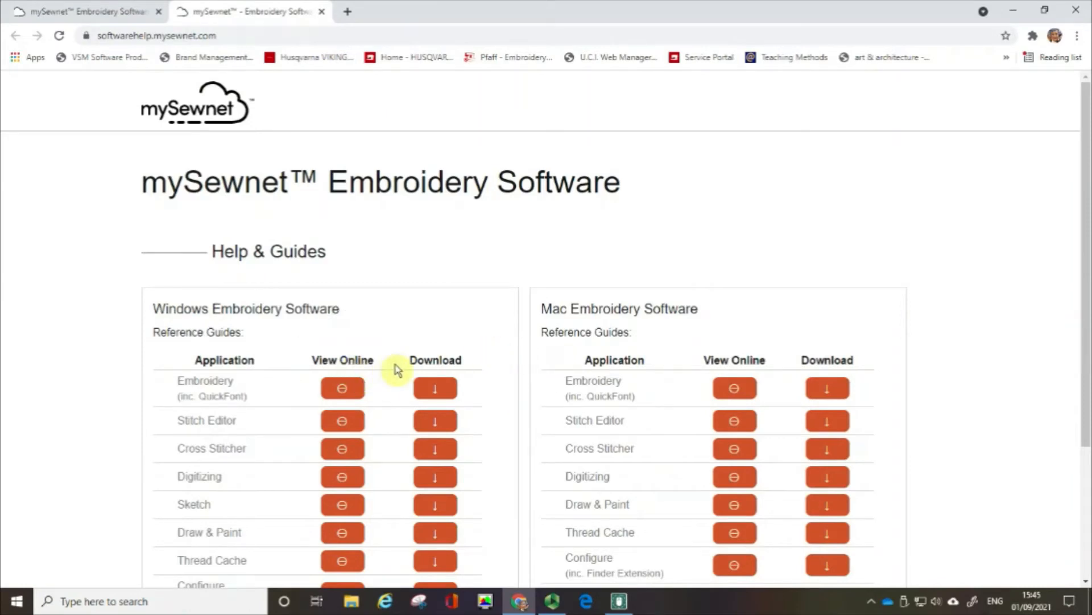
pyautogui.moveTo(415, 361)
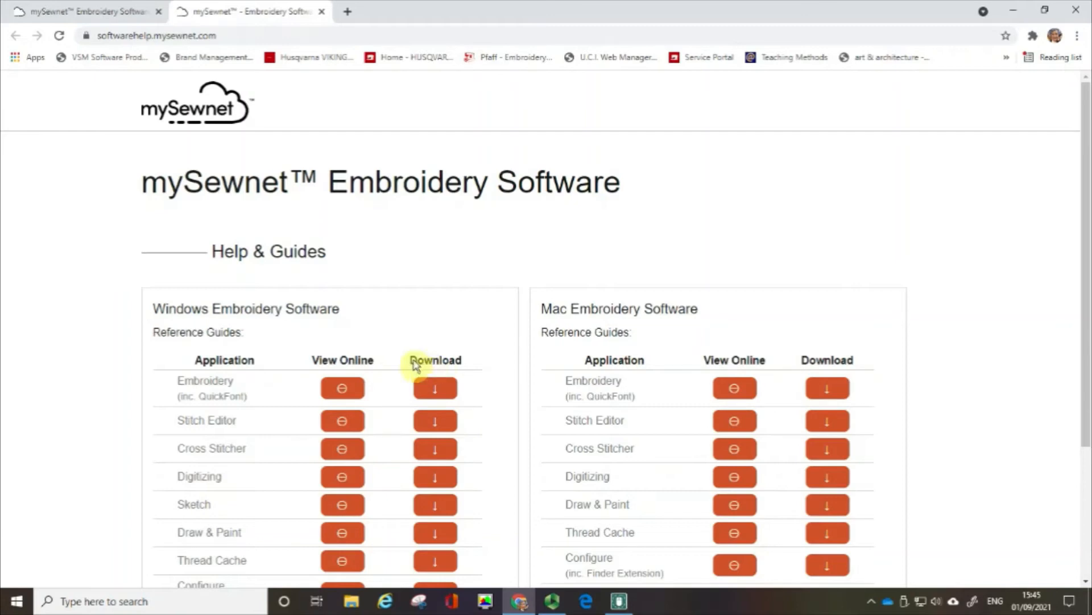
pyautogui.moveTo(252, 393)
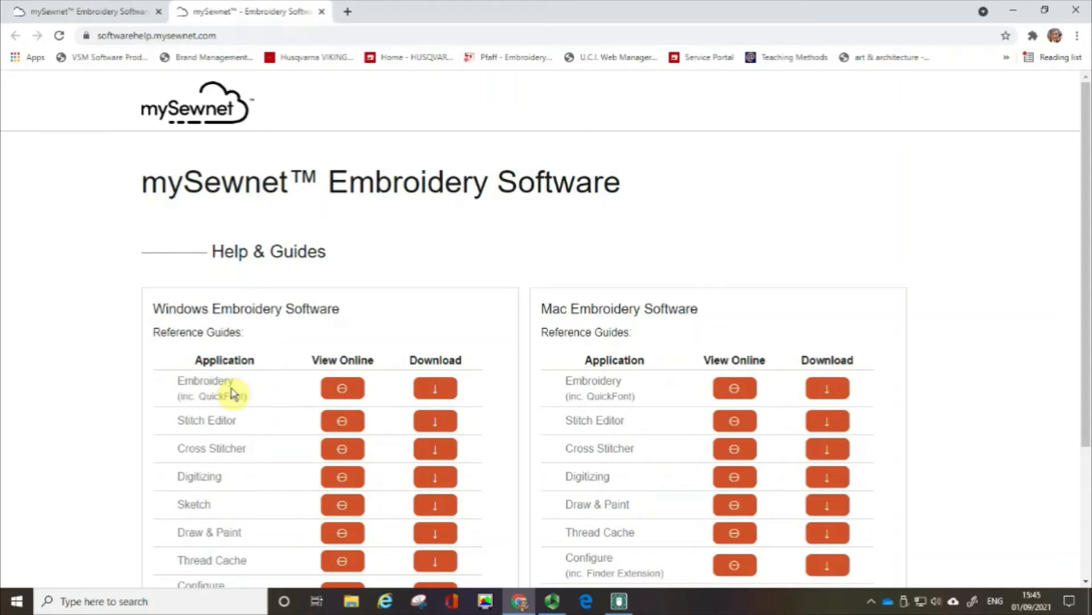
pyautogui.moveTo(434, 388)
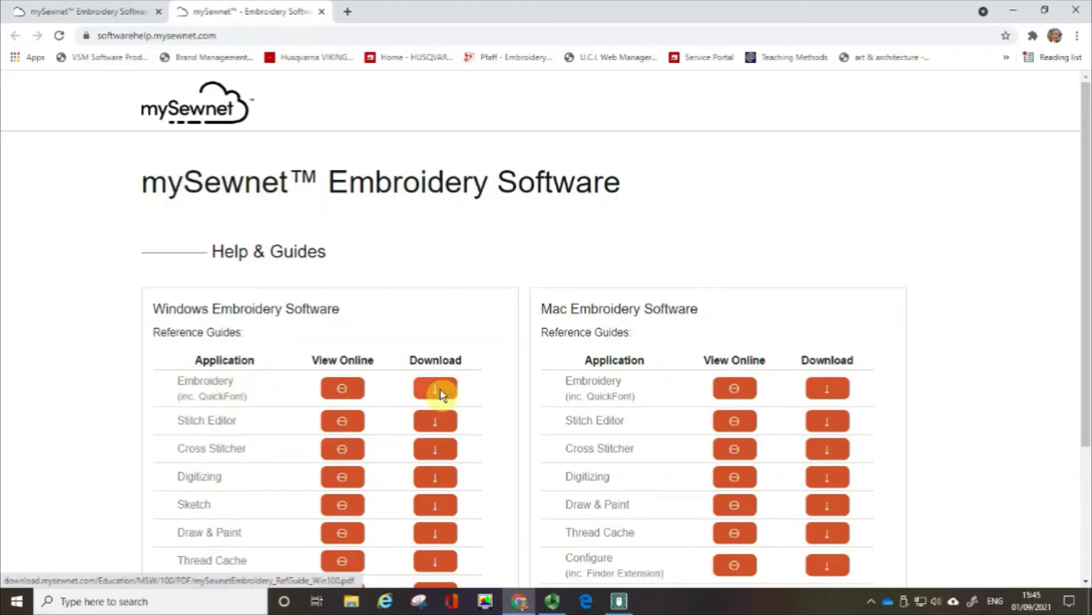
pyautogui.click(435, 388)
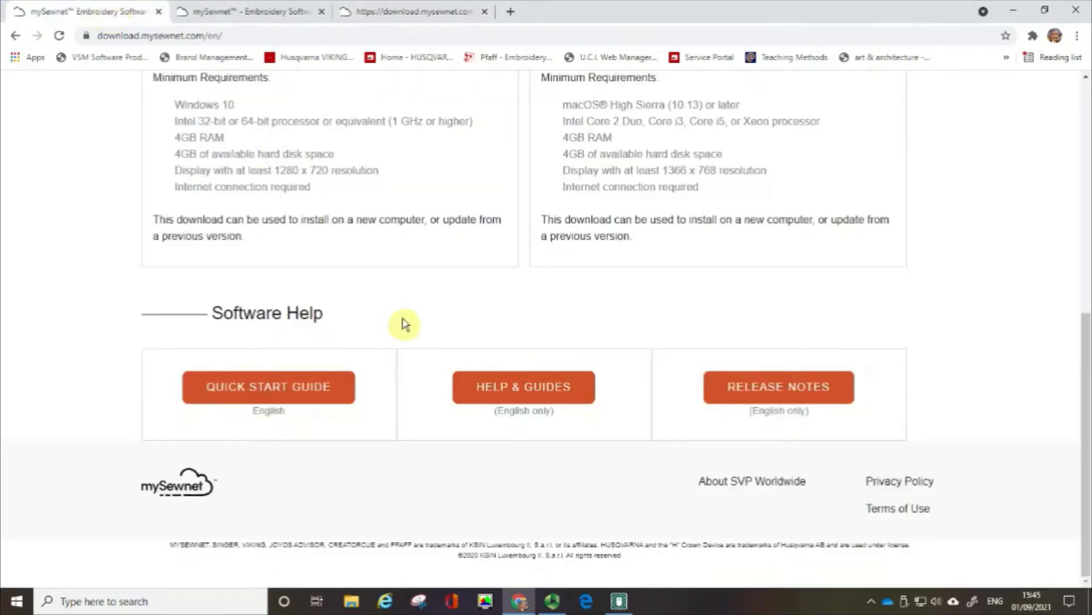
pyautogui.click(523, 387)
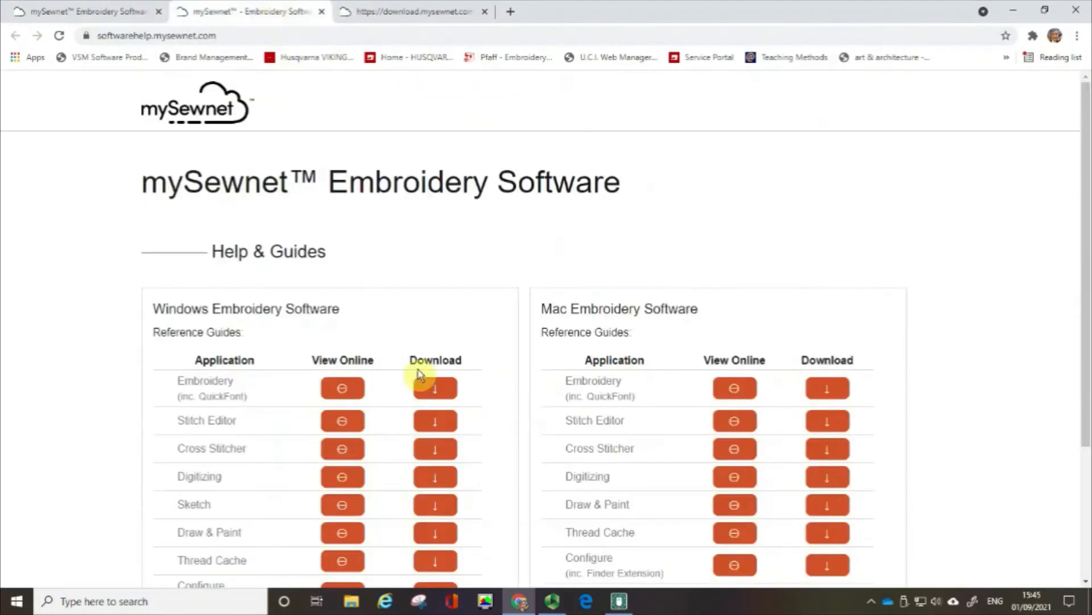
pyautogui.moveTo(343, 388)
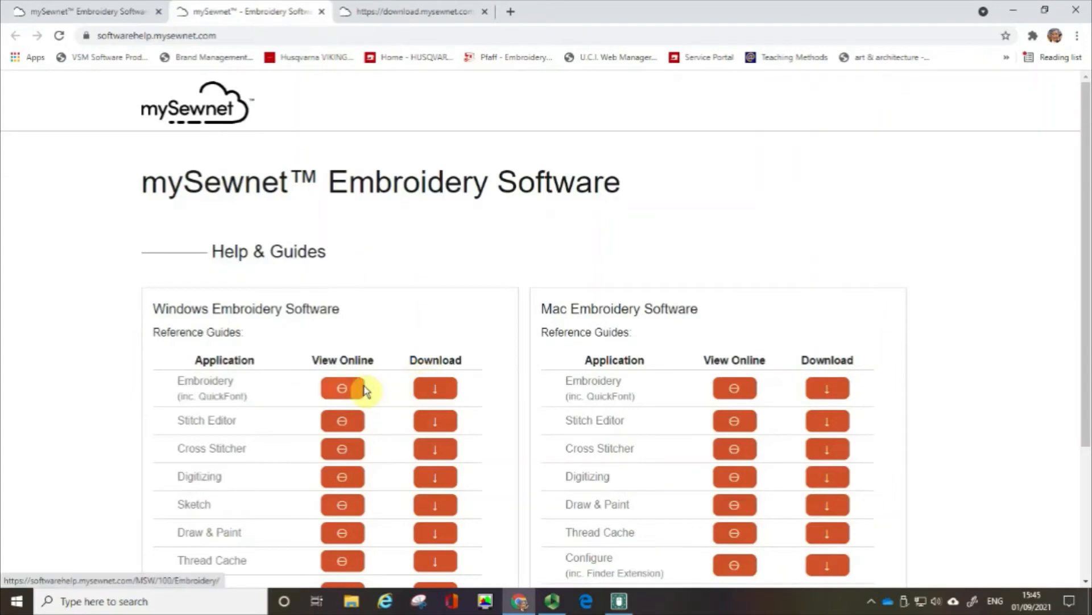
pyautogui.moveTo(341, 322)
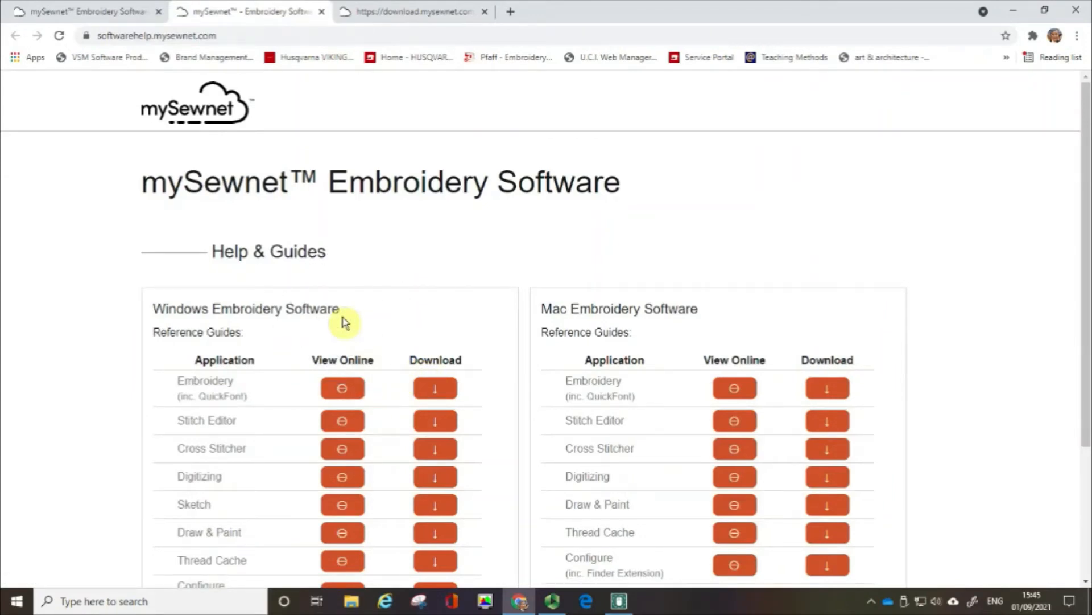
pyautogui.moveTo(744, 316)
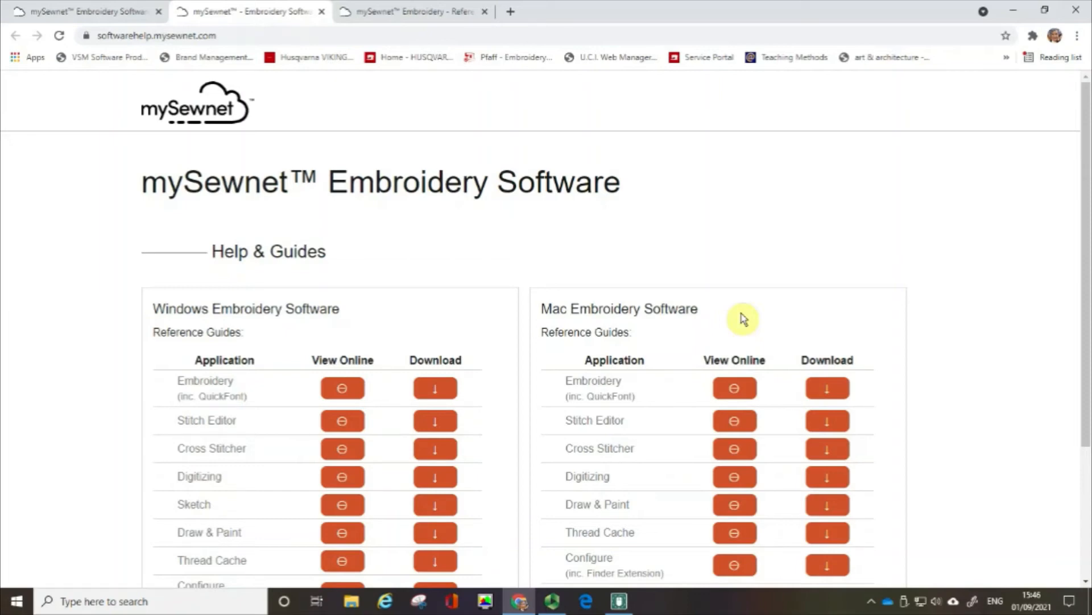
pyautogui.moveTo(662, 326)
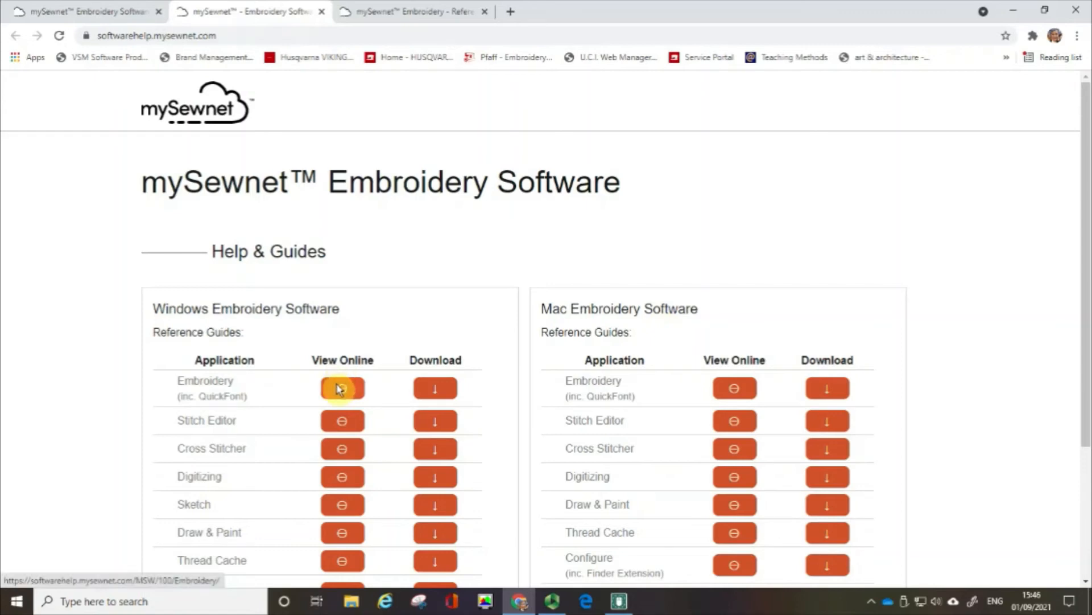
pyautogui.moveTo(734, 388)
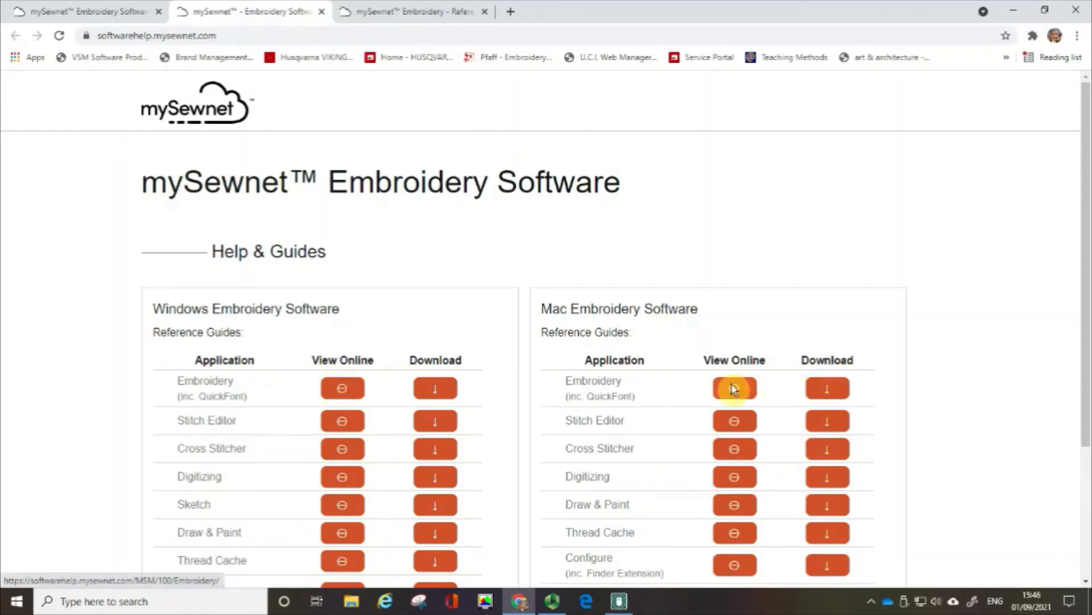
pyautogui.moveTo(343, 388)
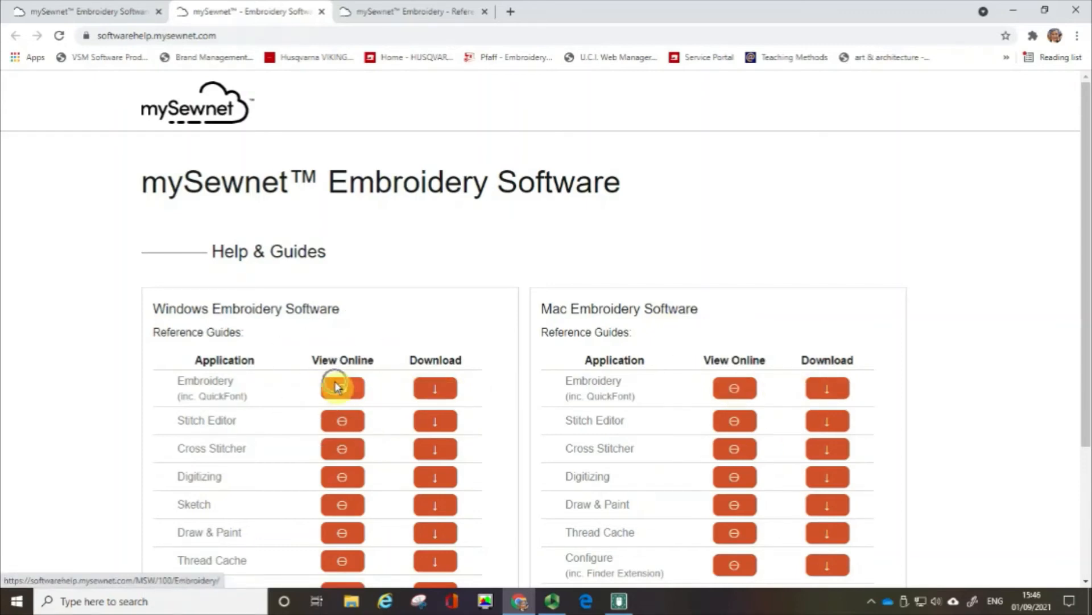
# View the Windows Embroidery guide online at its Getting Started topic.
pyautogui.click(342, 387)
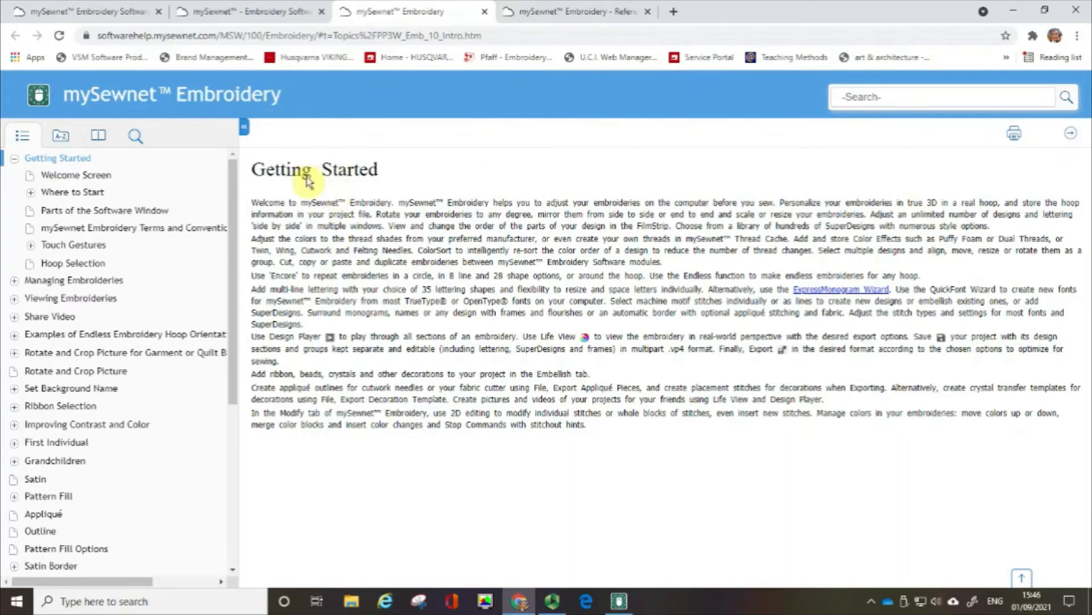
pyautogui.moveTo(139, 157)
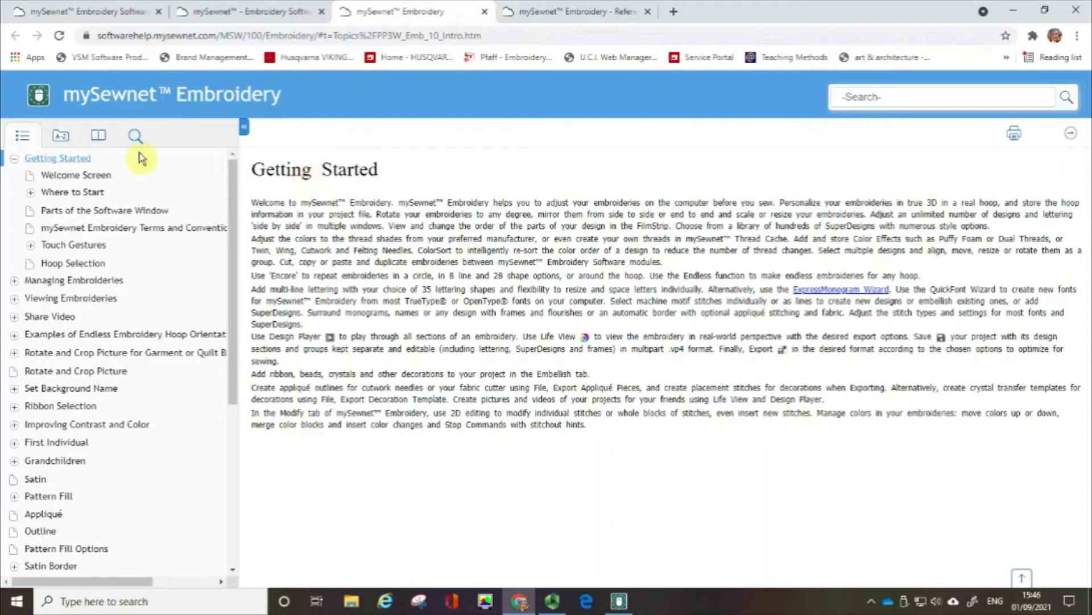
pyautogui.moveTo(135, 136)
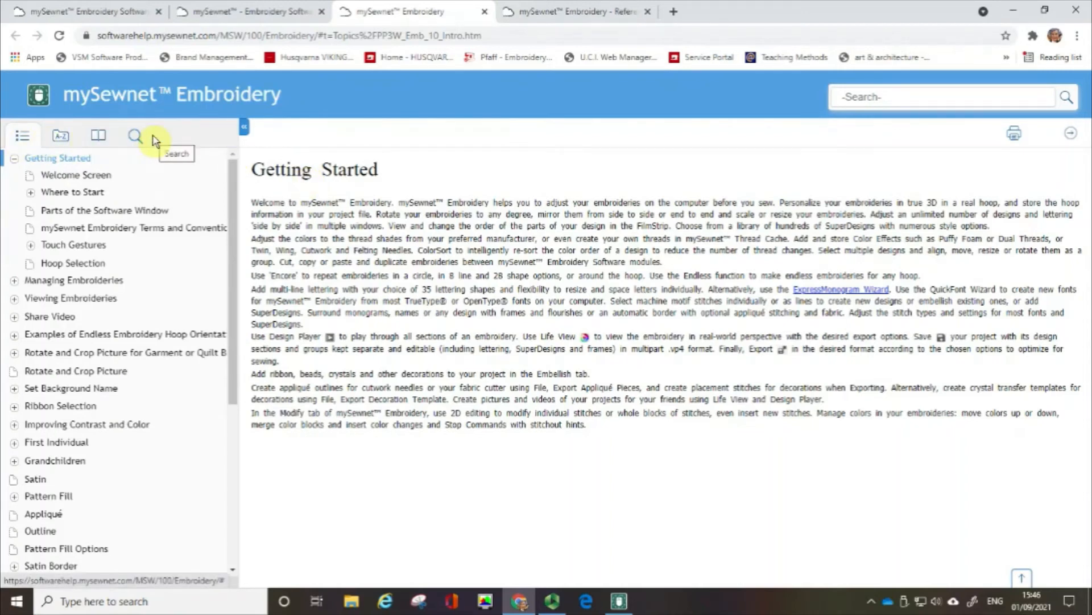
pyautogui.moveTo(278, 175)
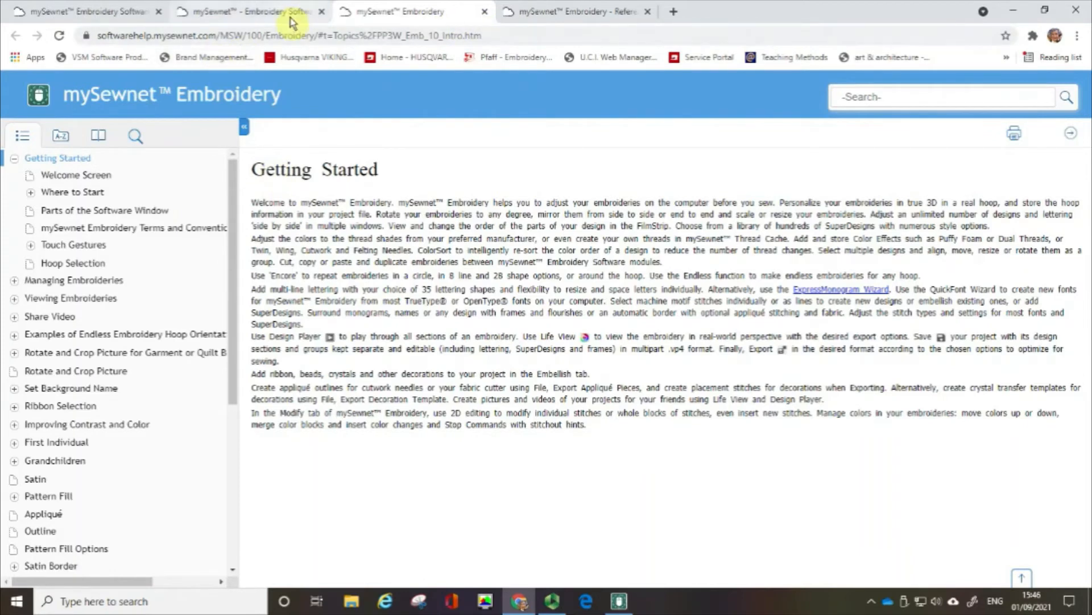
pyautogui.moveTo(577, 11)
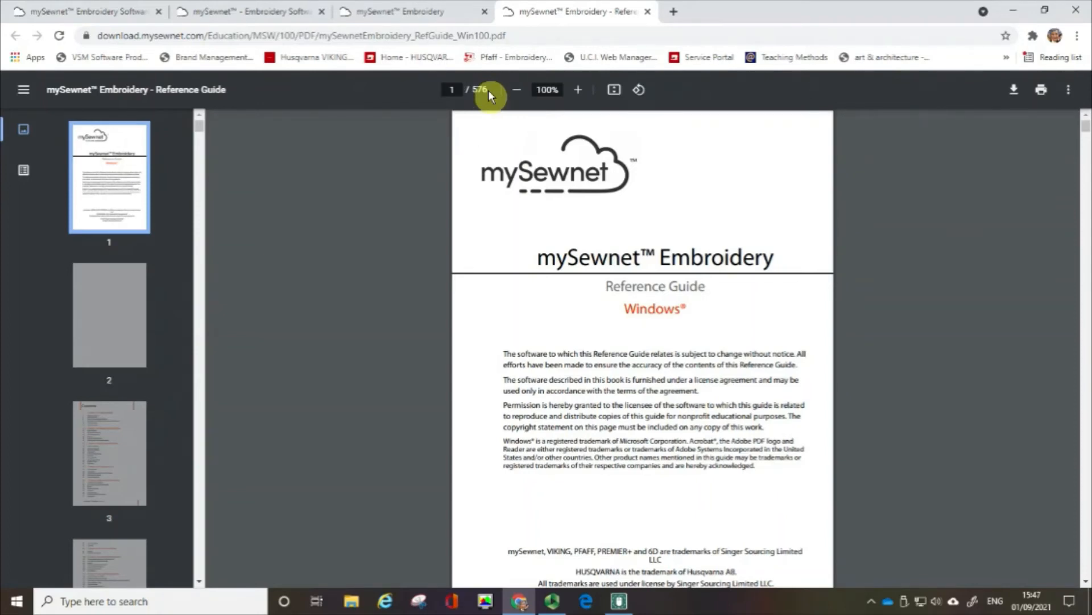
pyautogui.moveTo(229, 274)
pyautogui.write('3')
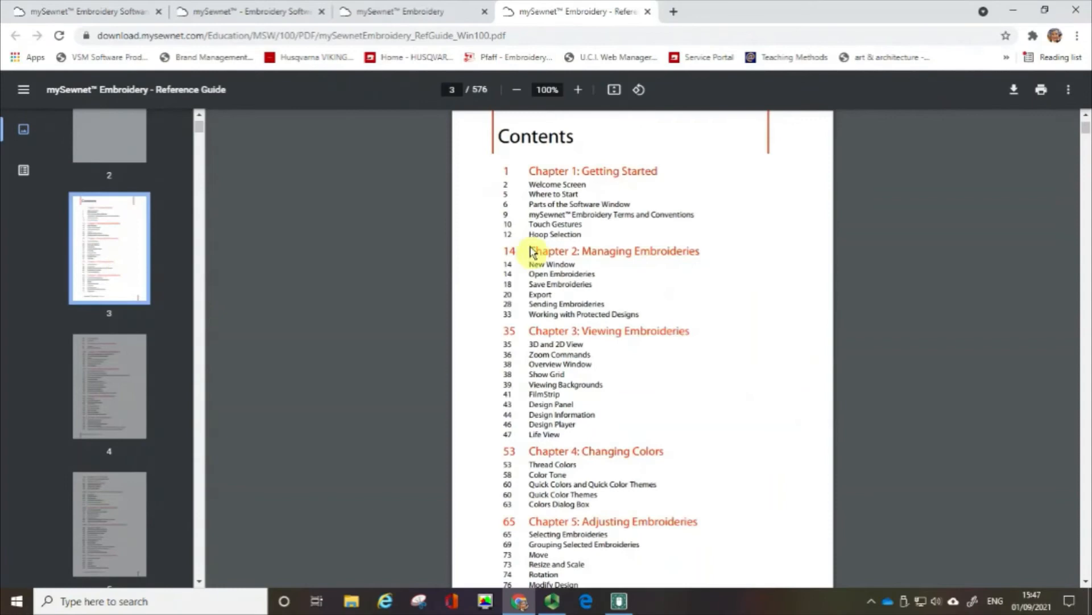
# Scroll the 576-page Reference Guide's contents down past Chapter 24, Choosing Stitch Properties.
pyautogui.scroll(-3)
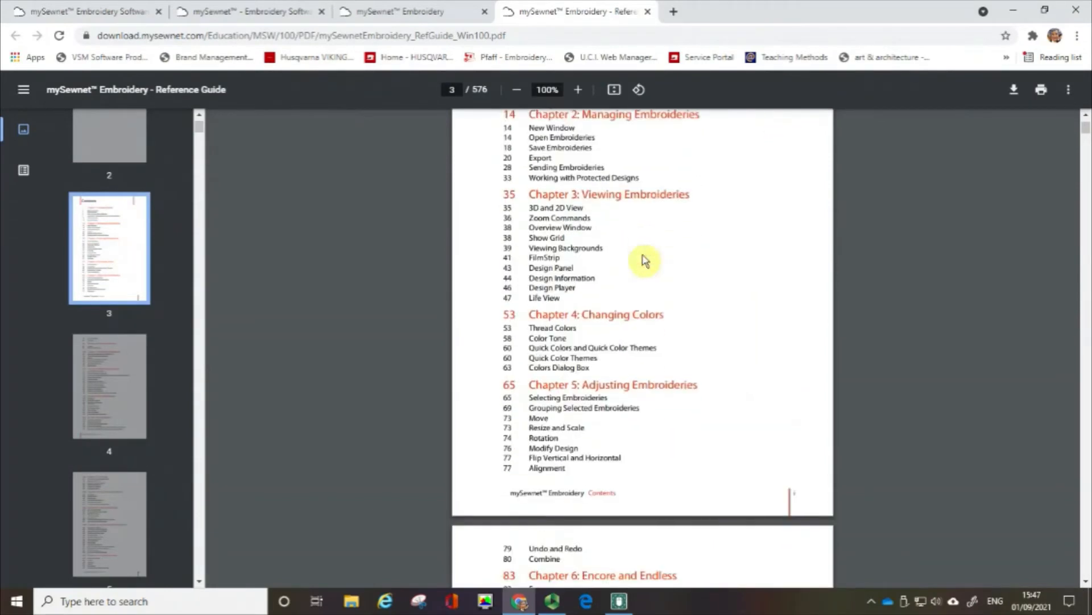
pyautogui.scroll(-3)
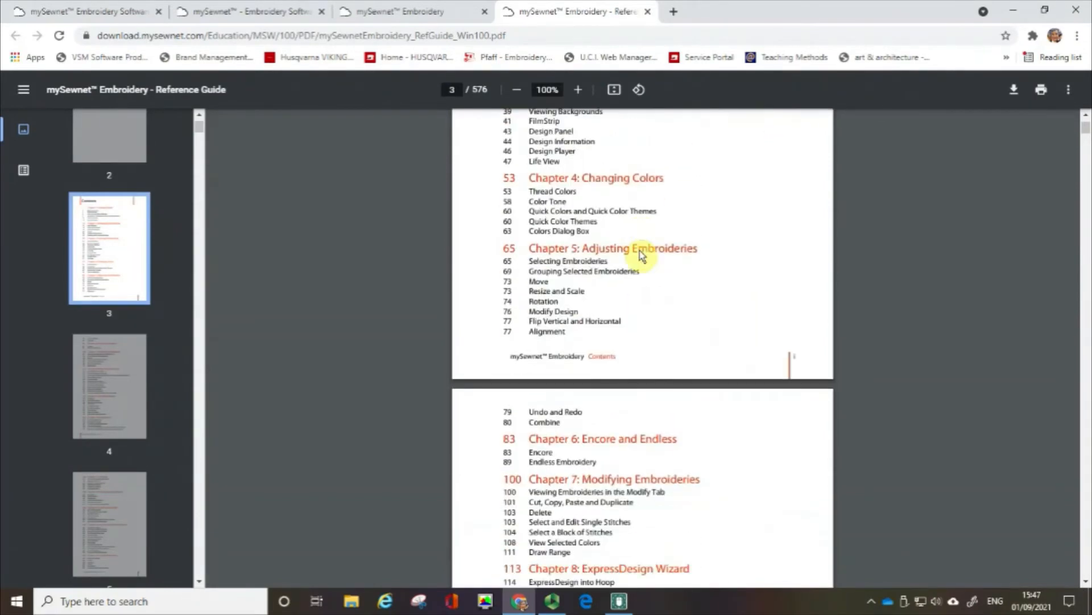
pyautogui.scroll(-3)
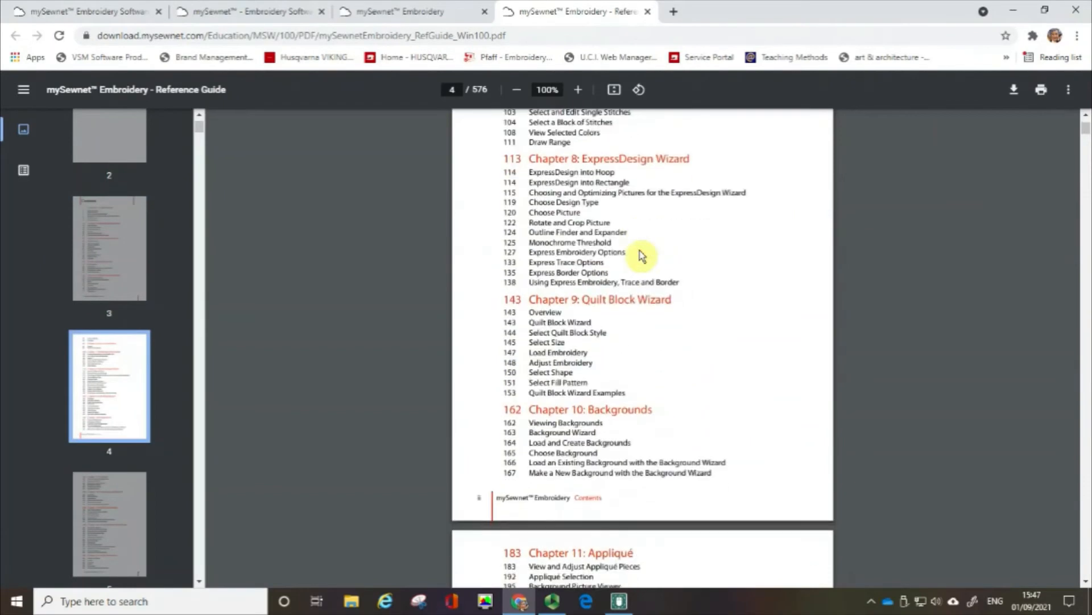
pyautogui.scroll(-3)
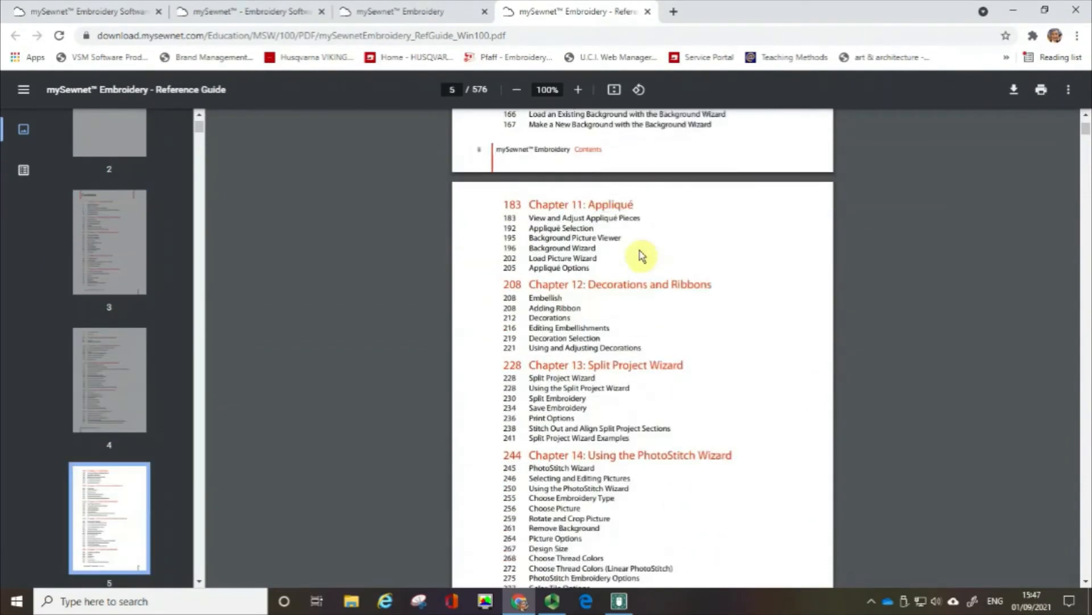
pyautogui.scroll(-3)
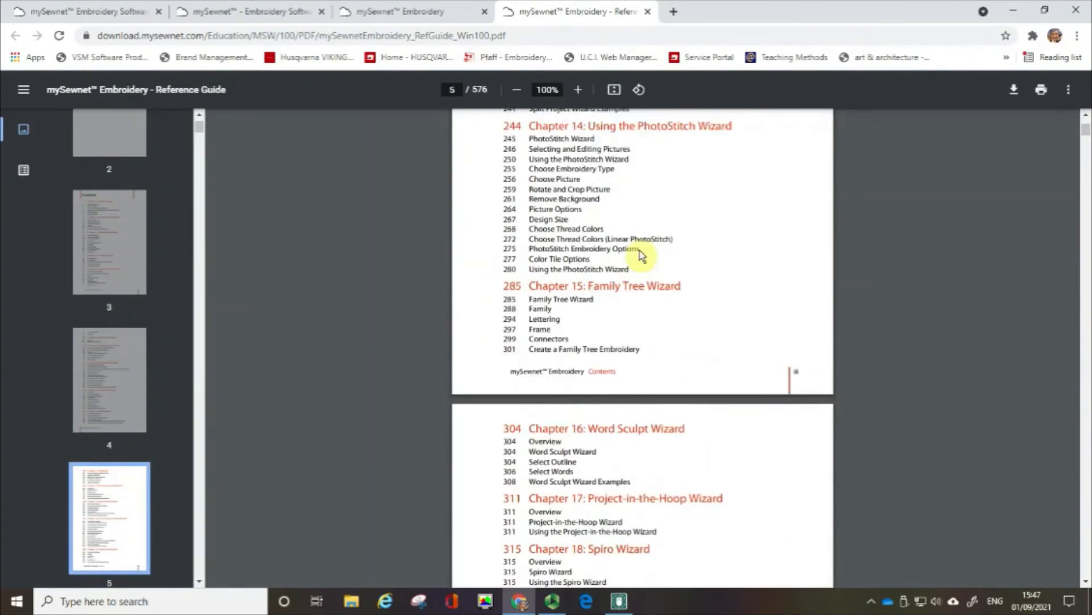
pyautogui.scroll(-3)
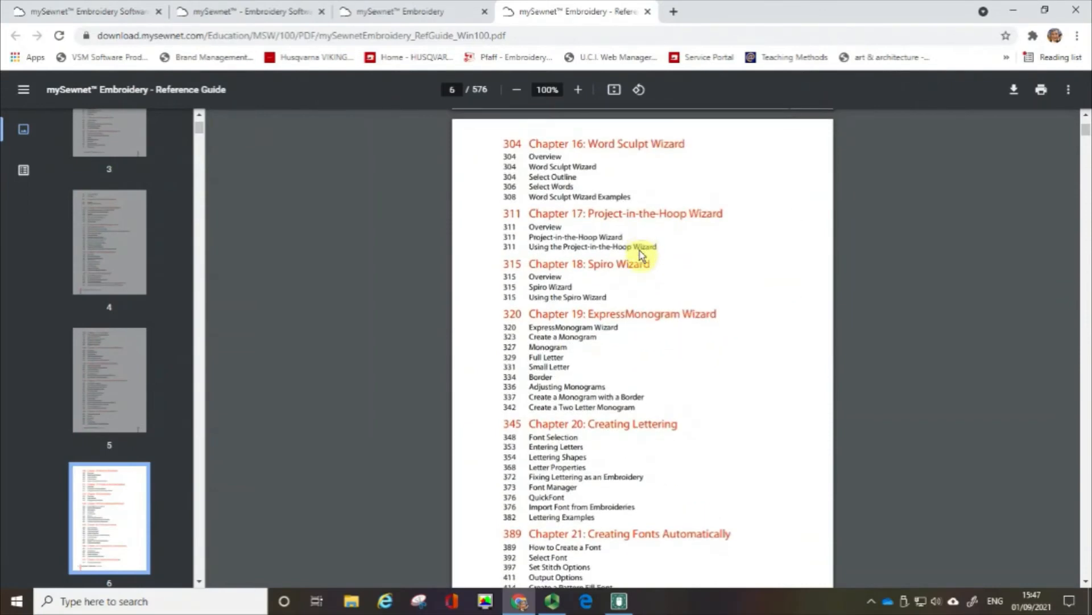
pyautogui.scroll(-3)
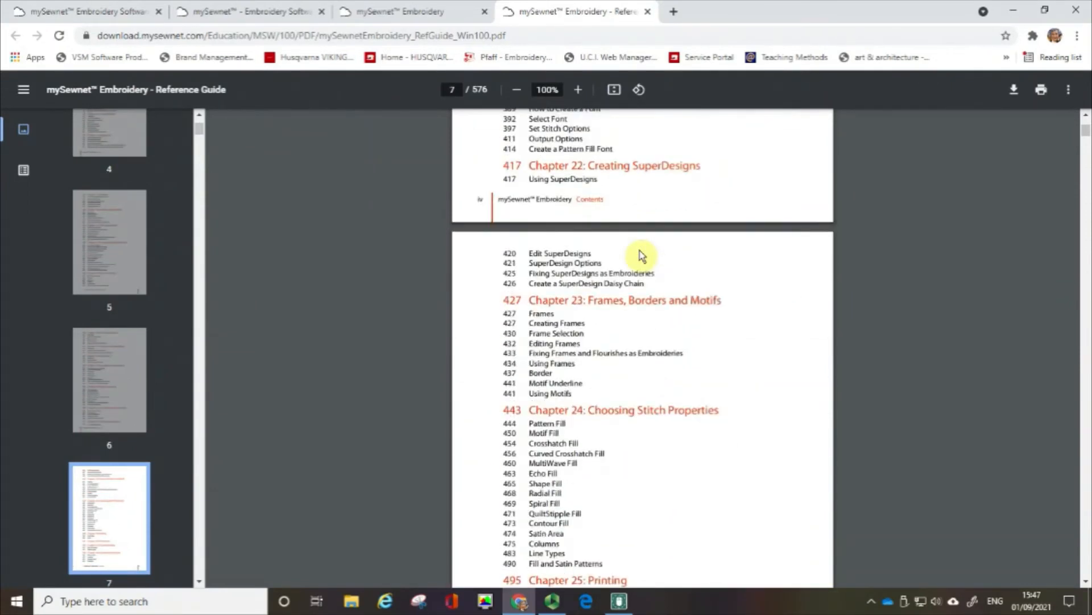
pyautogui.scroll(-3)
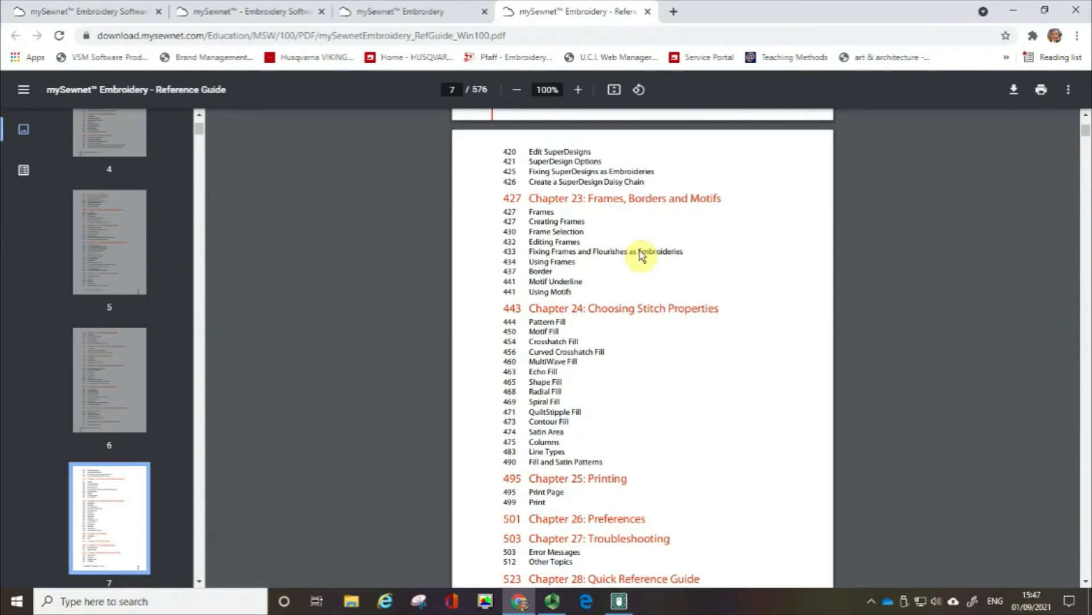
pyautogui.moveTo(613, 298)
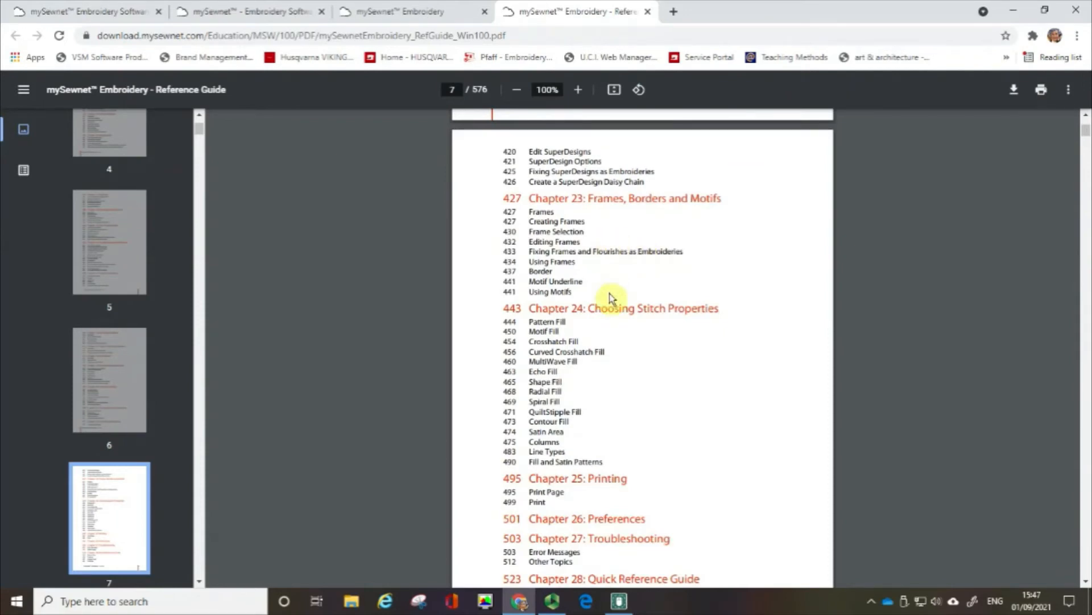
pyautogui.moveTo(526, 325)
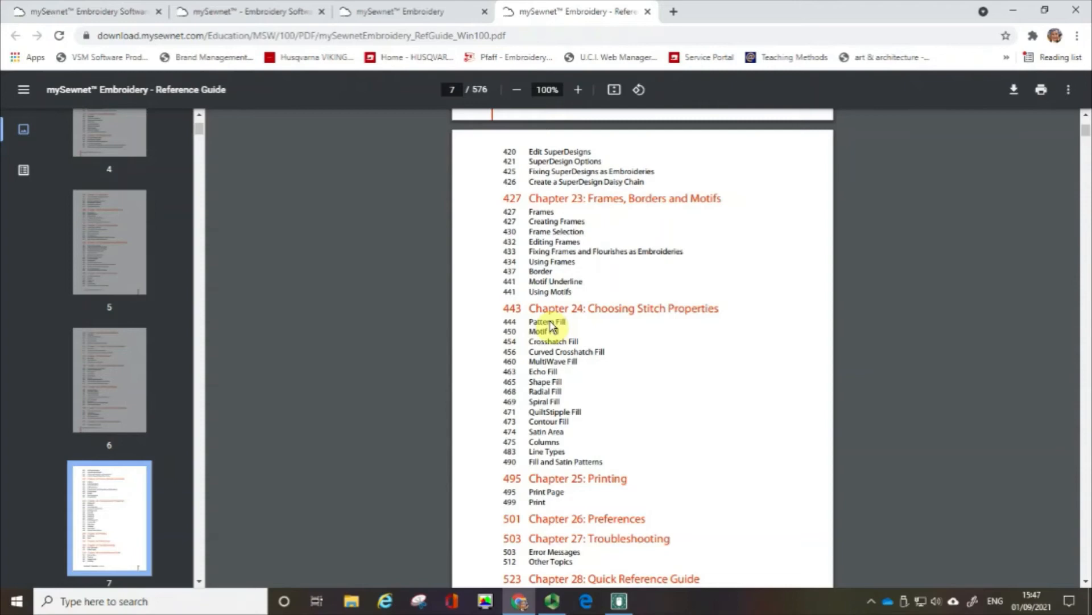
# Jump to page 453, Pattern Fill — Pattern, and its Options pages.
pyautogui.click(547, 321)
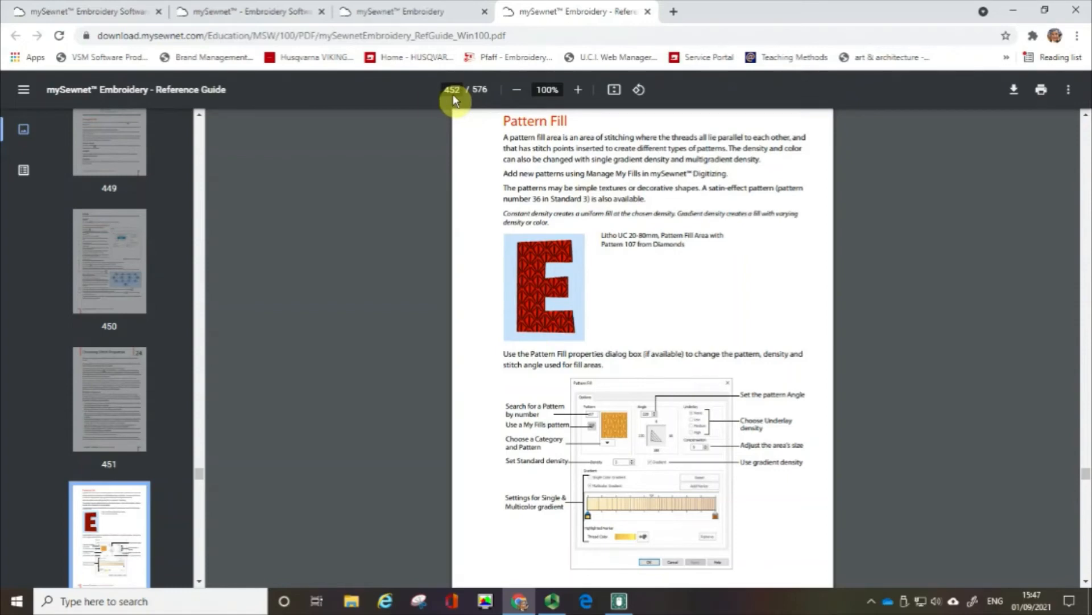
pyautogui.moveTo(467, 122)
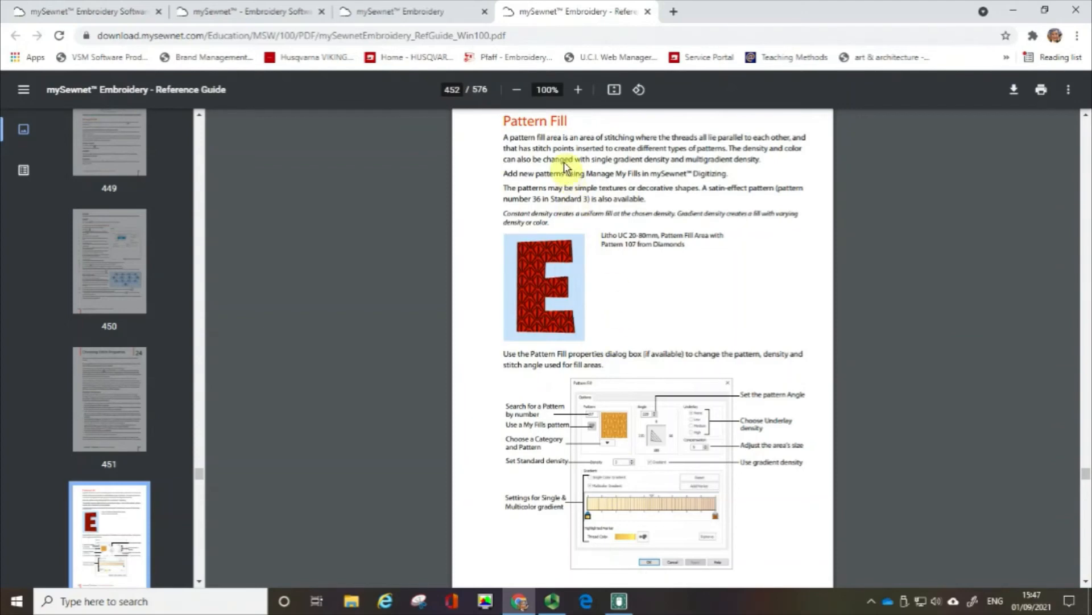
pyautogui.moveTo(697, 343)
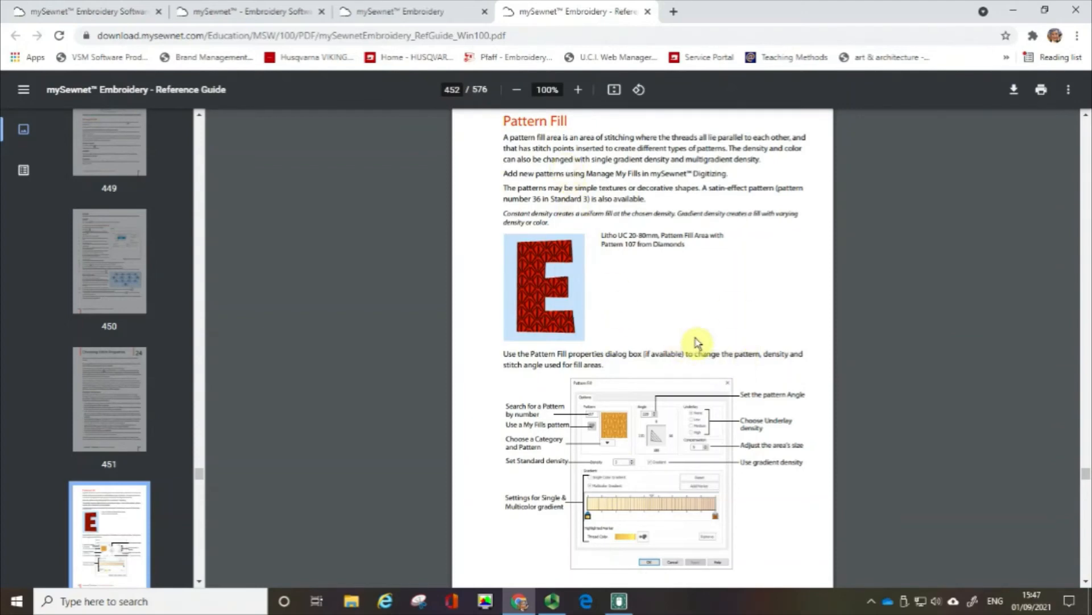
pyautogui.scroll(-3)
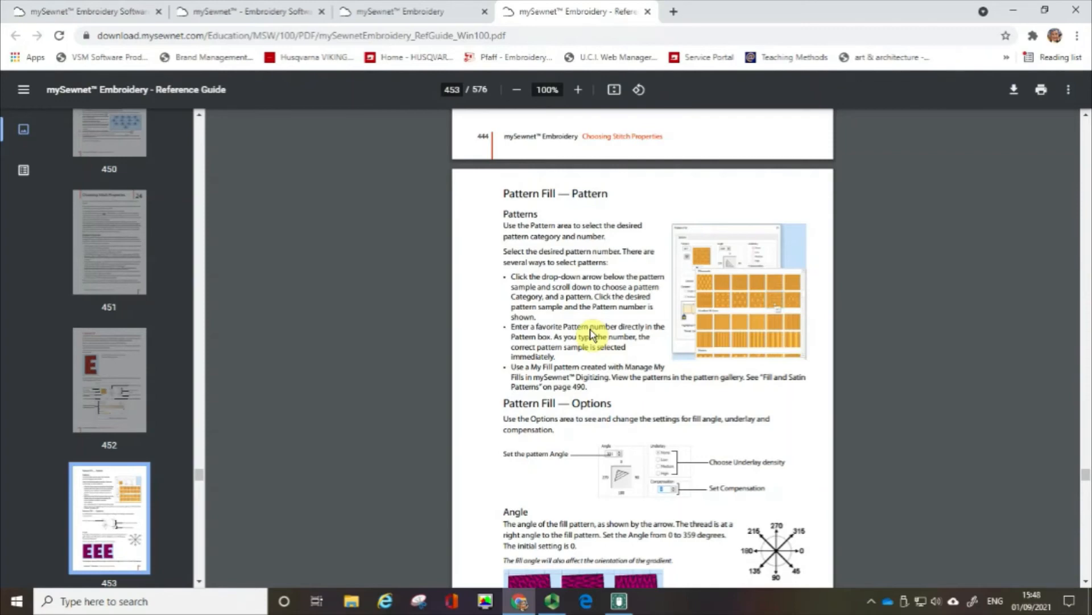
pyautogui.moveTo(362, 244)
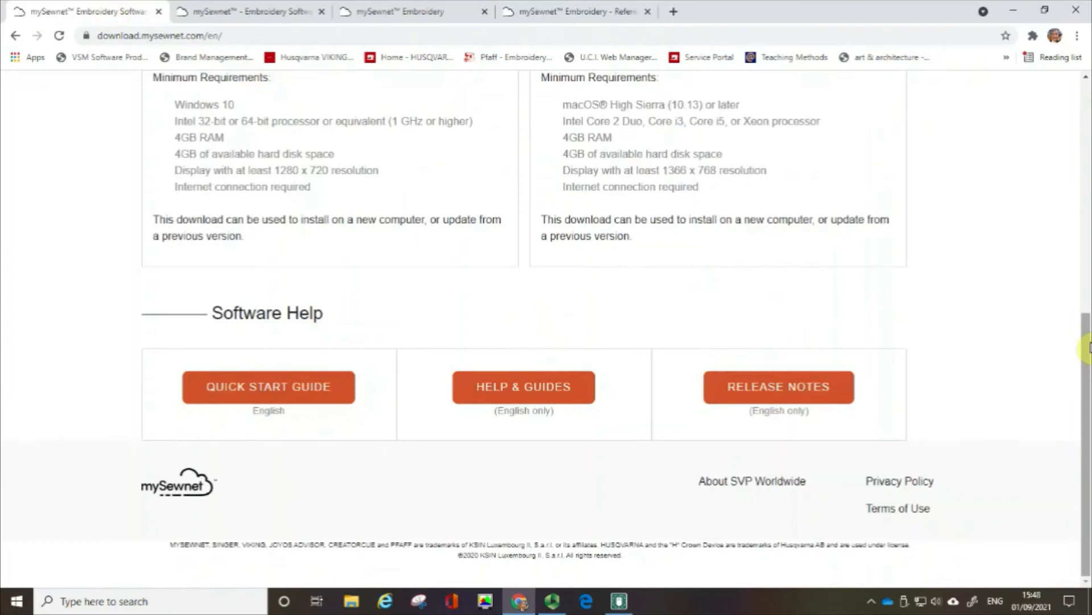
# Return from the downloads page to the mySewnet home page via the site logo.
pyautogui.scroll(3)
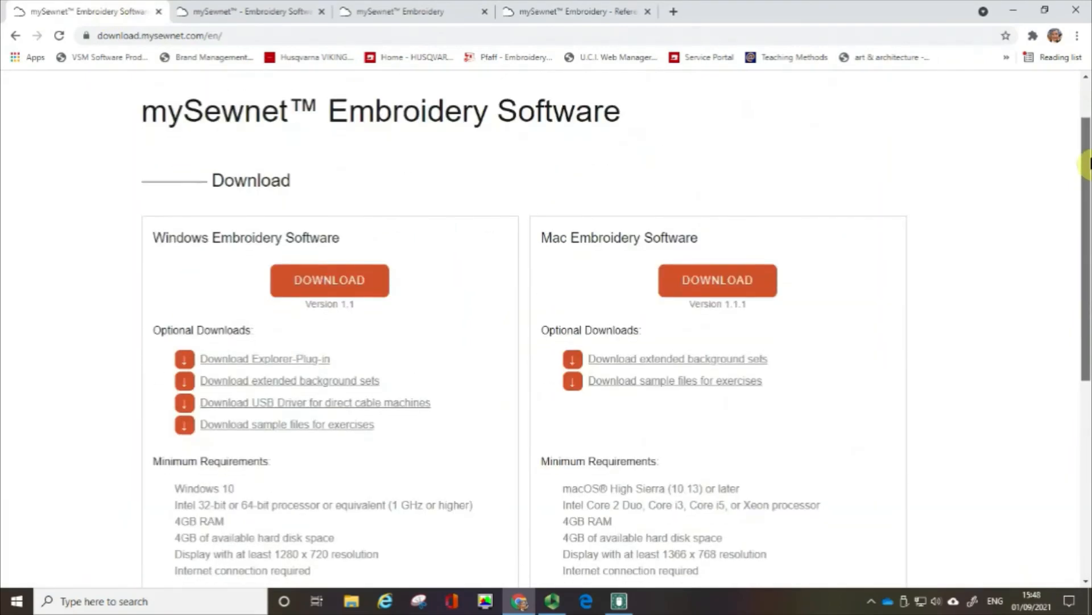
pyautogui.scroll(3)
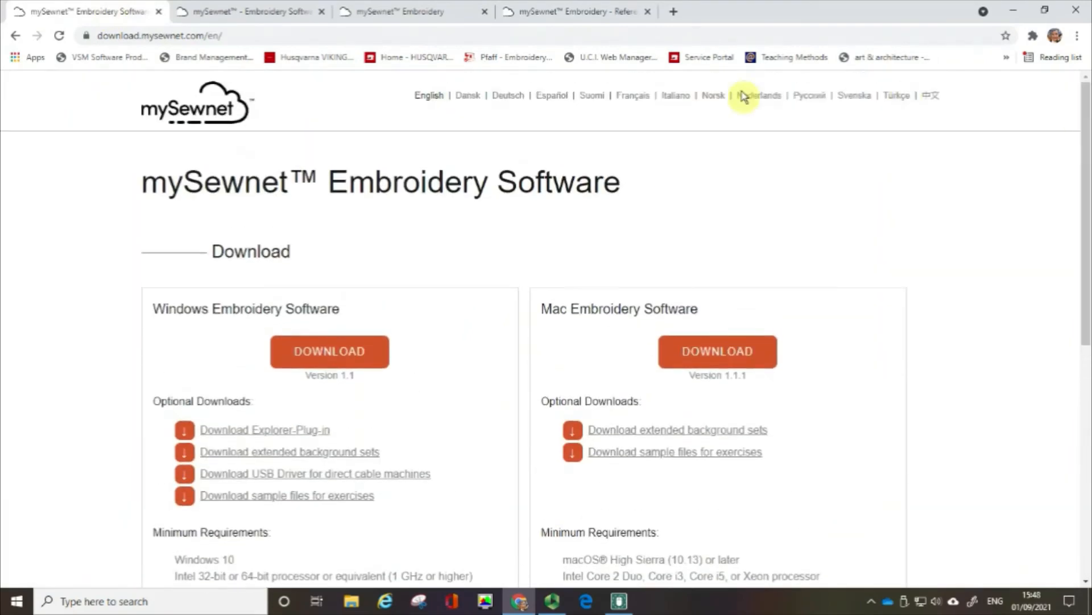
pyautogui.click(197, 105)
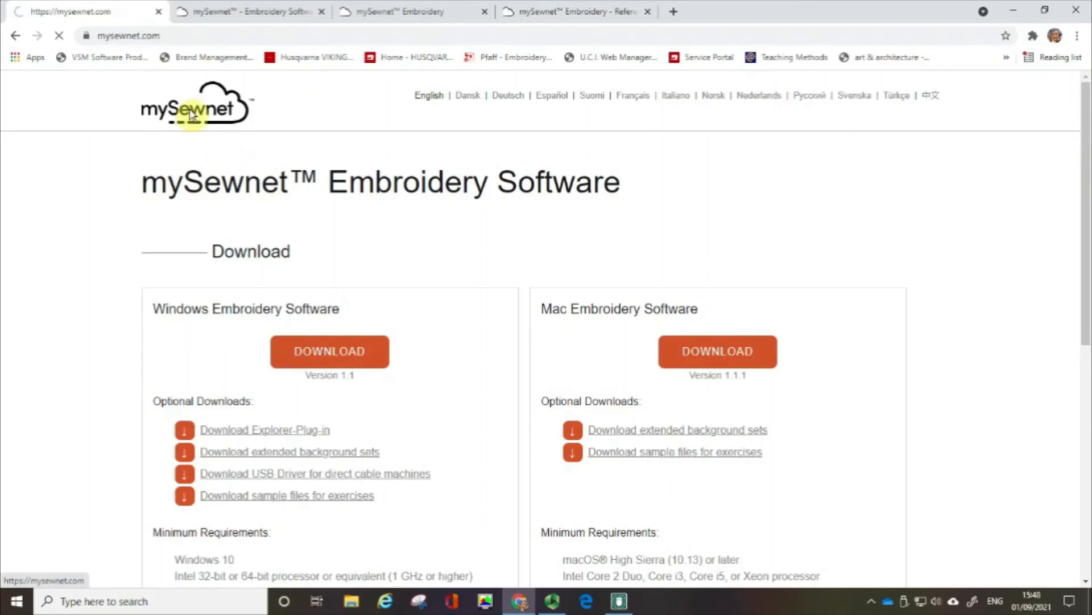
pyautogui.click(195, 105)
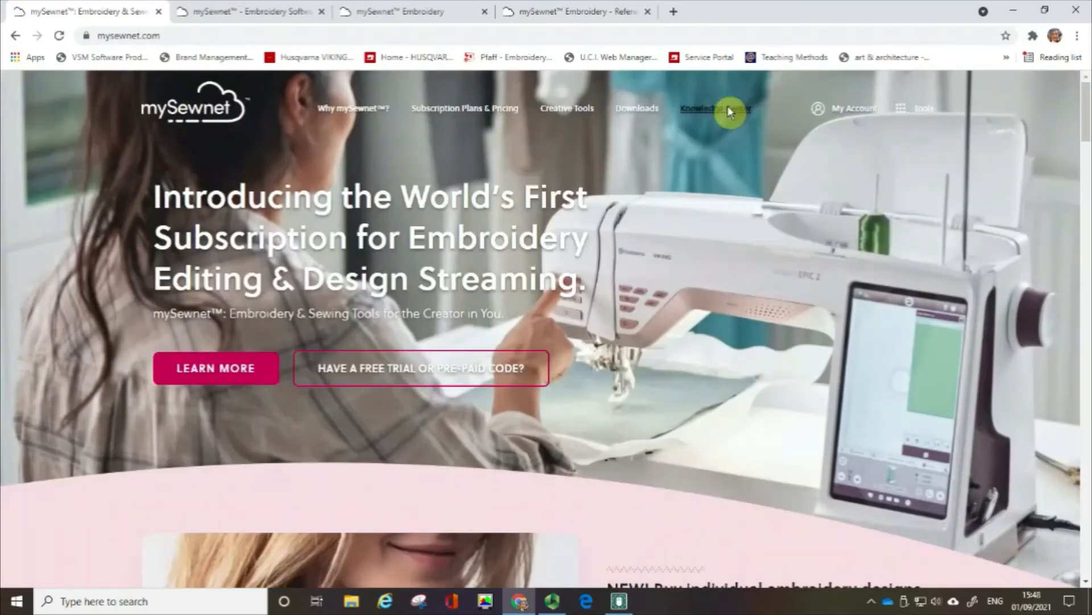
pyautogui.click(714, 108)
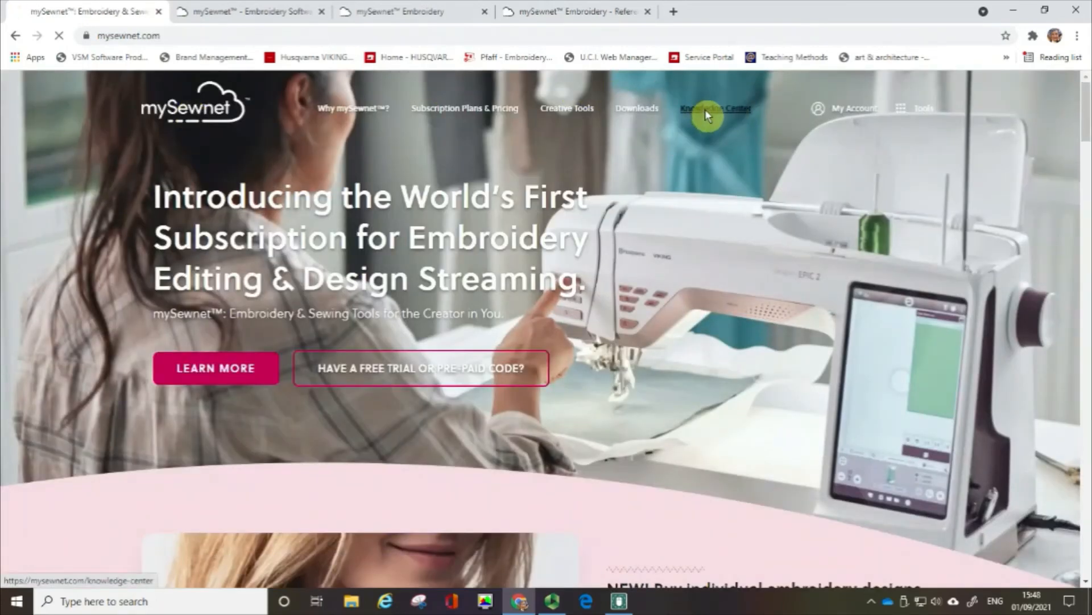
# Go to the Knowledge Center's Vantage Point Newsletters listing.
pyautogui.click(716, 108)
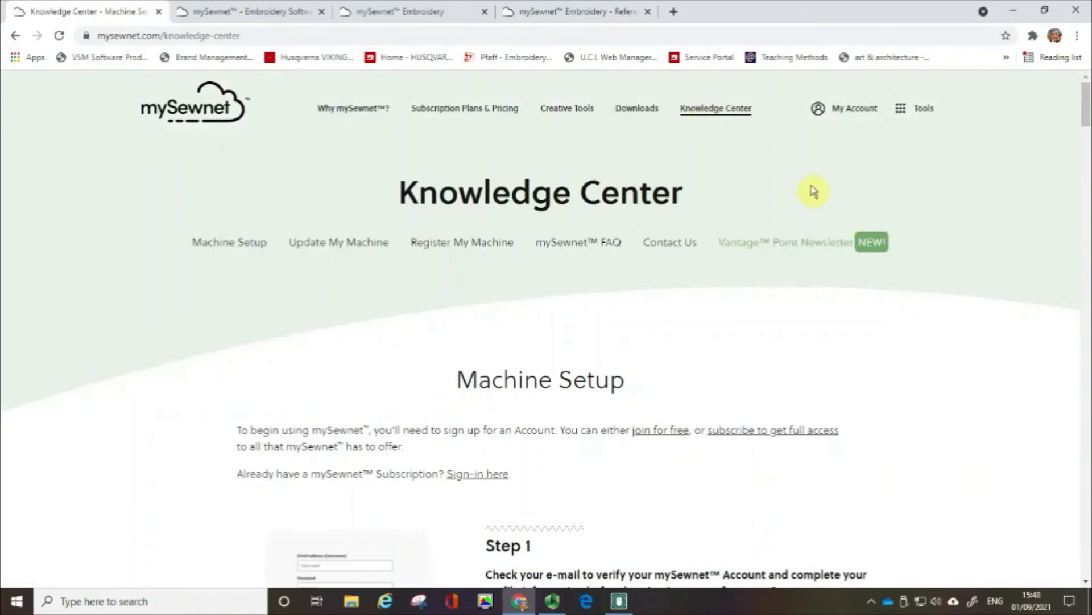
pyautogui.moveTo(825, 271)
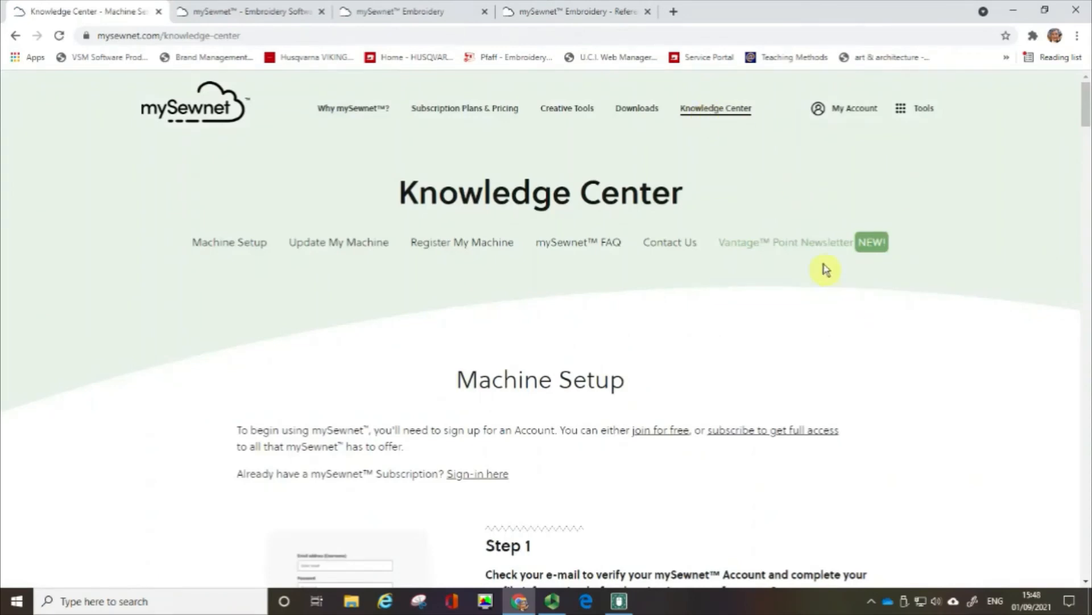
pyautogui.moveTo(799, 244)
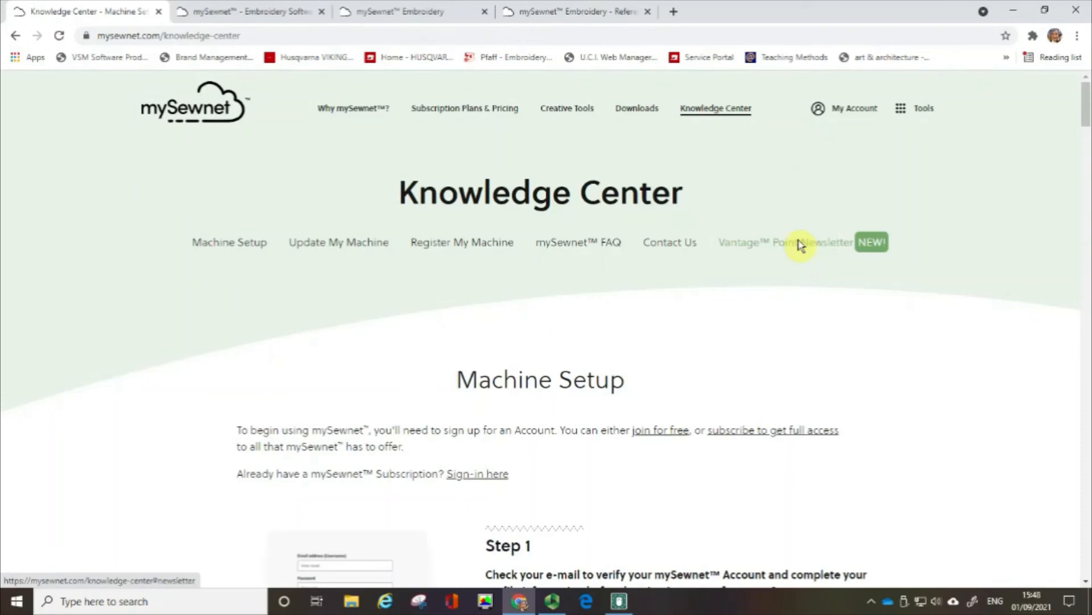
pyautogui.click(787, 241)
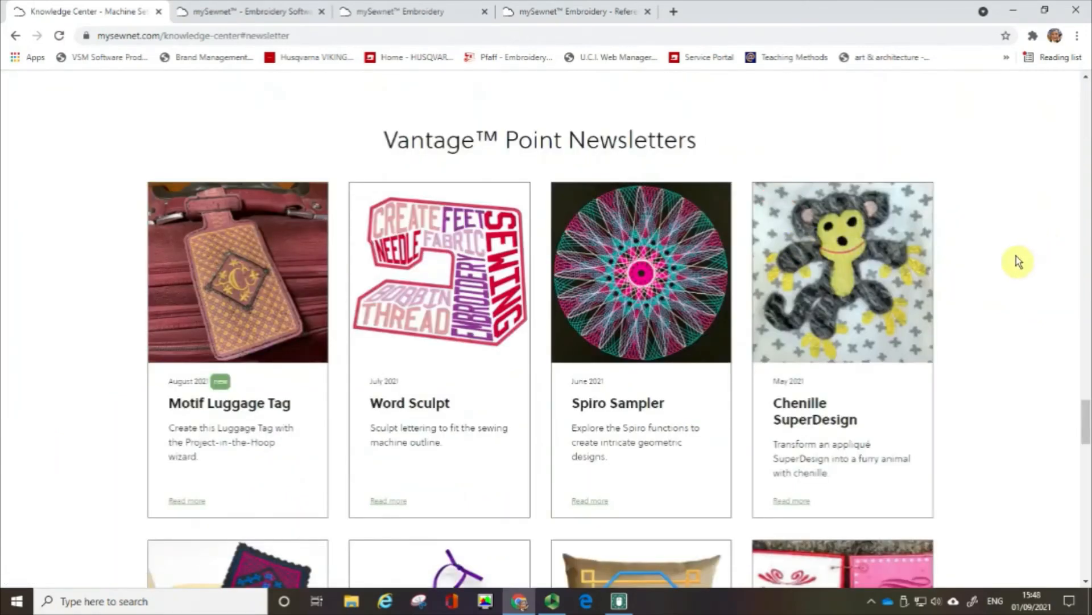
pyautogui.moveTo(612, 345)
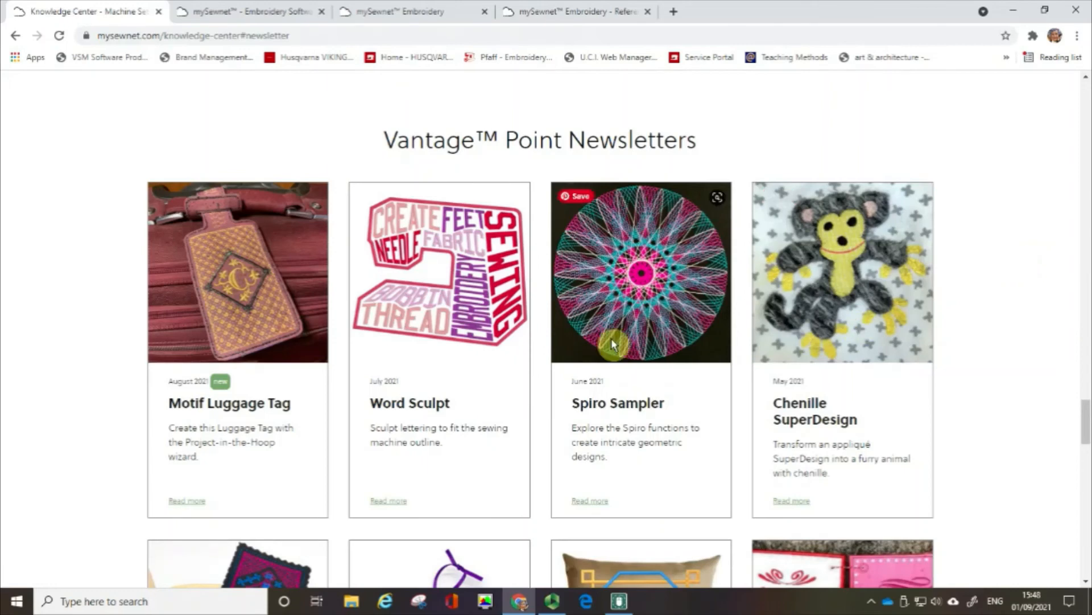
pyautogui.moveTo(595, 389)
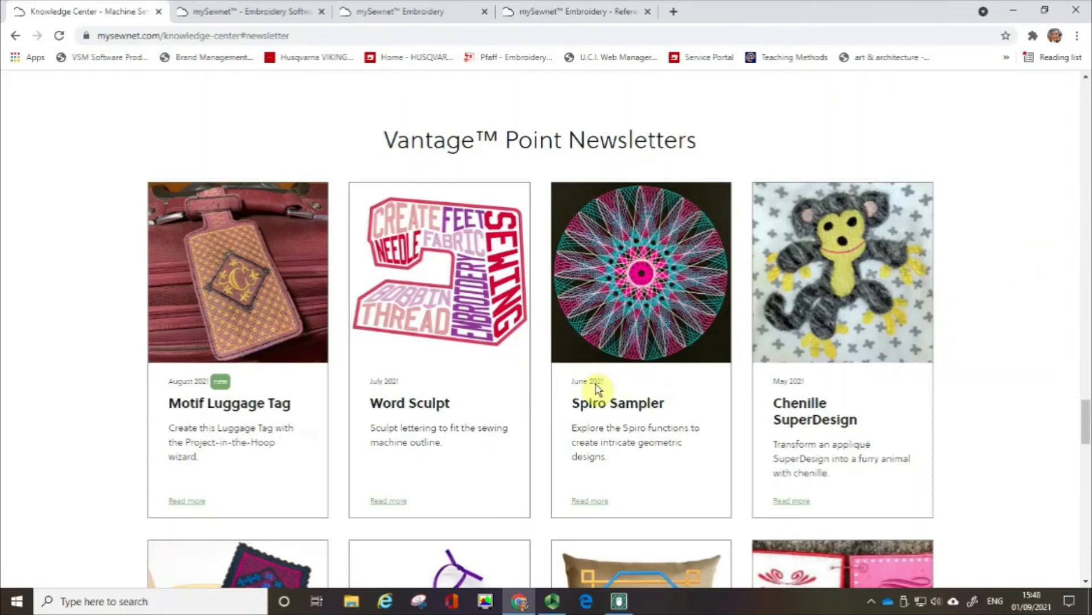
pyautogui.moveTo(619, 418)
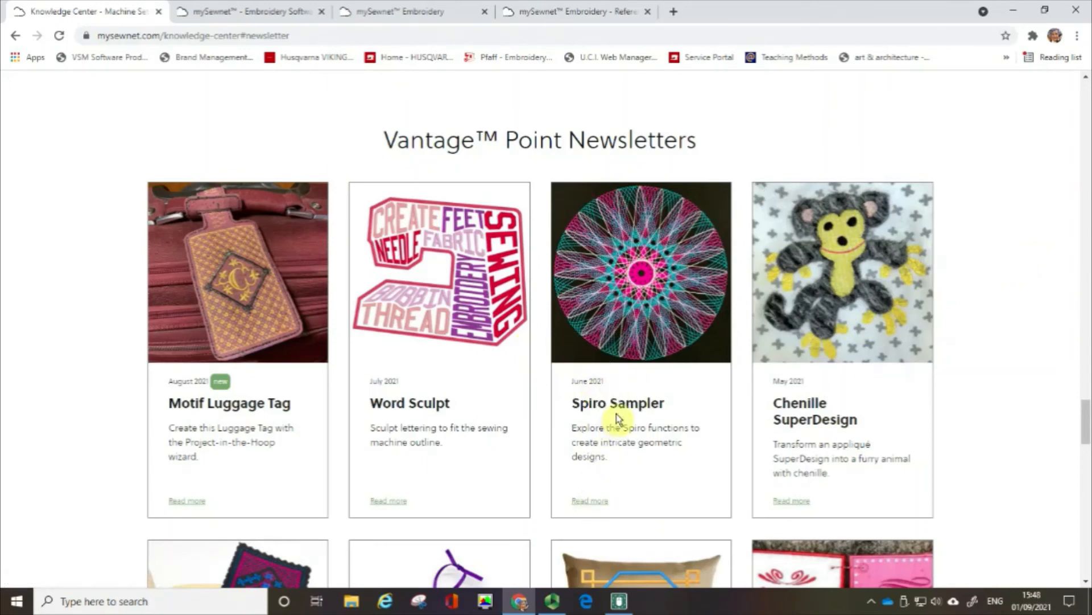
pyautogui.moveTo(588, 505)
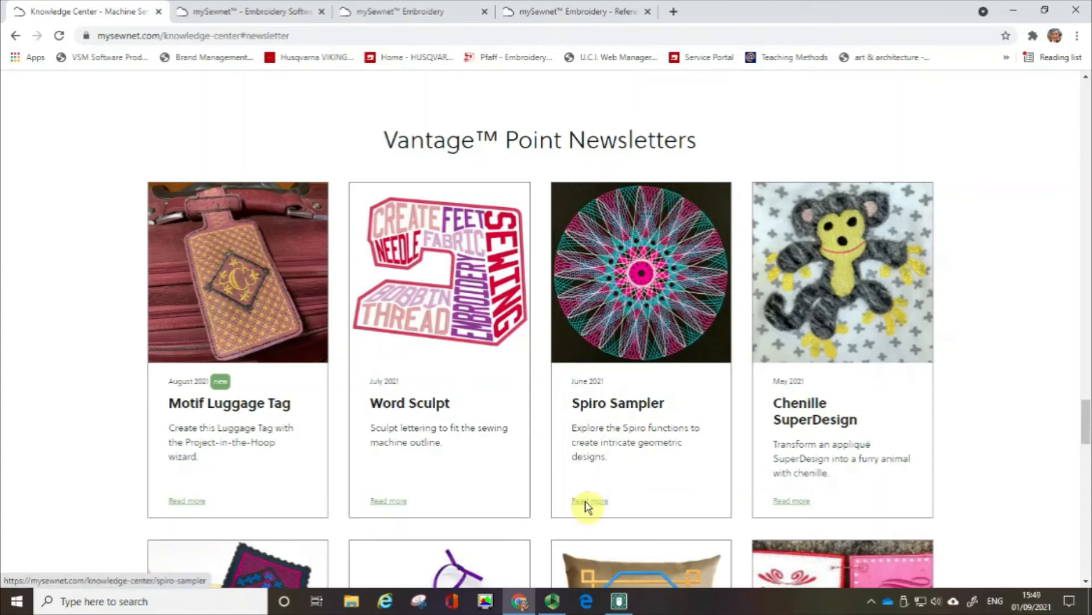
# Read the June 2021 Spiro Sampler newsletter down to its Featured Video section with PC and Mac videos.
pyautogui.click(589, 500)
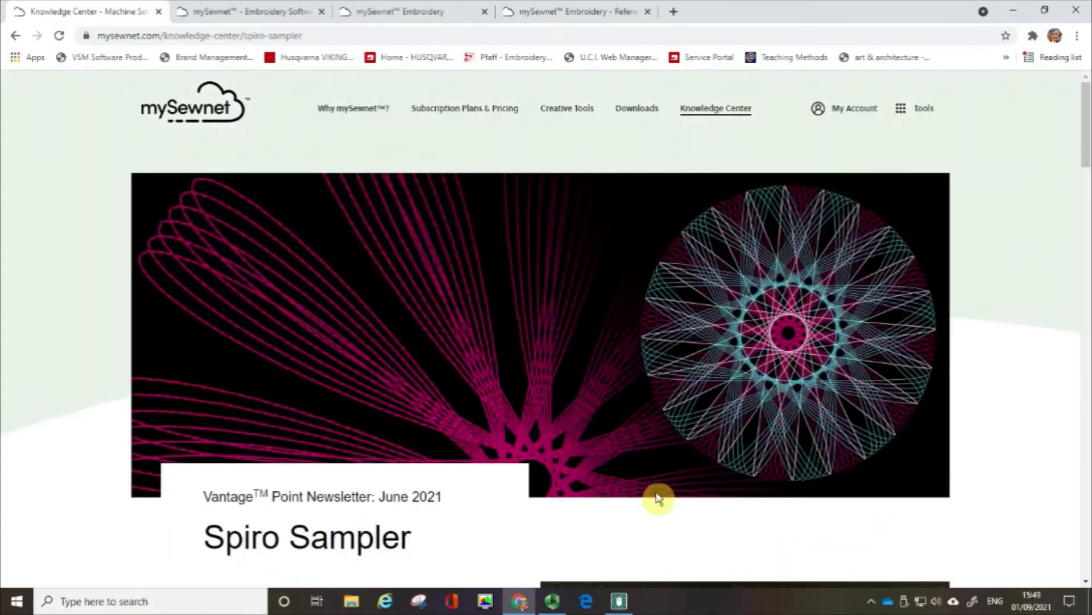
pyautogui.moveTo(975, 417)
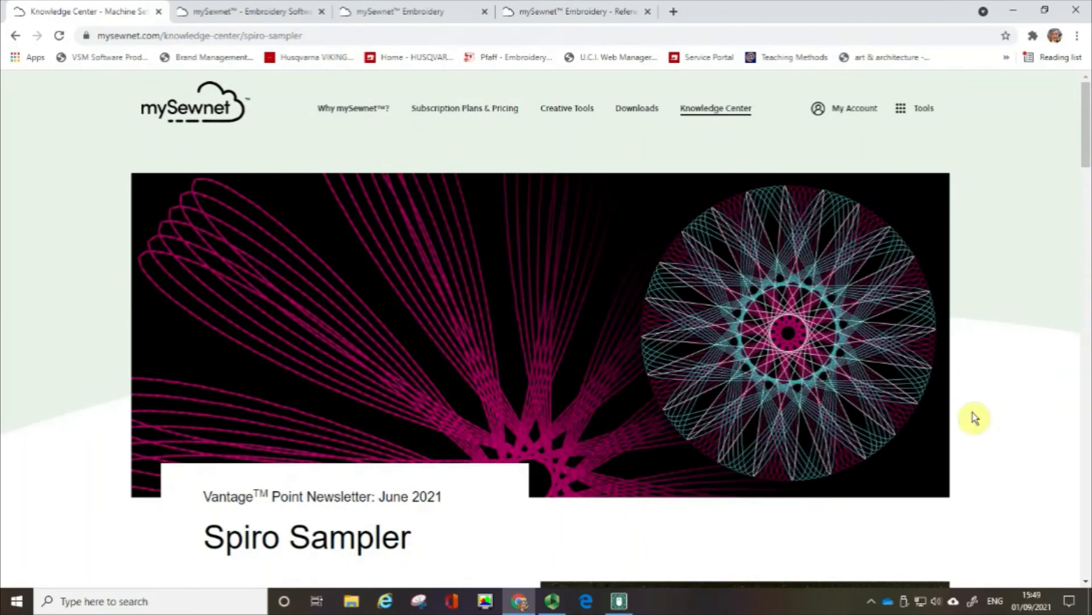
pyautogui.scroll(-3)
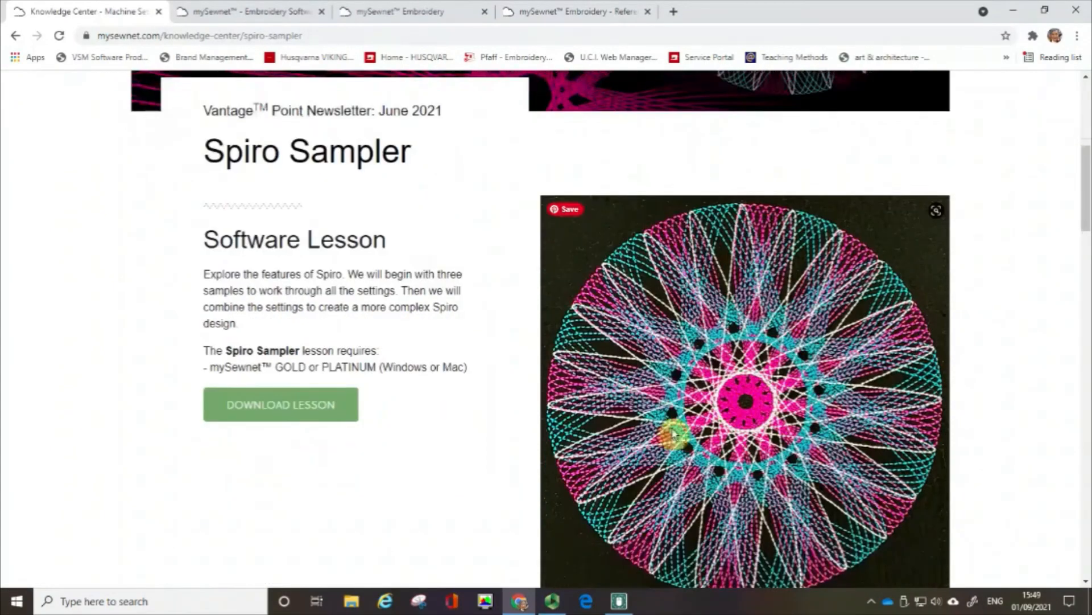
pyautogui.scroll(-3)
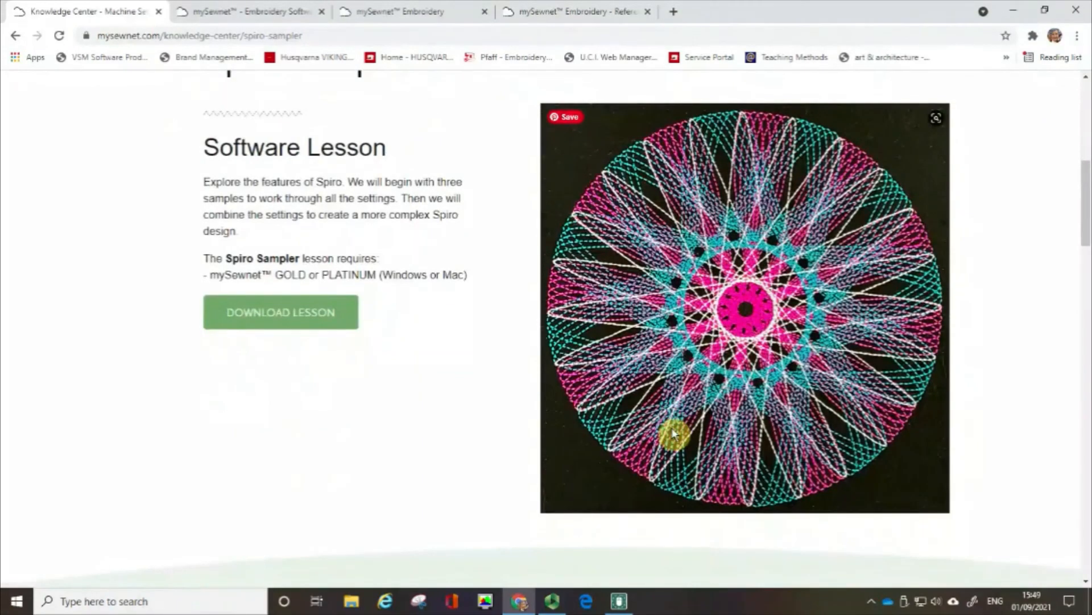
pyautogui.scroll(-3)
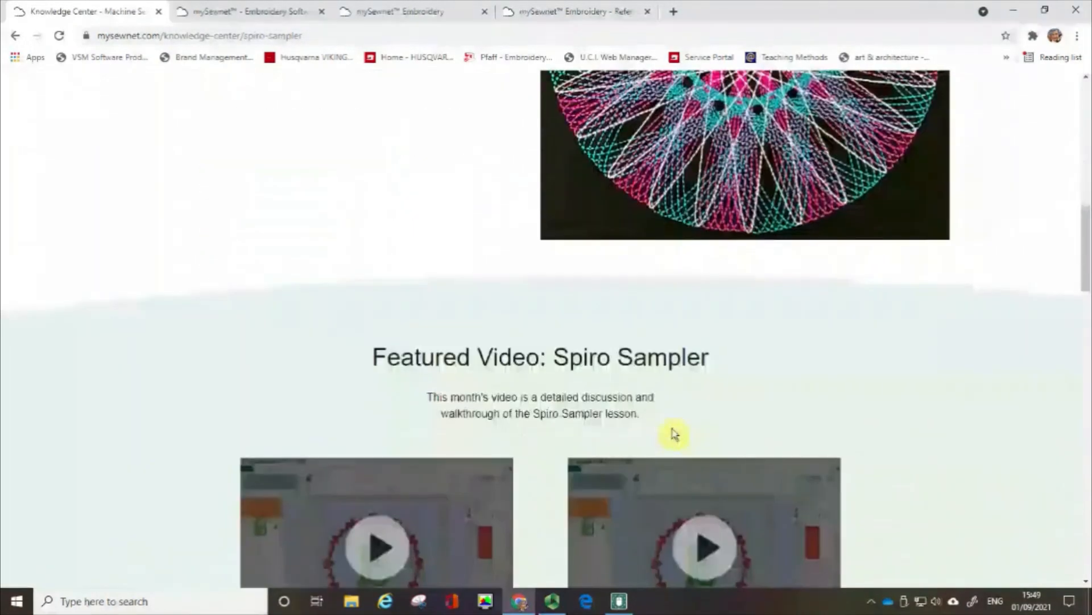
pyautogui.scroll(-3)
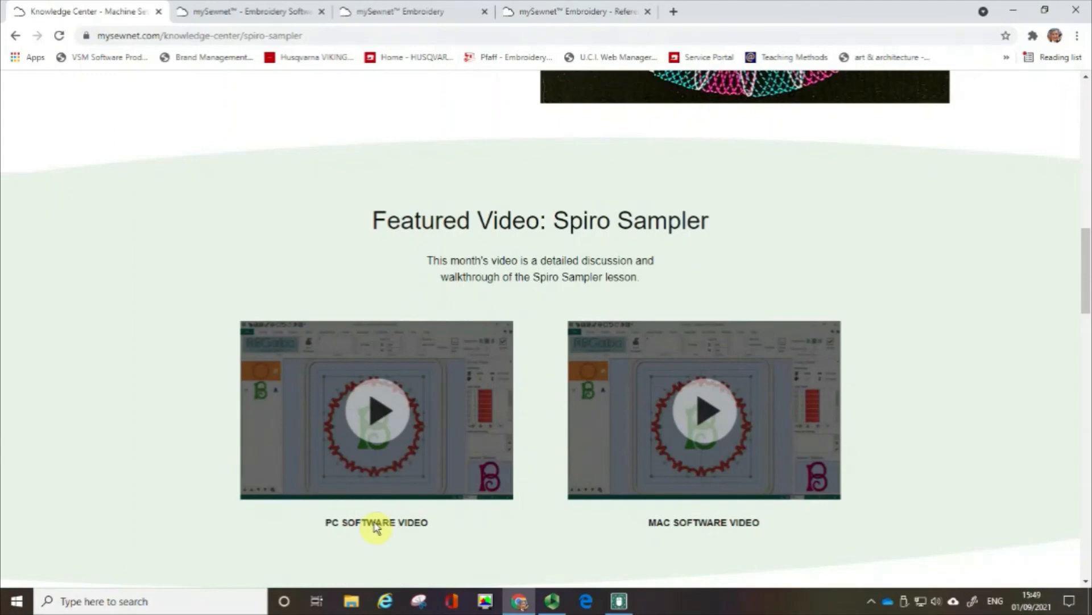
pyautogui.moveTo(664, 525)
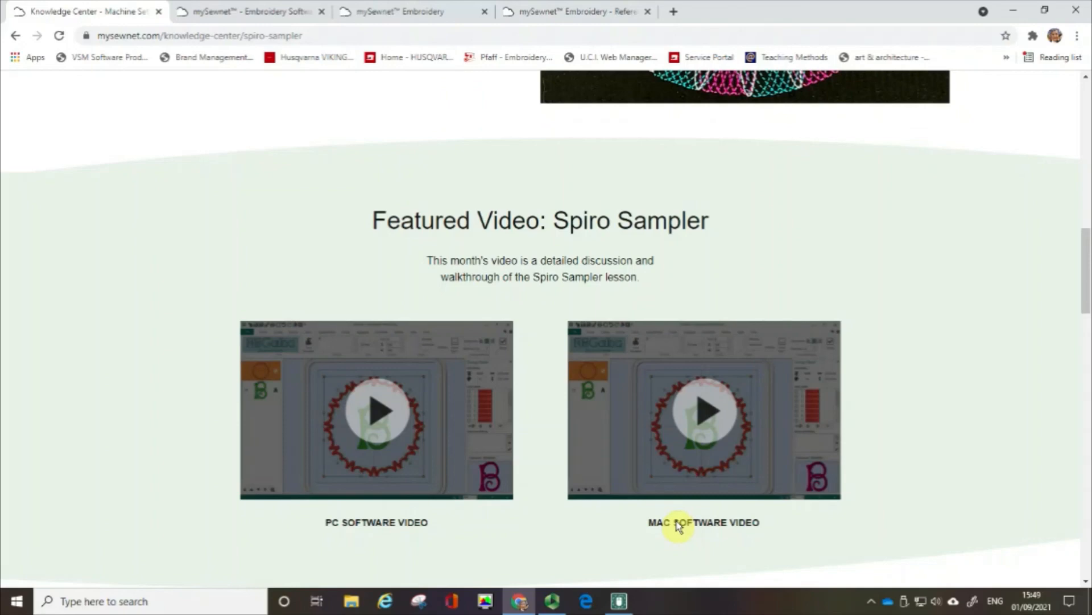
pyautogui.moveTo(616, 601)
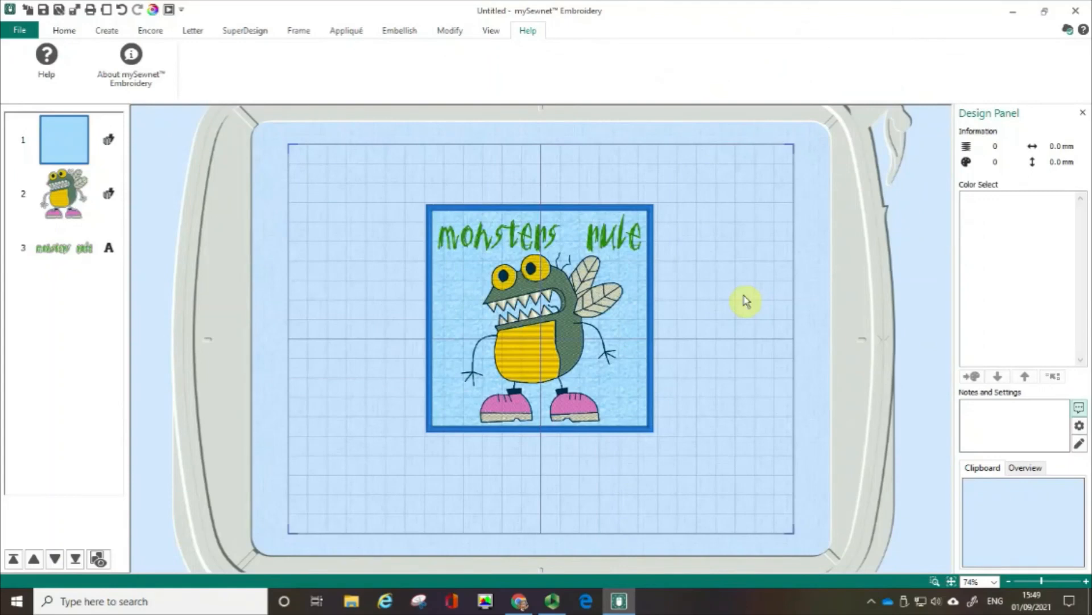
pyautogui.moveTo(24, 218)
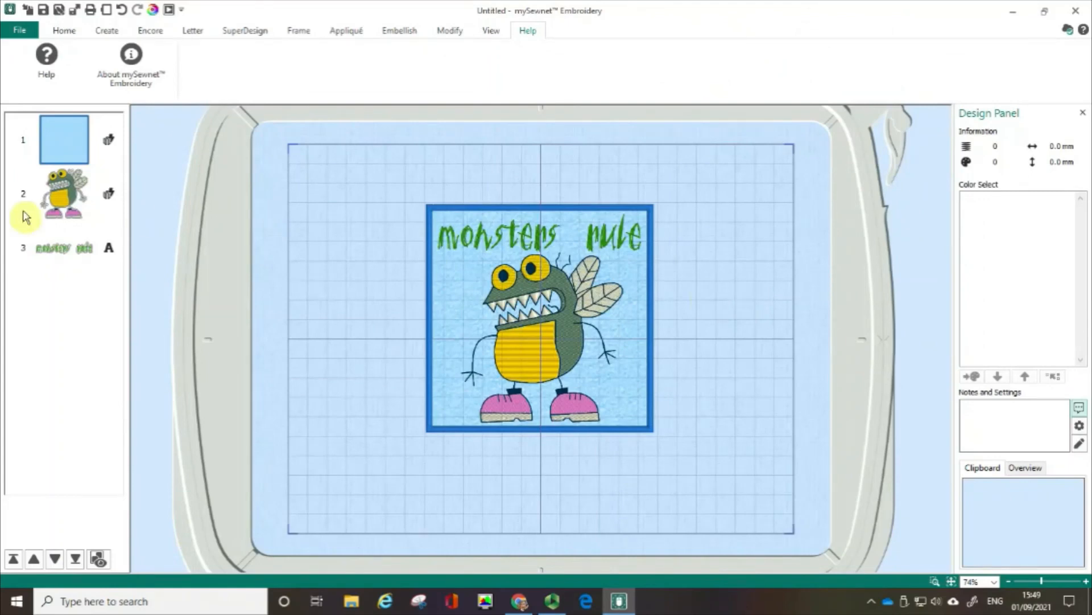
pyautogui.moveTo(108, 197)
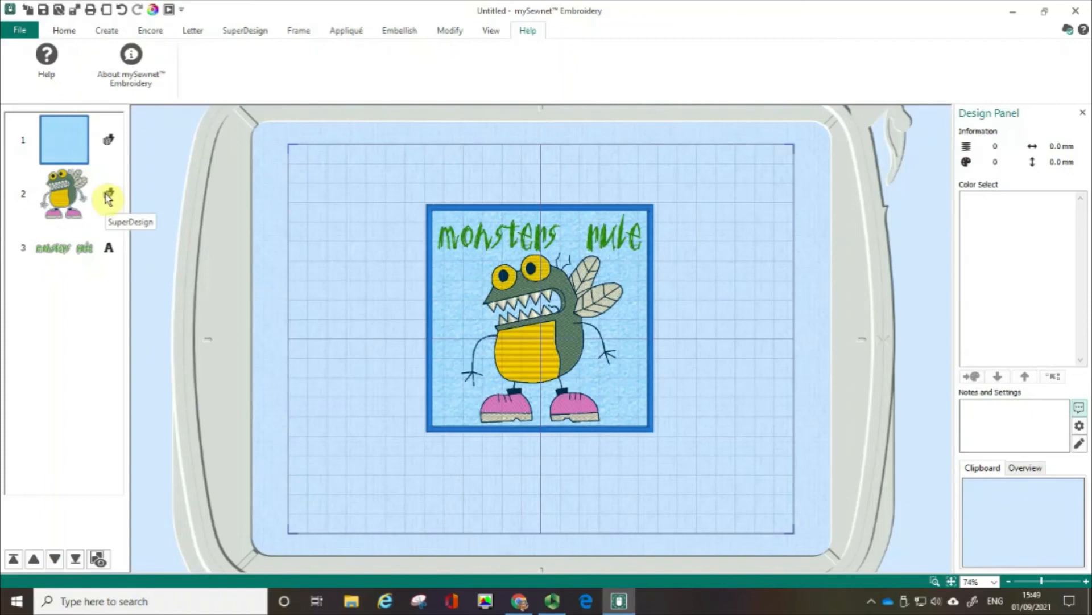